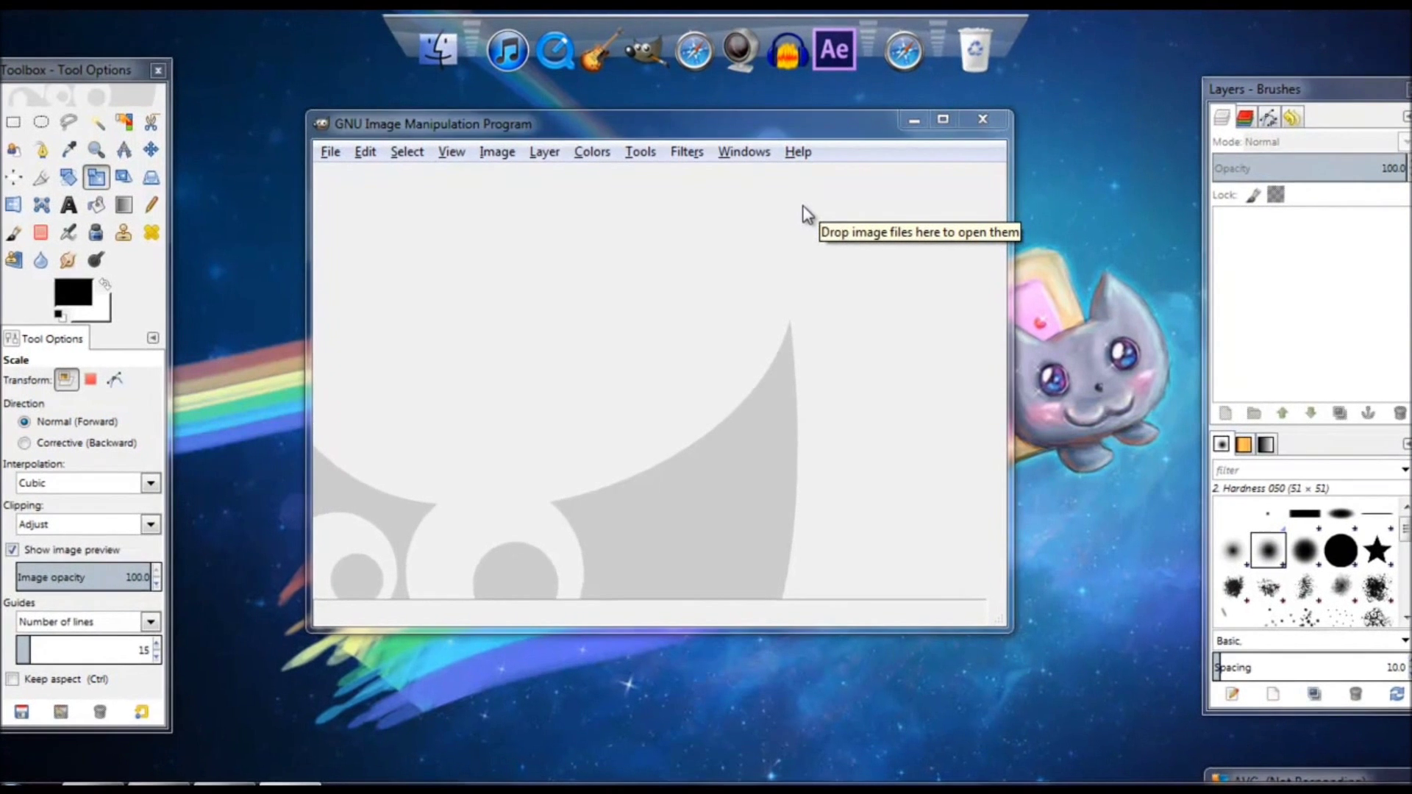
Step: Create a new 1368 × 768 pixel image via File > New
click(330, 151)
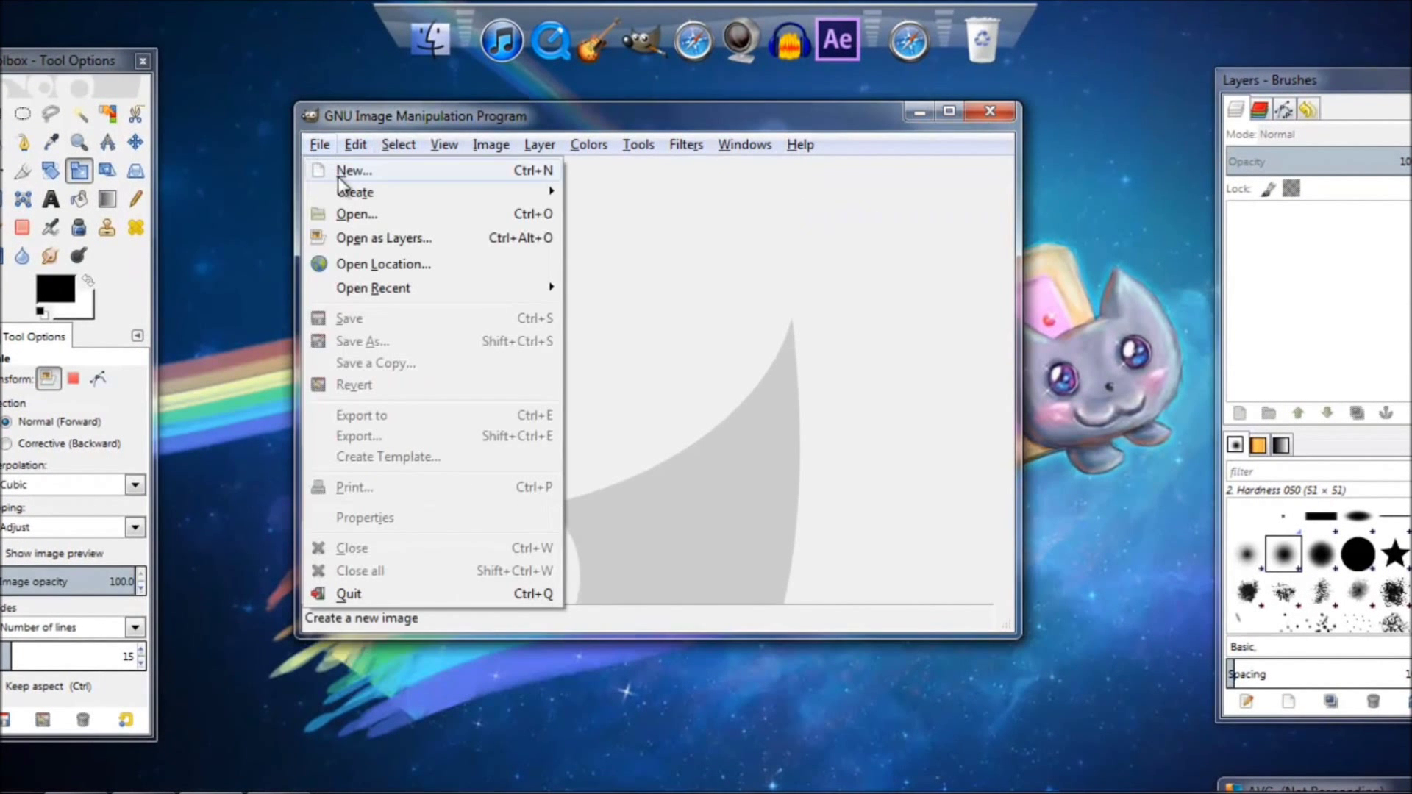
click(353, 170)
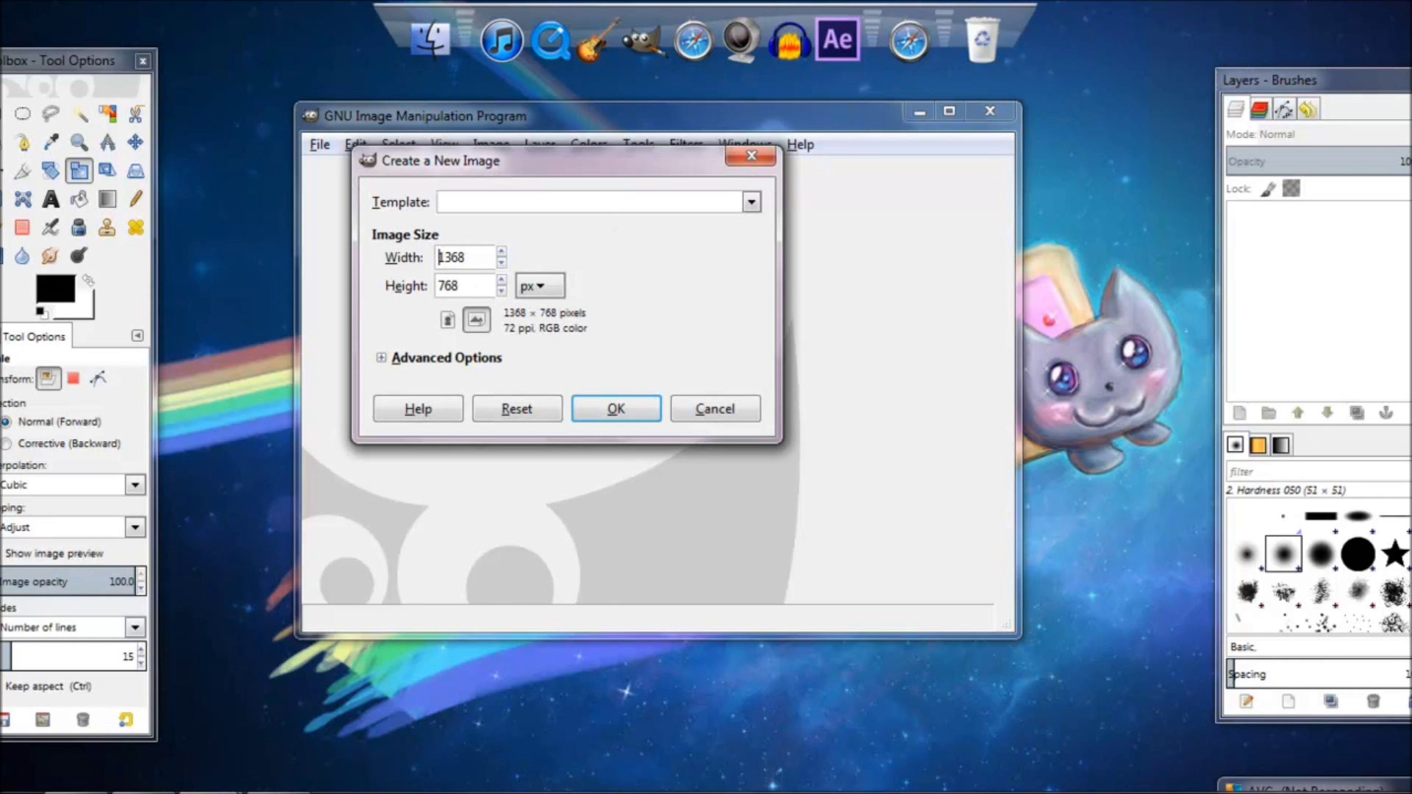
mouse_move(686, 374)
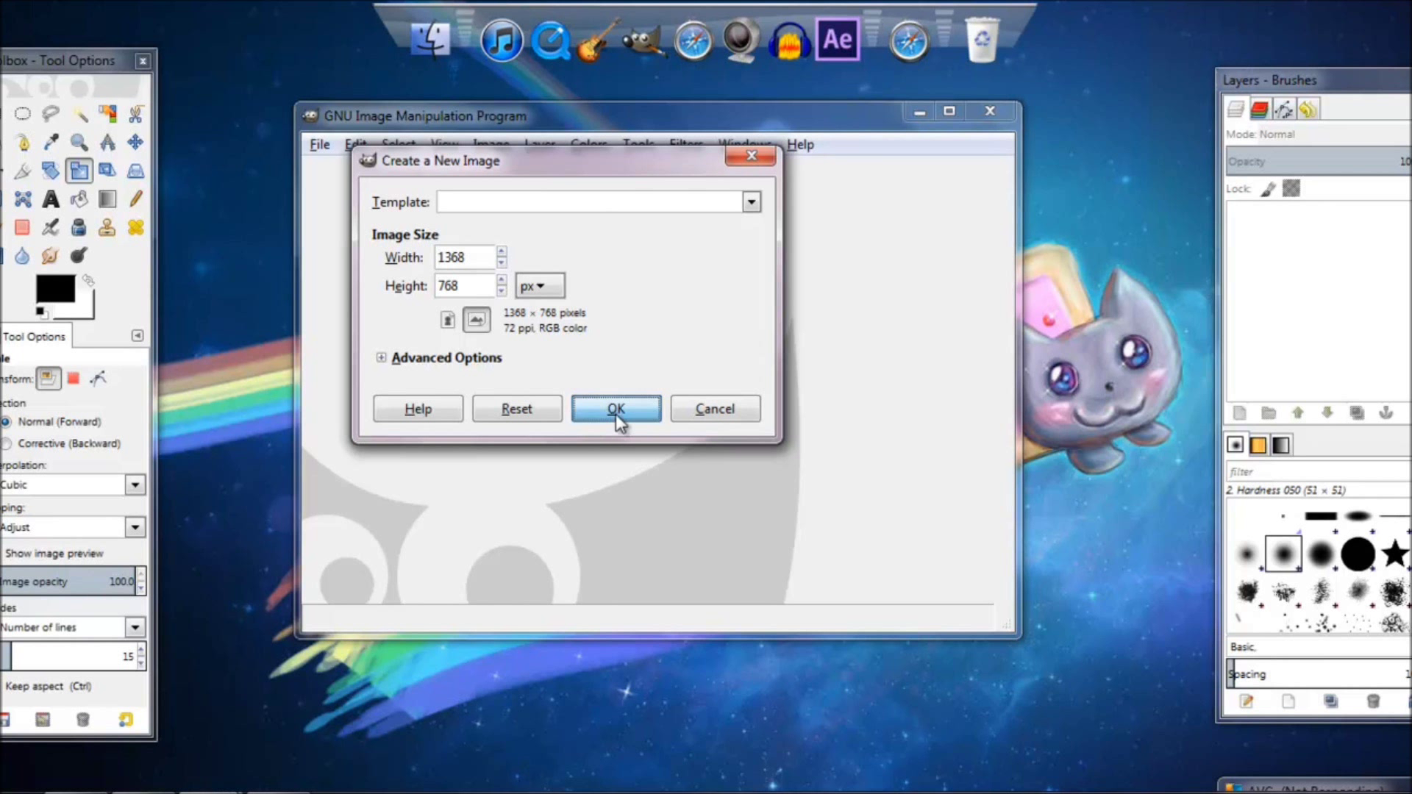
click(614, 409)
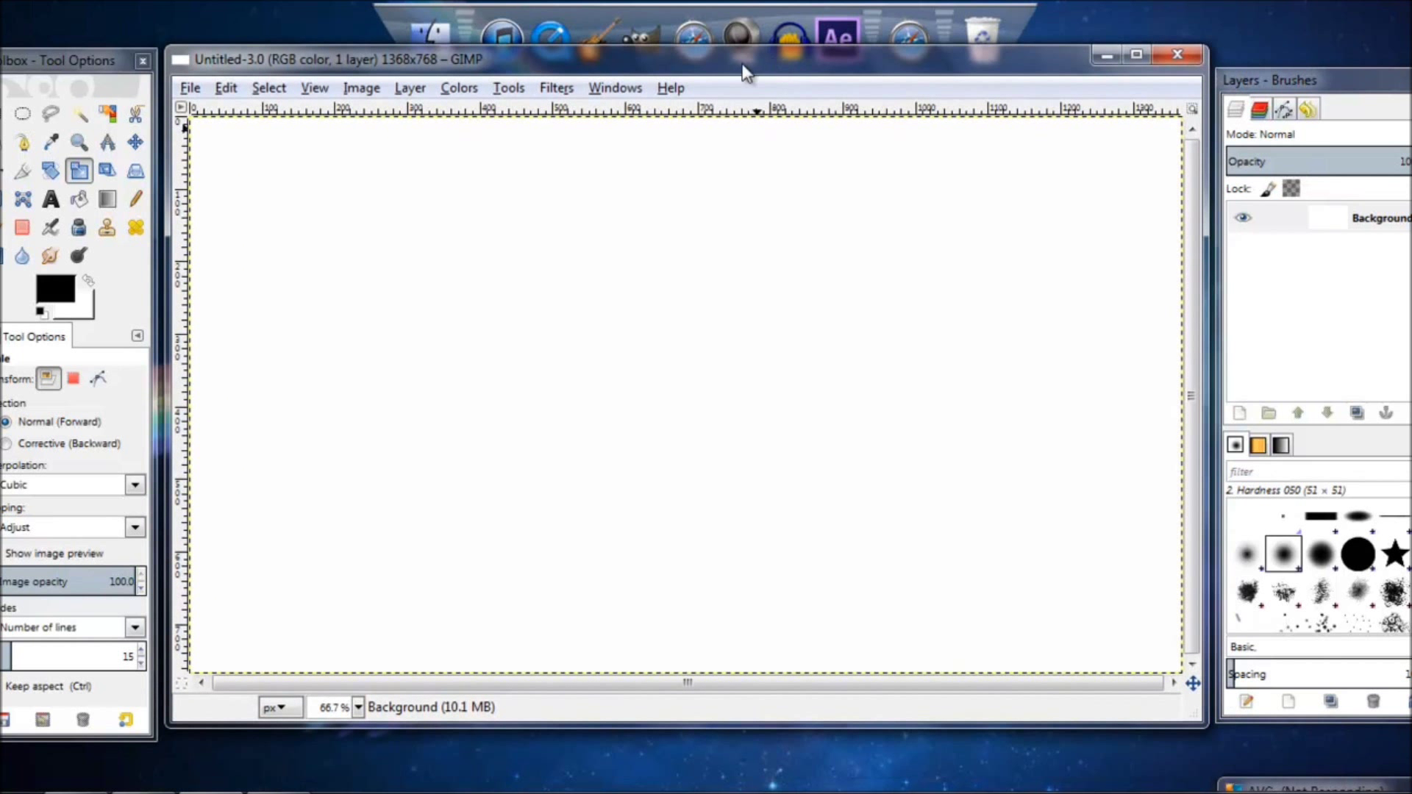
mouse_move(193, 244)
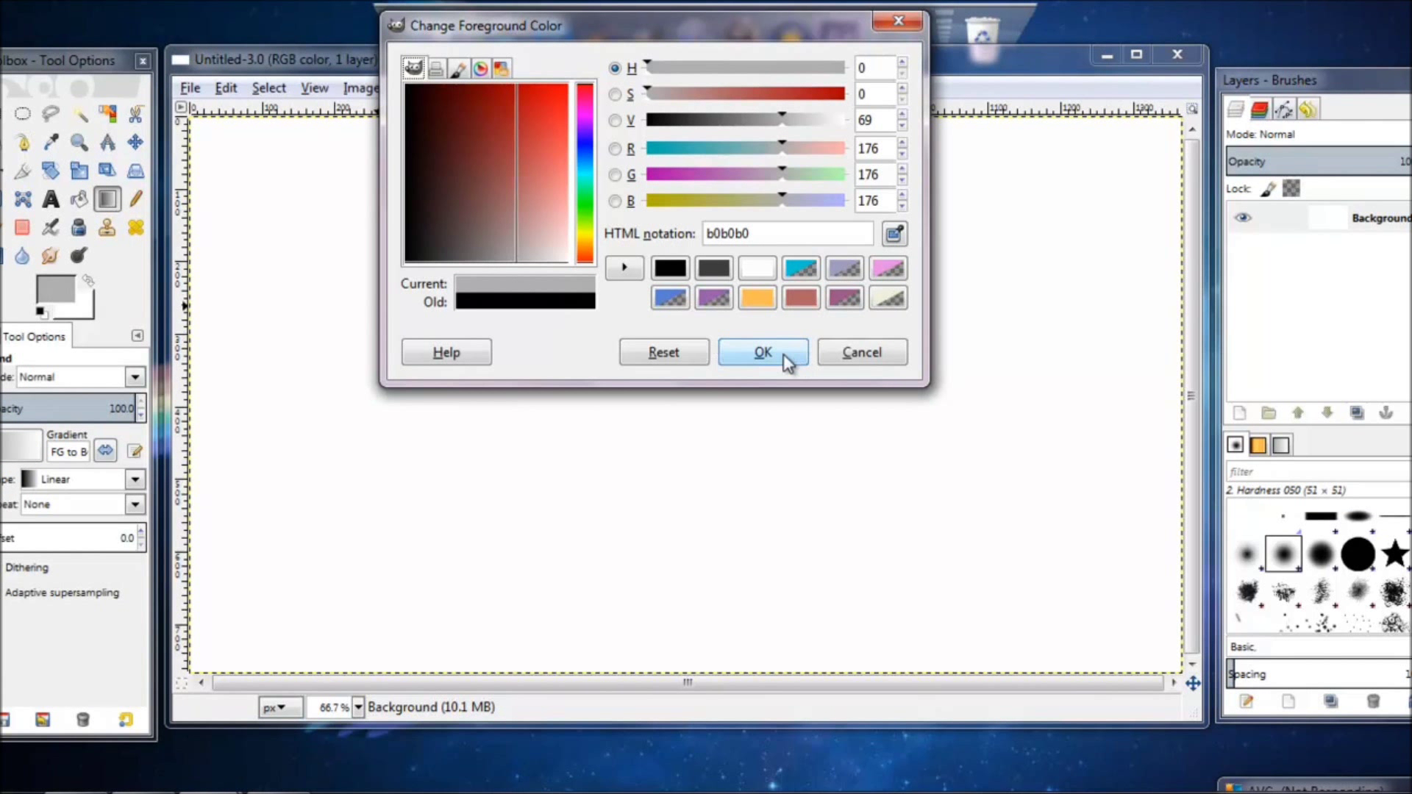
Step: Fill the background with a radial gradient from gray b0b0b0 foreground
click(762, 352)
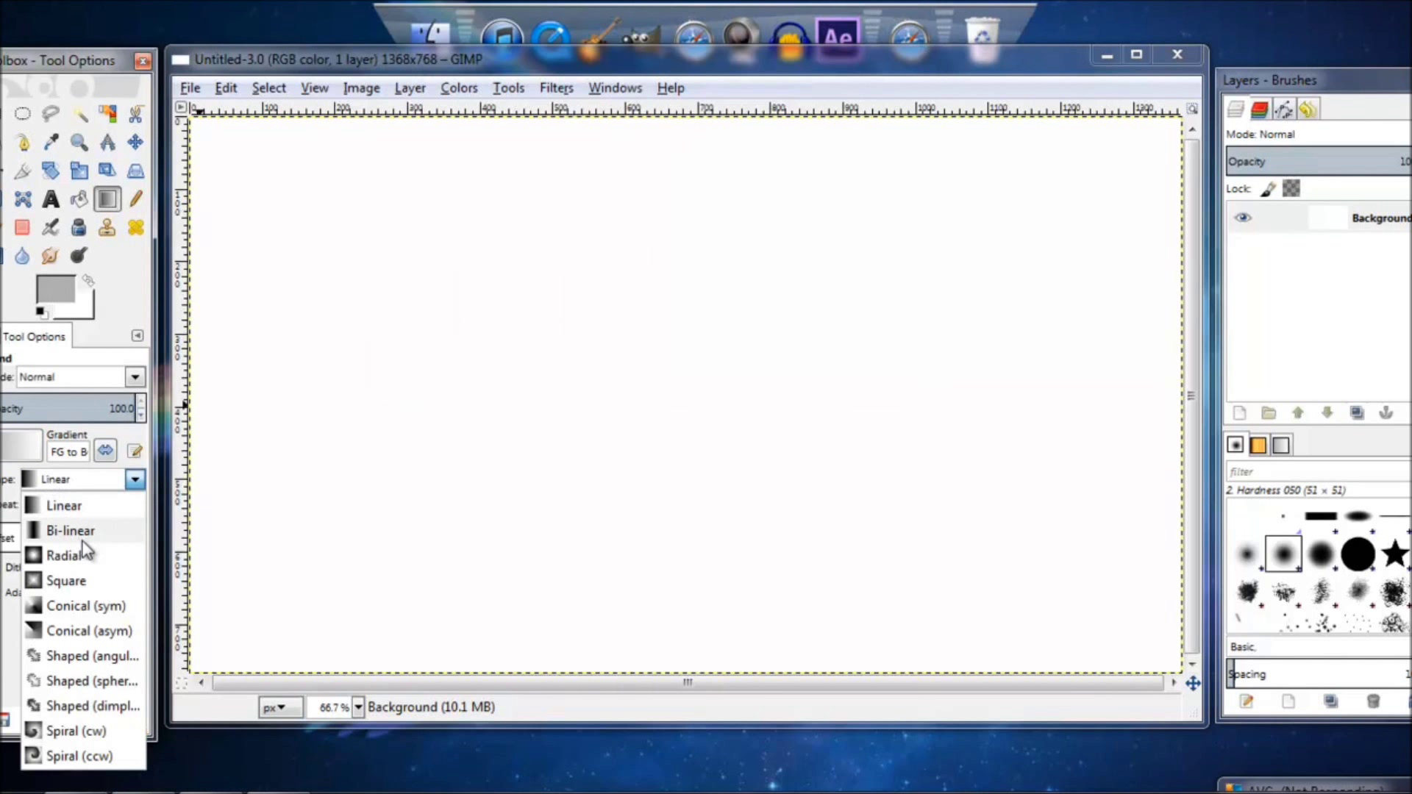
click(68, 555)
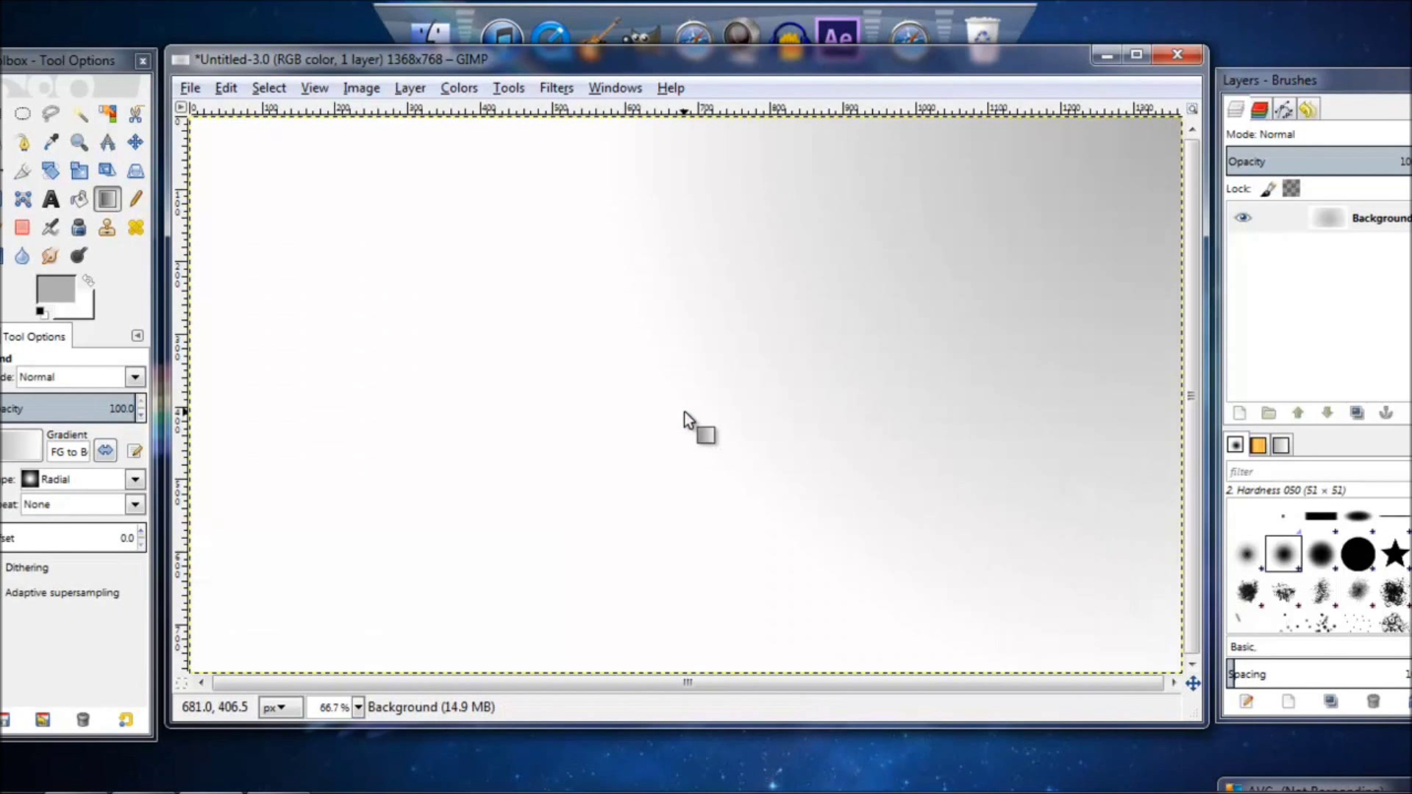
mouse_move(747, 349)
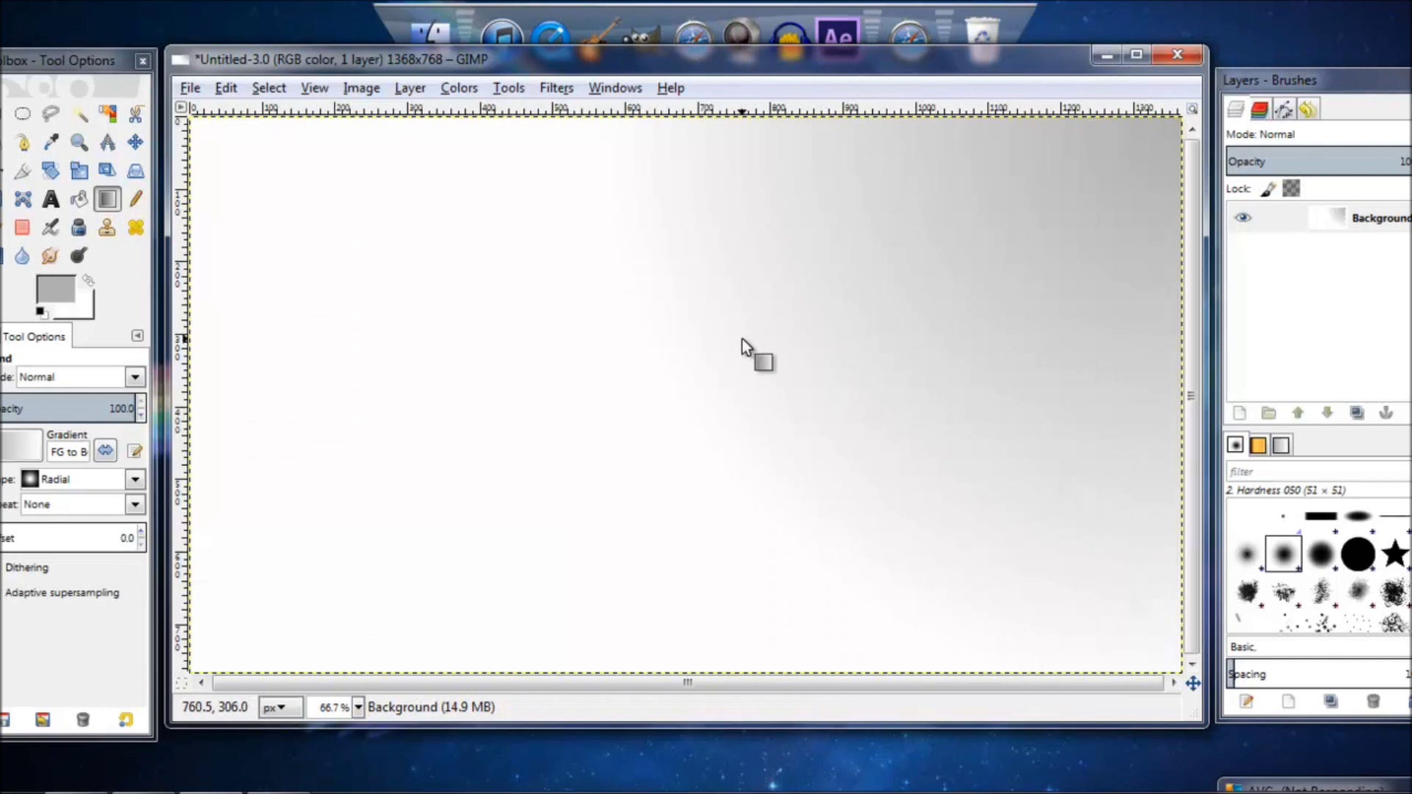
mouse_move(657, 405)
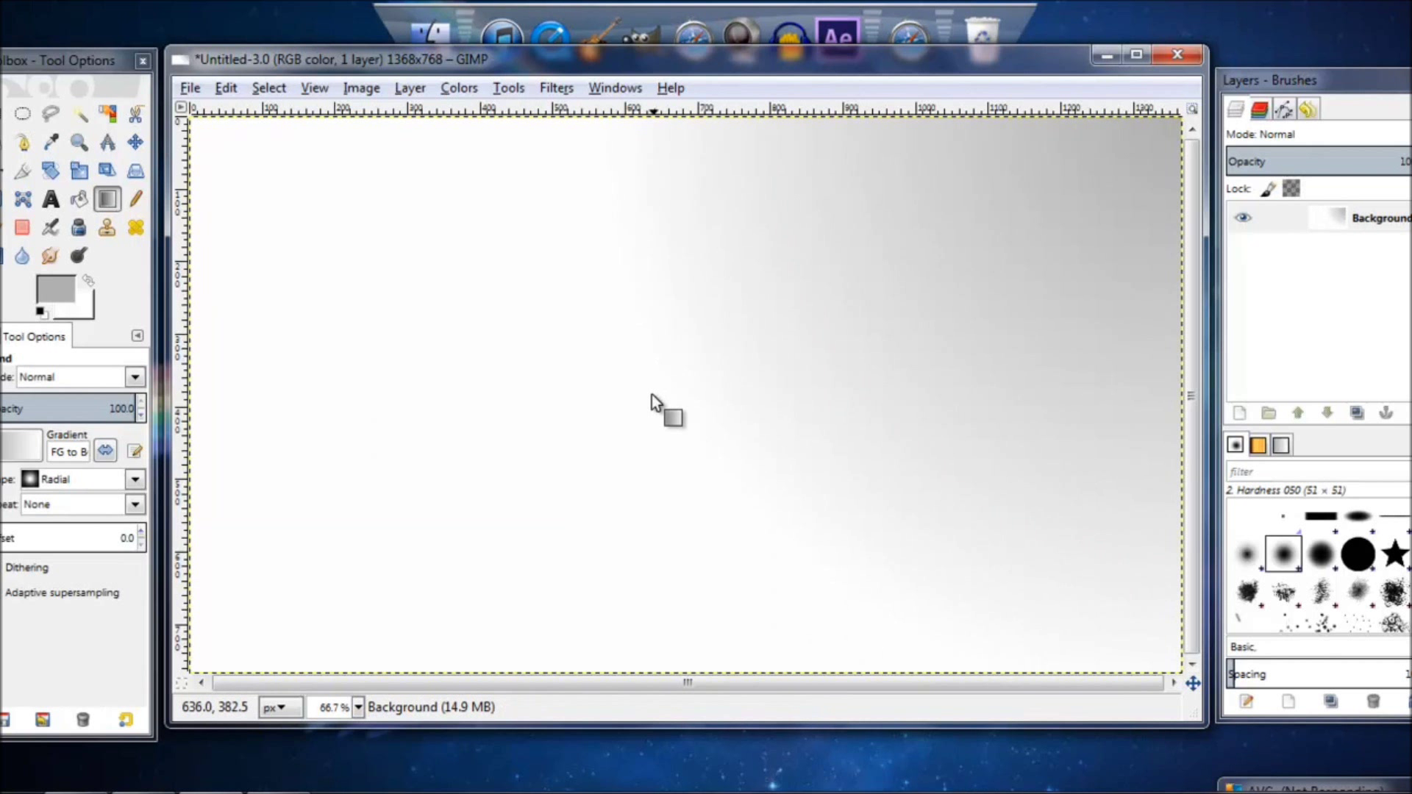
mouse_move(784, 388)
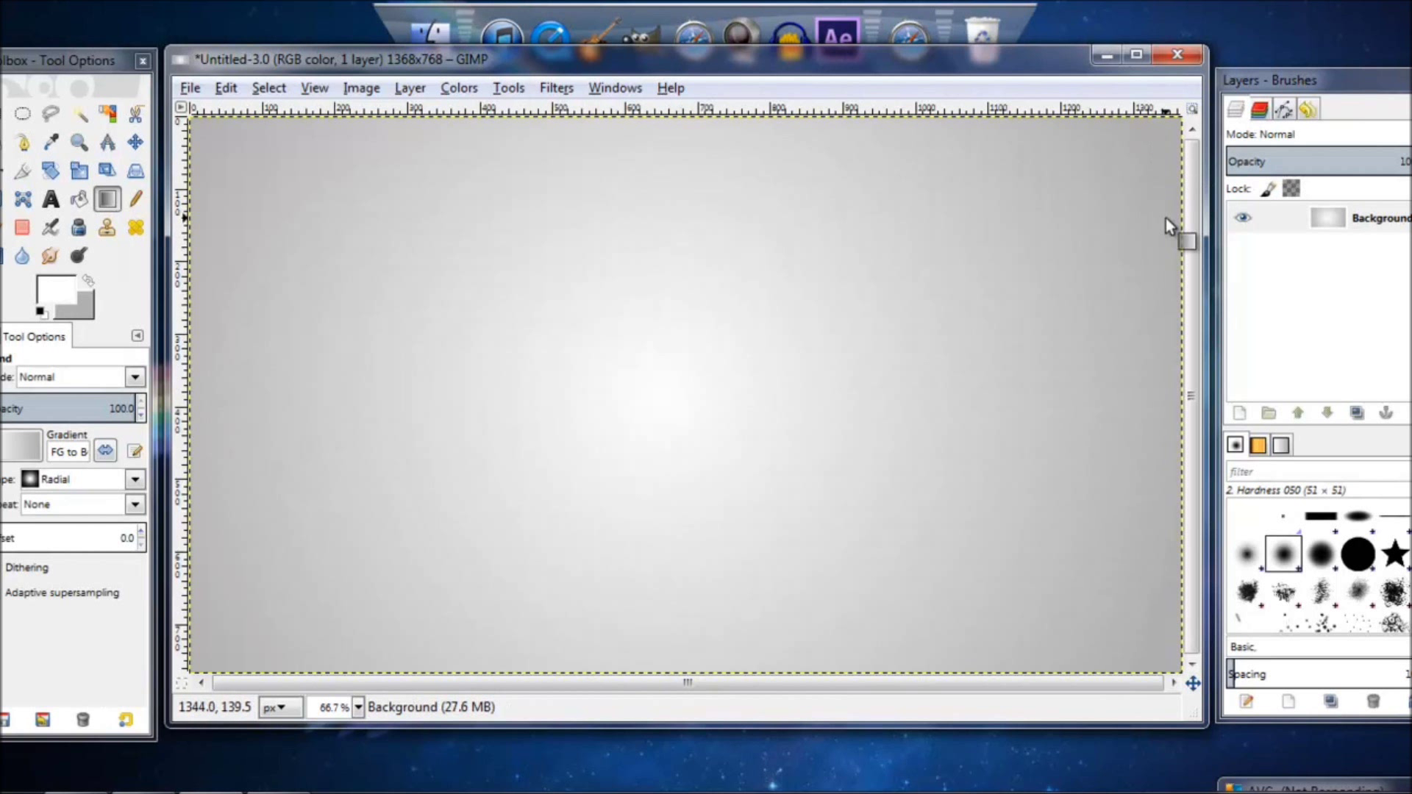
mouse_move(1396, 270)
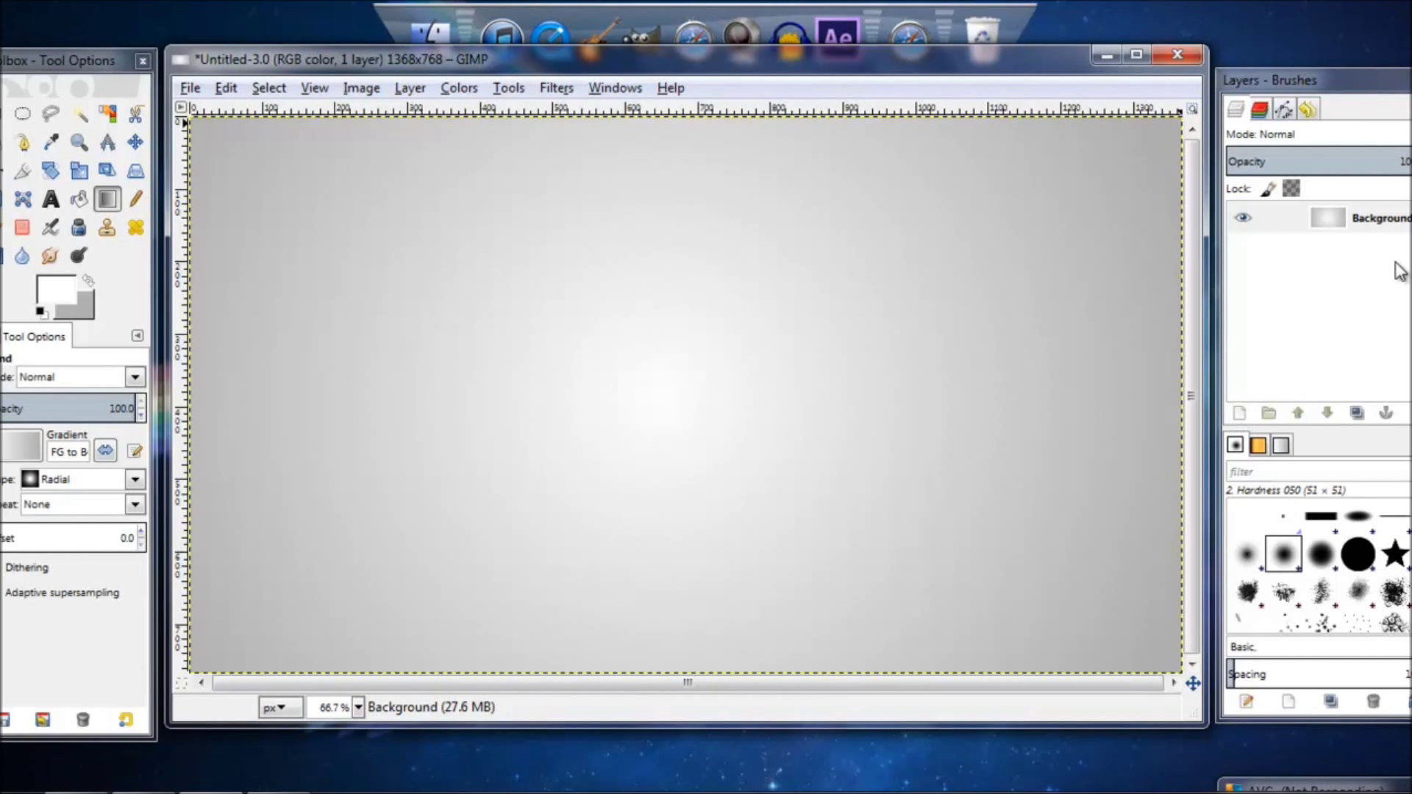
Step: Add a transparent 300 × 300 layer, duplicate it, and hide a copy
click(410, 88)
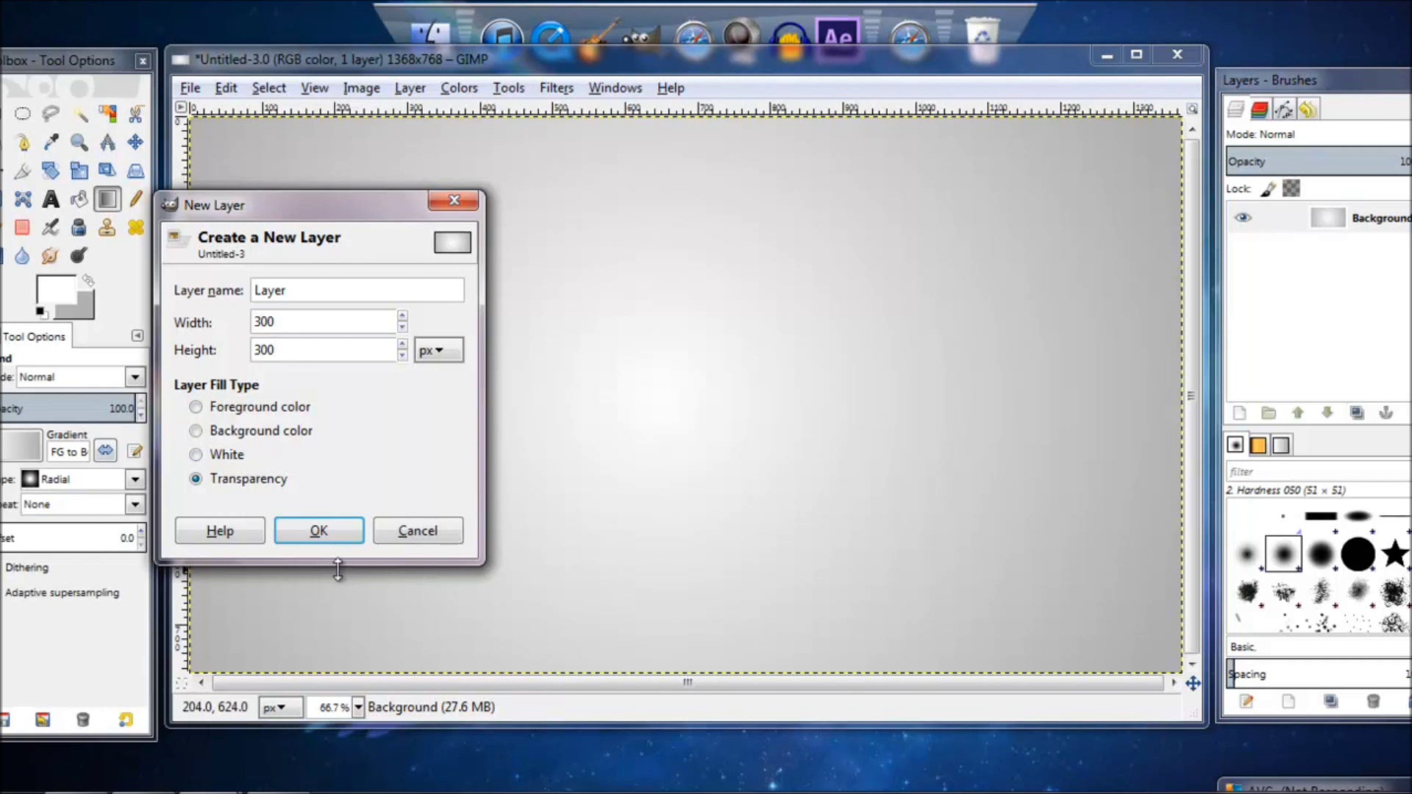
click(318, 531)
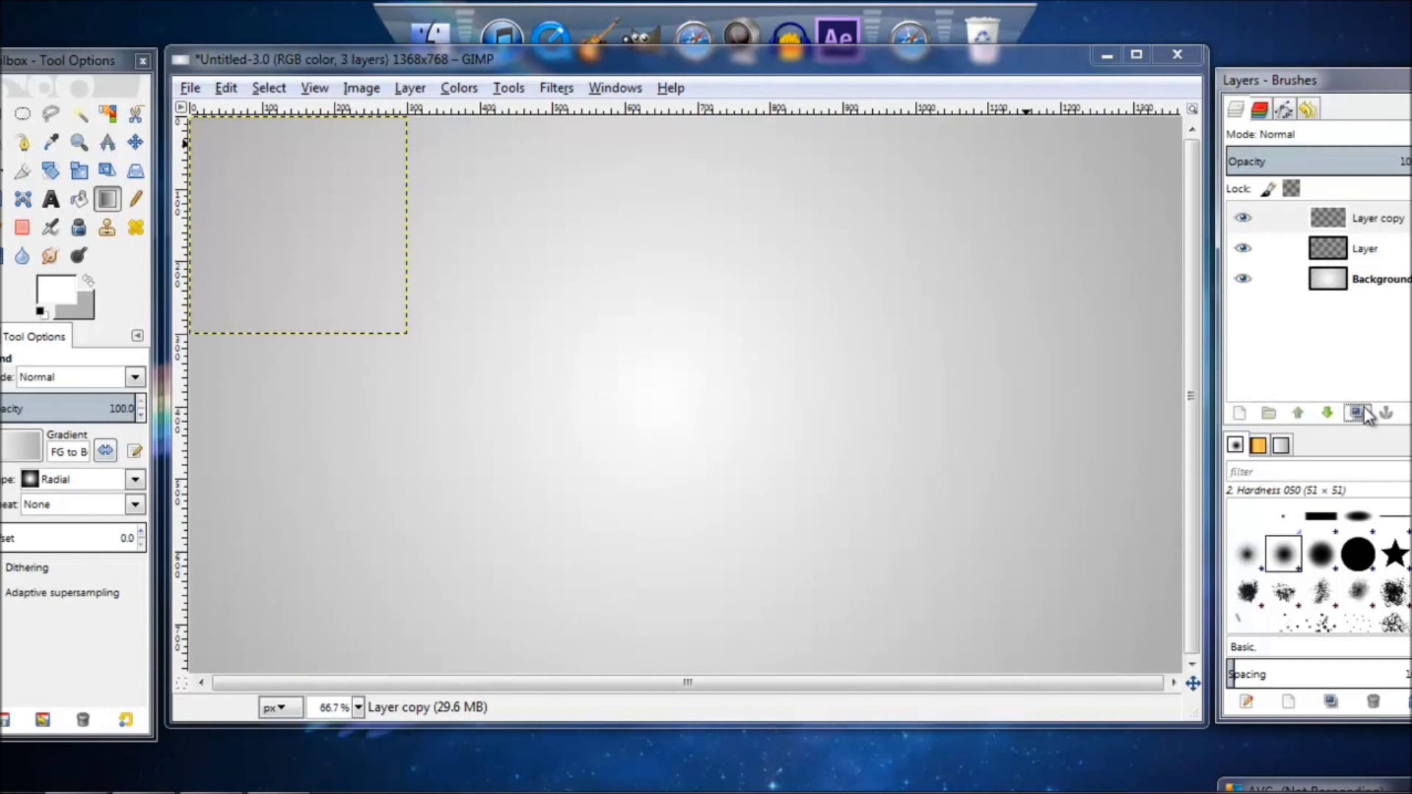
click(1358, 413)
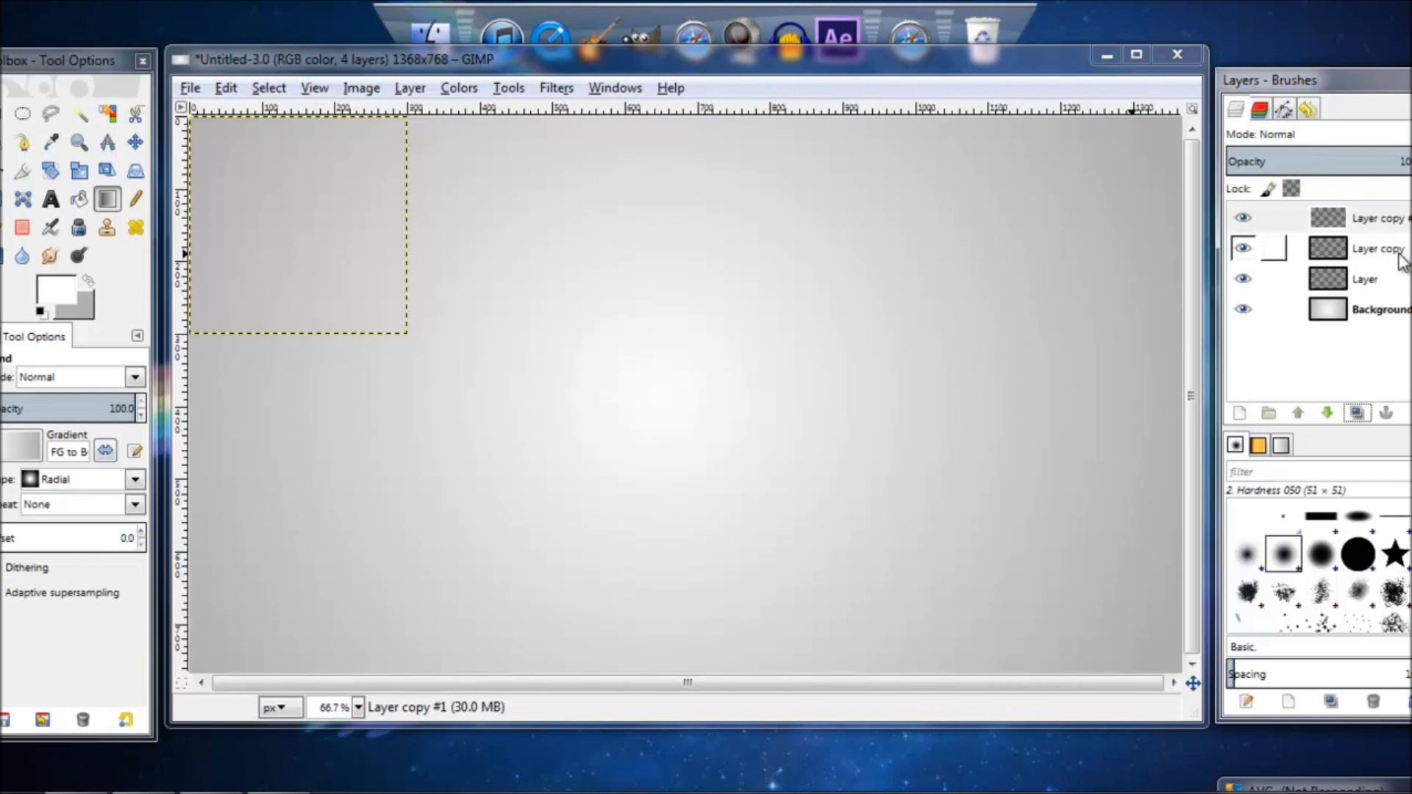
click(1364, 278)
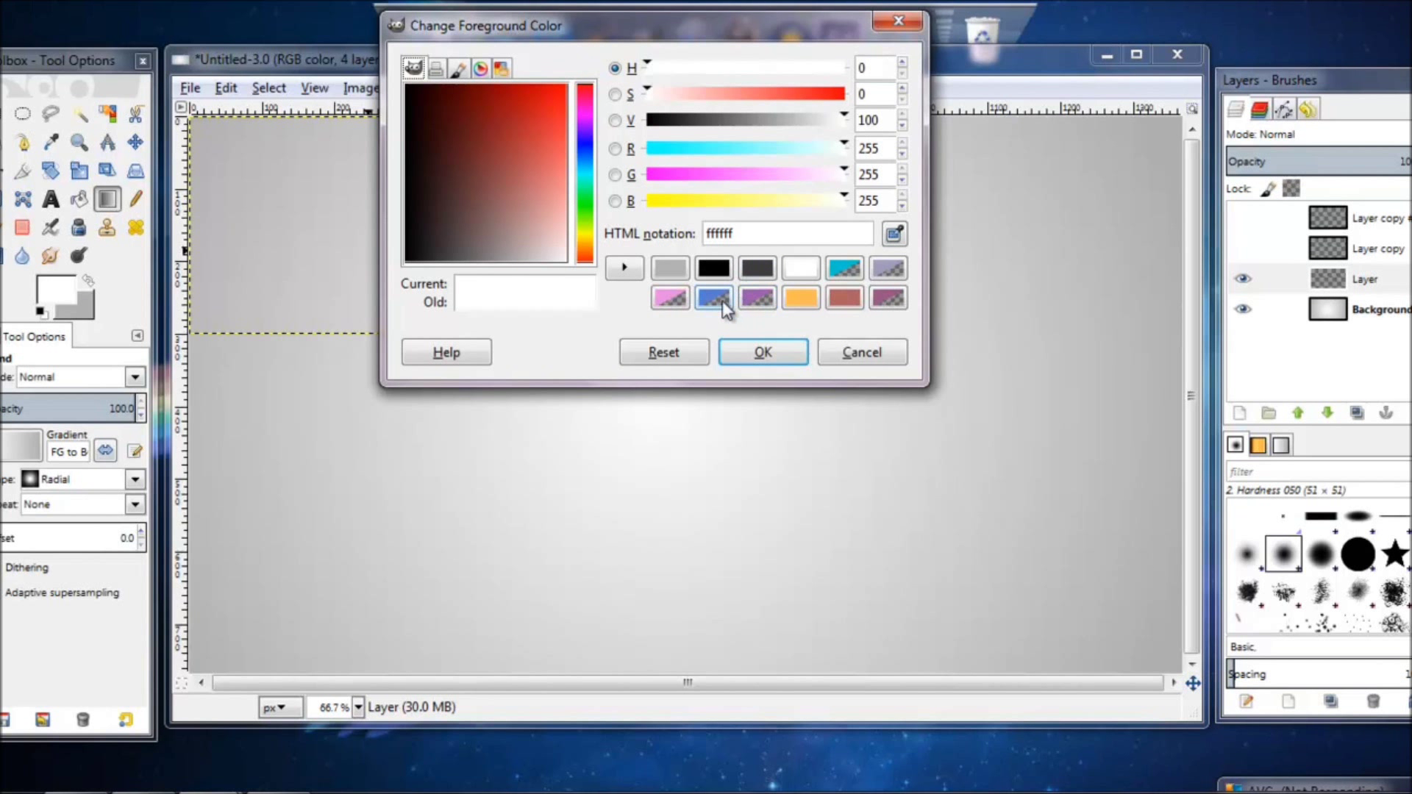
Step: Fill the bottom 300 × 300 layer with a bright blue foreground colour
click(844, 268)
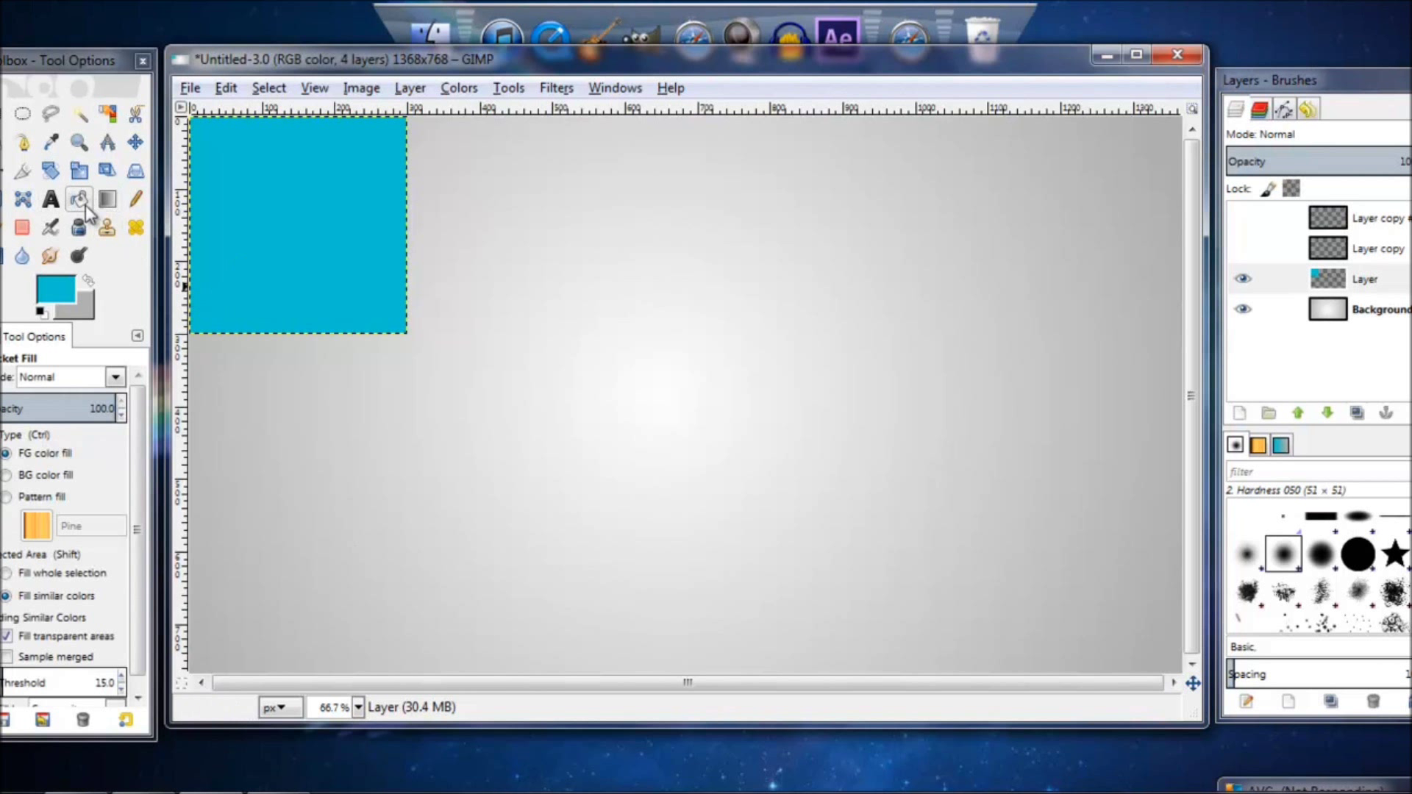
click(51, 198)
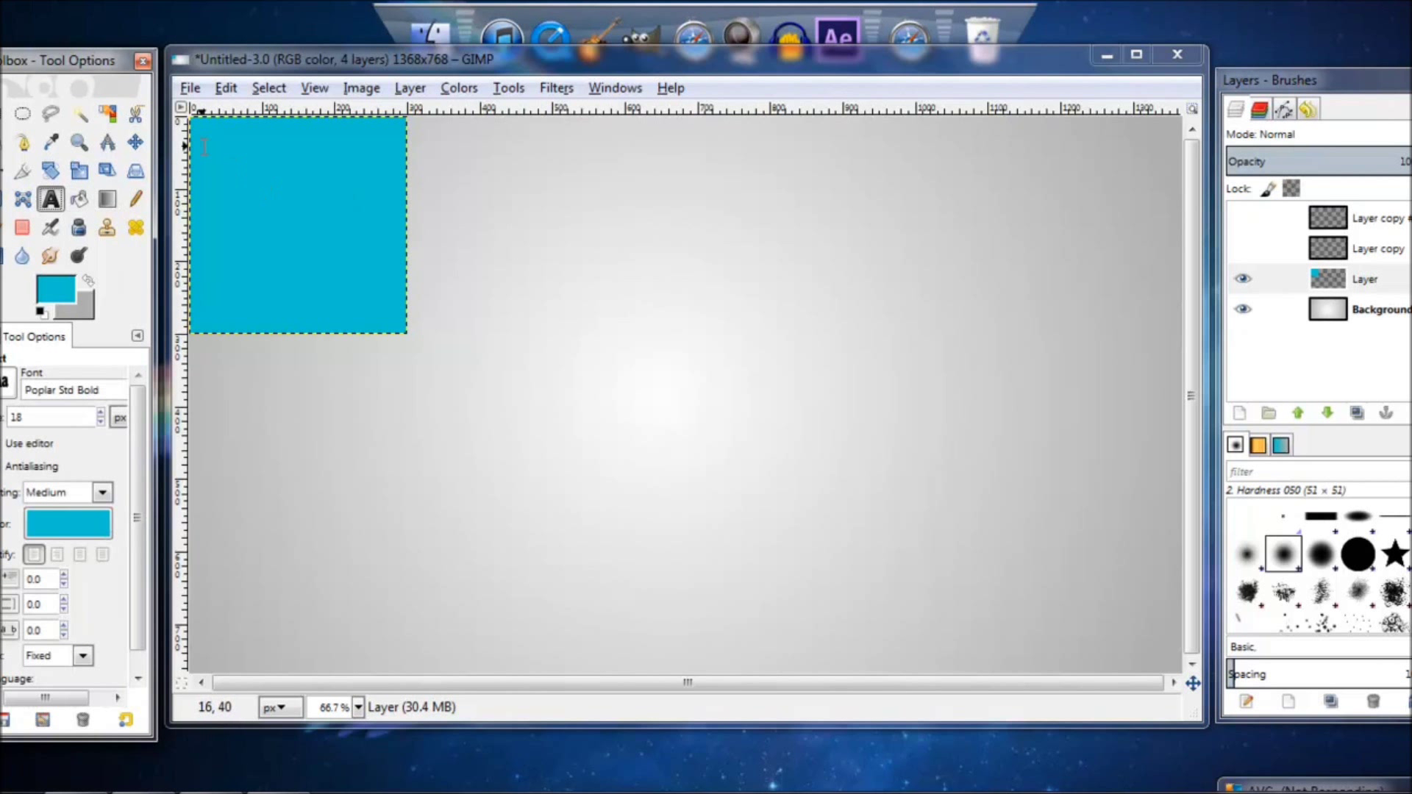
Step: Type a large white G in Poplar Std Bold at 273 px on the blue square
drag(211, 188, 353, 268)
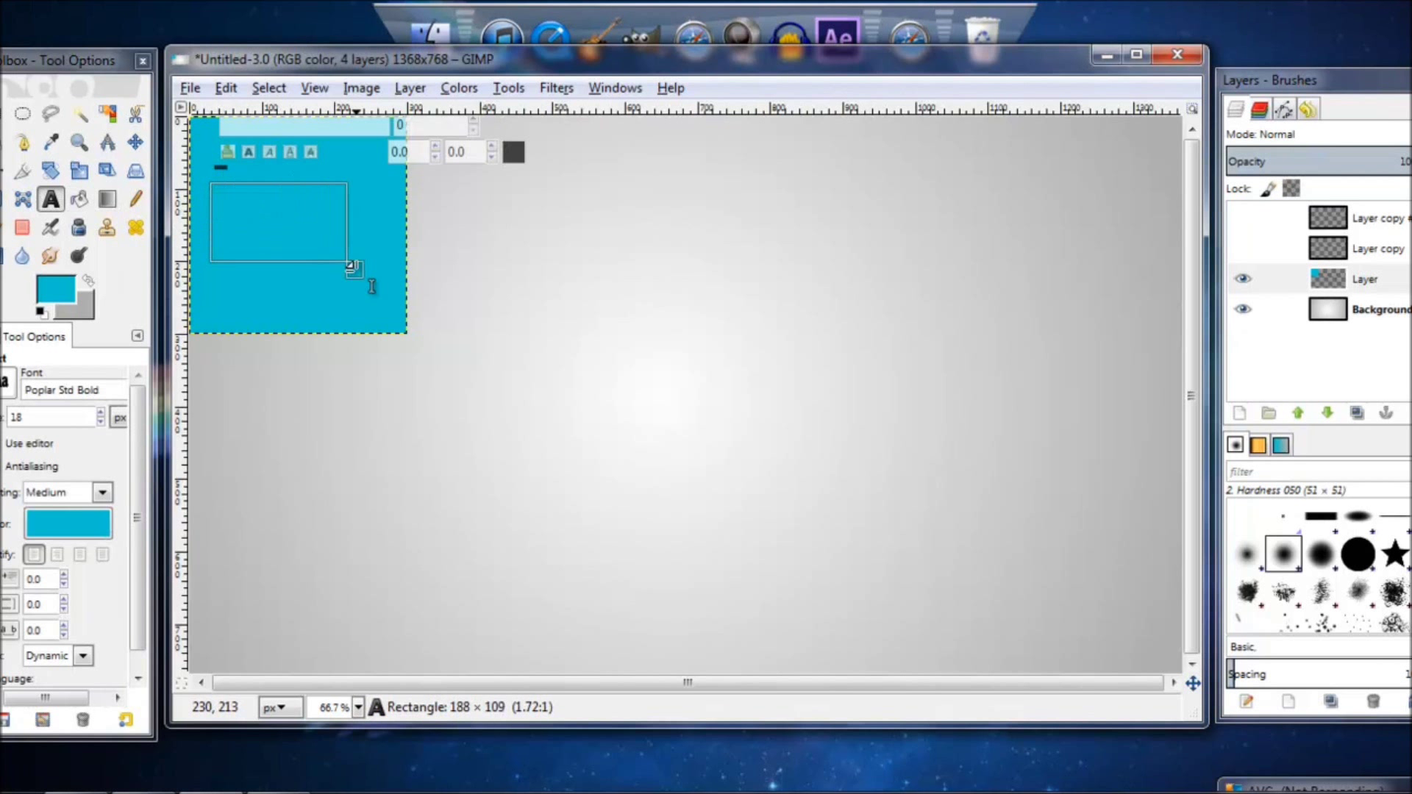
drag(351, 267, 402, 169)
text(80)
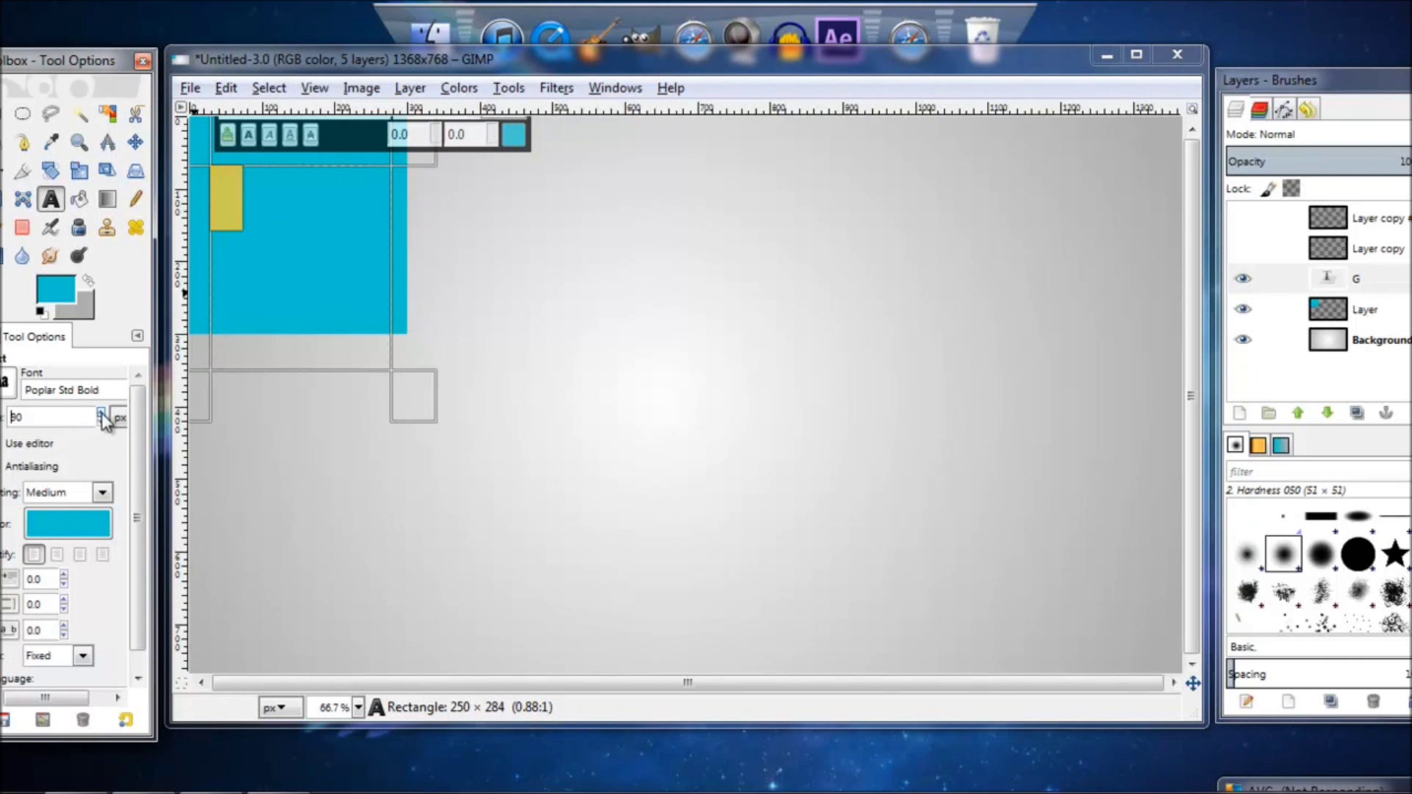
click(104, 412)
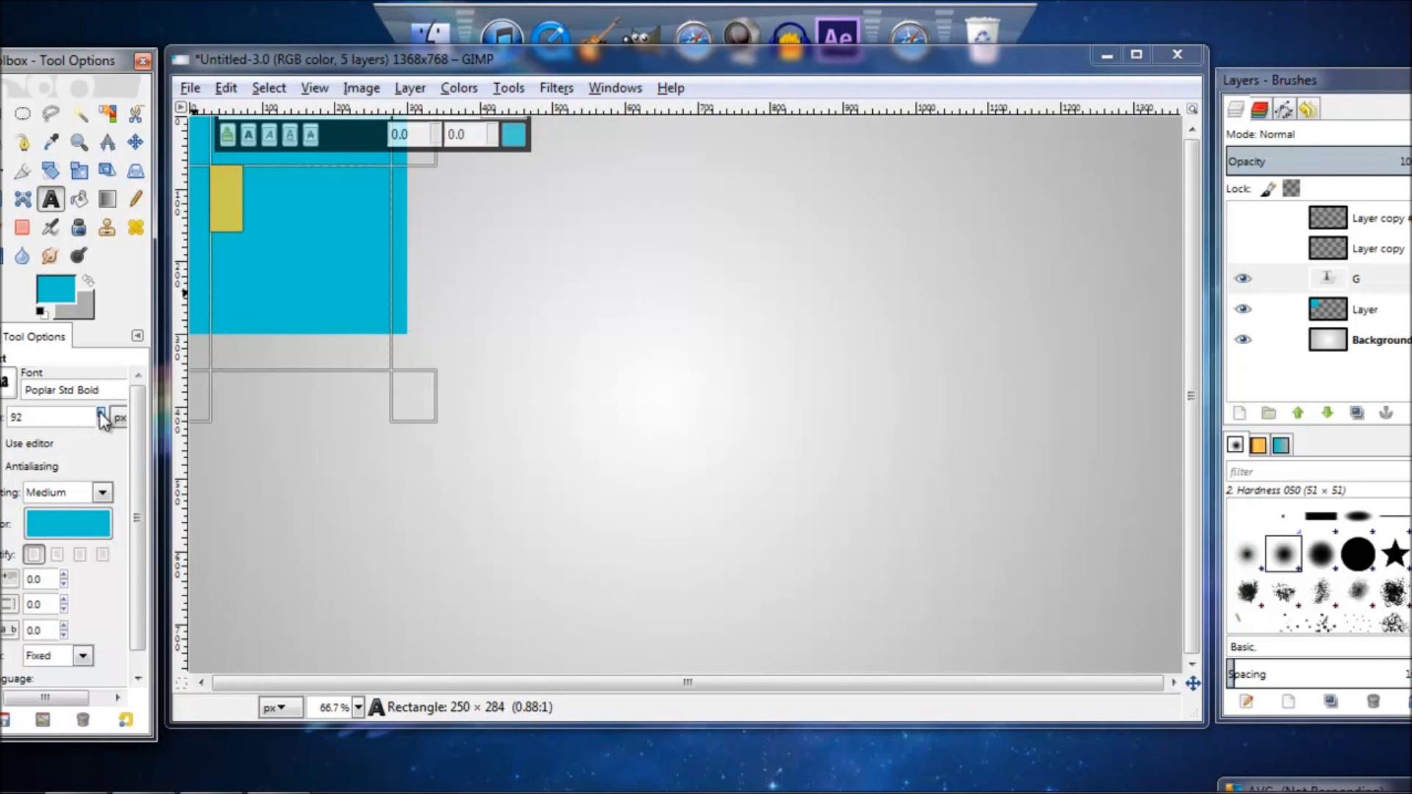
click(101, 415)
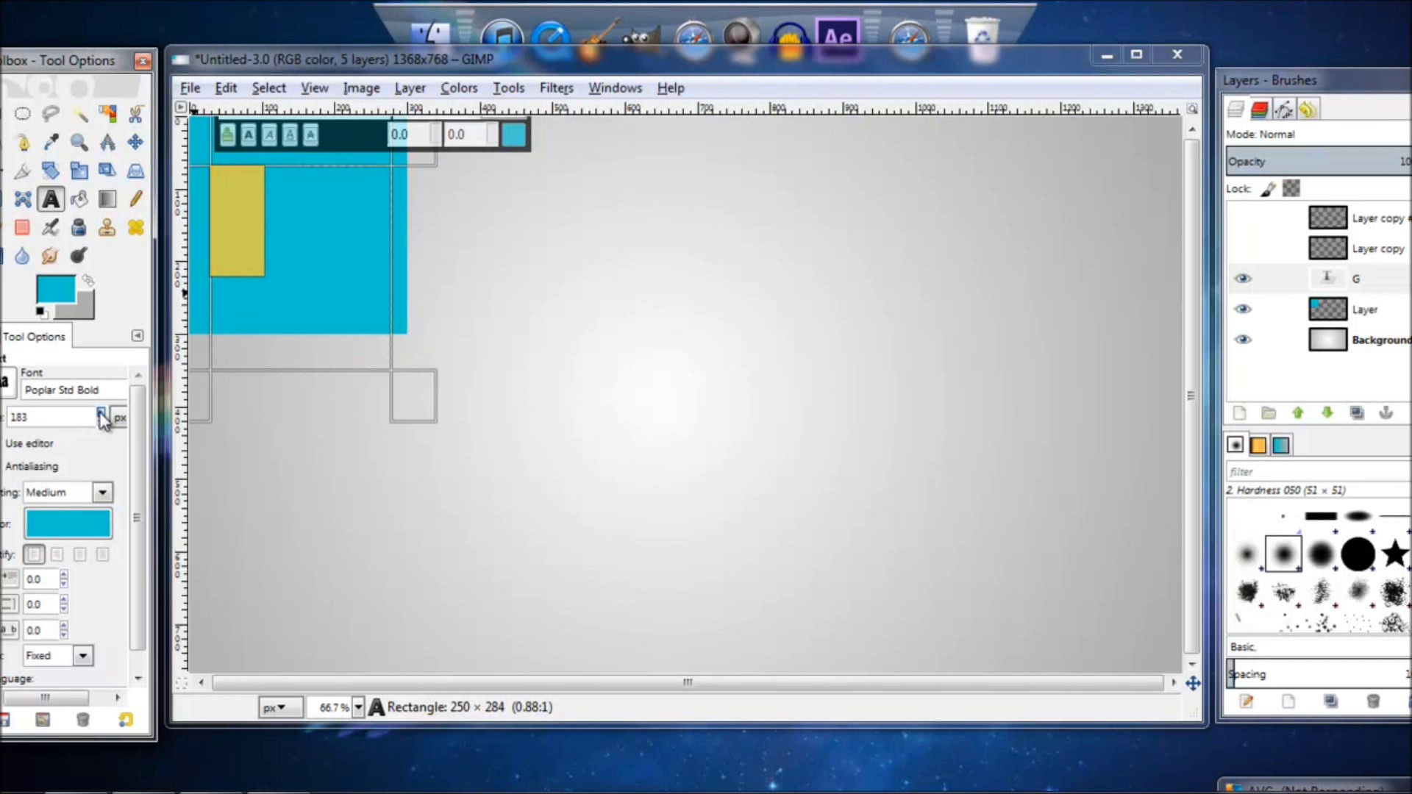
click(68, 522)
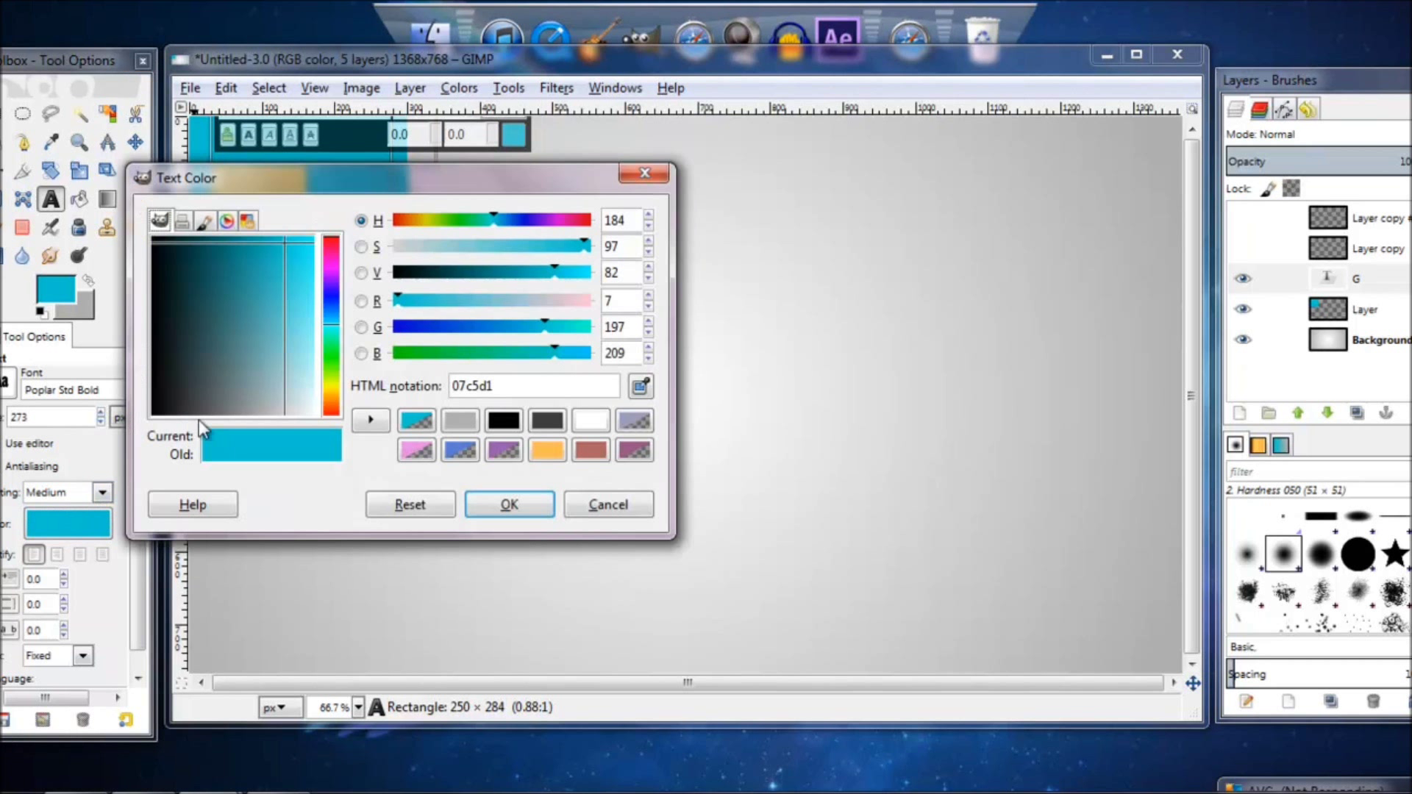
click(509, 503)
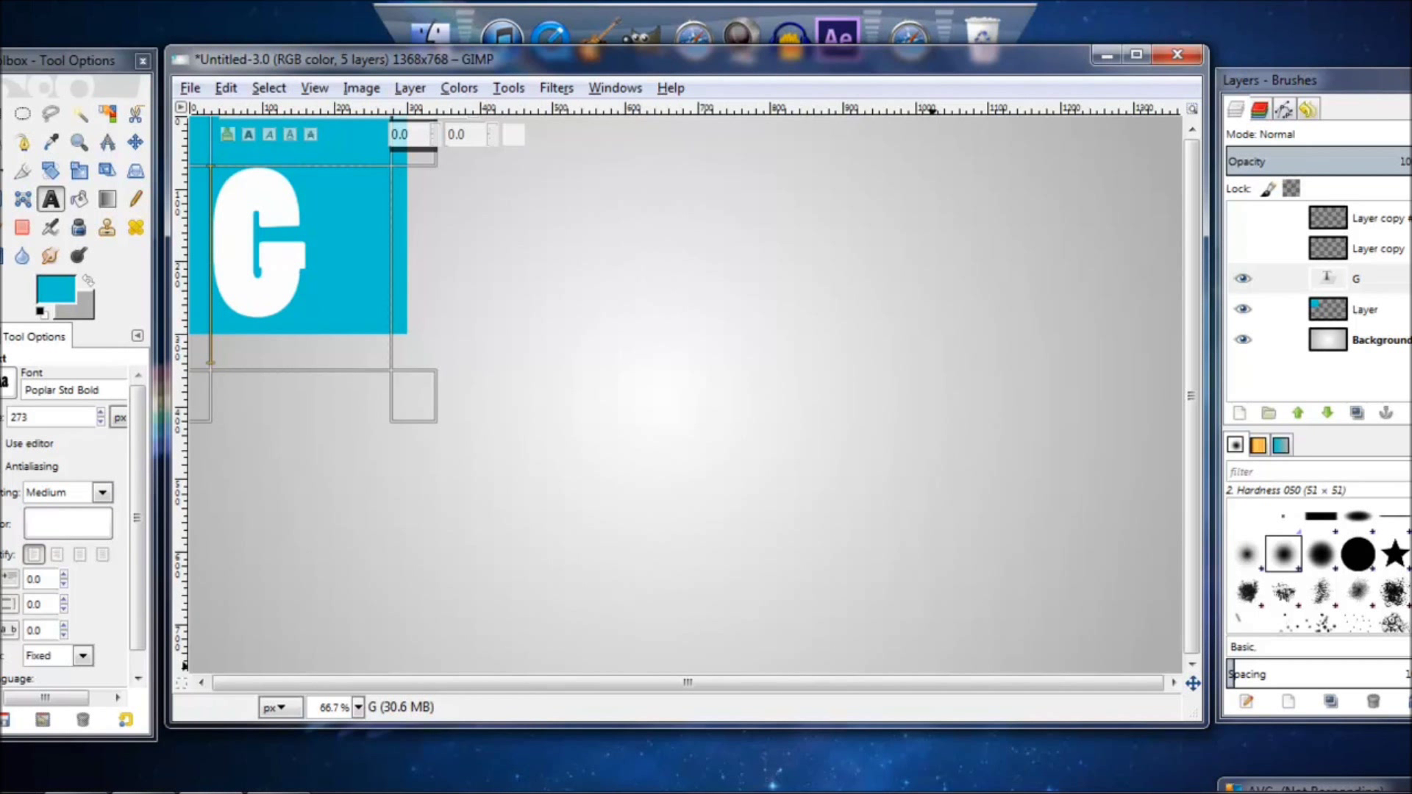
mouse_move(286, 261)
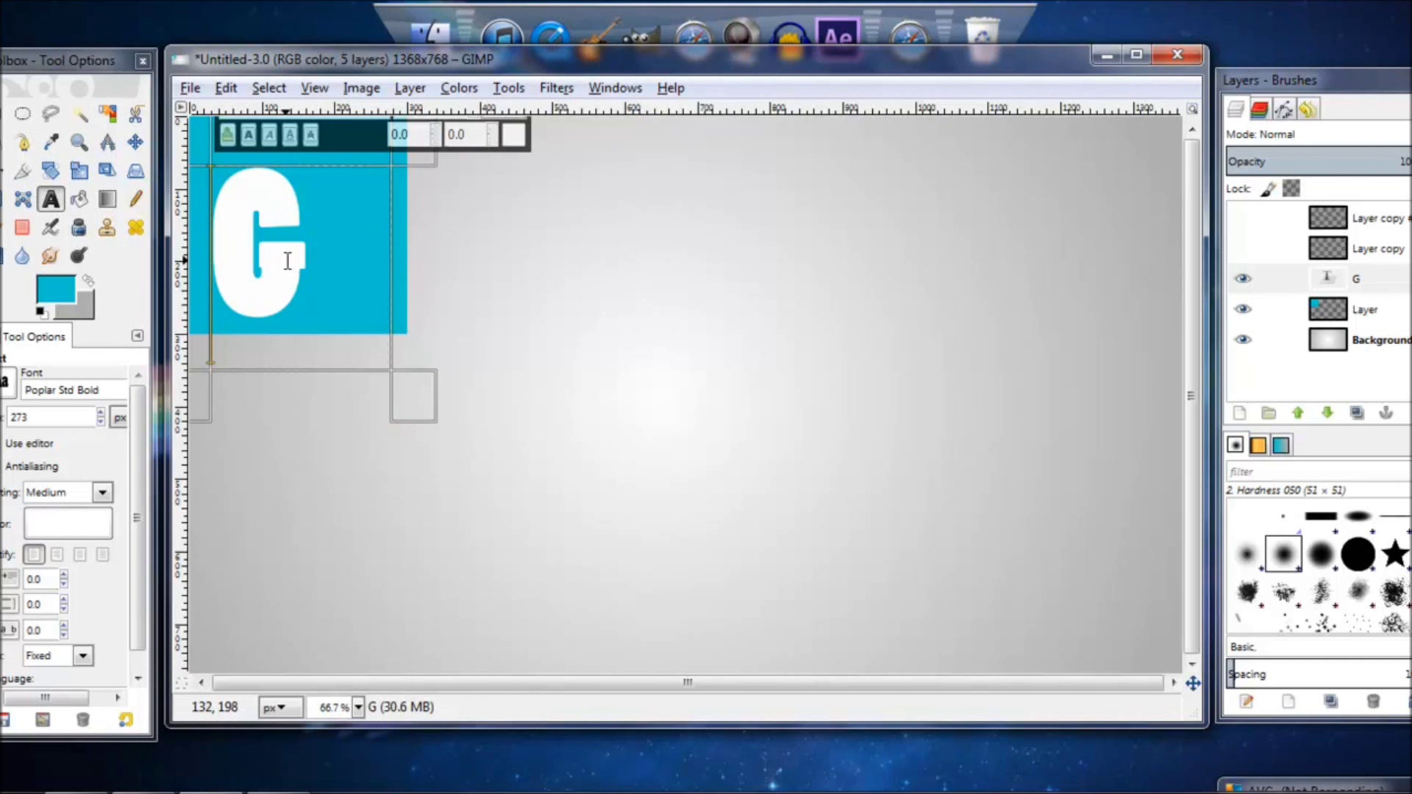
Step: Drag the G text layer up and right within the square, then select that layer
click(134, 142)
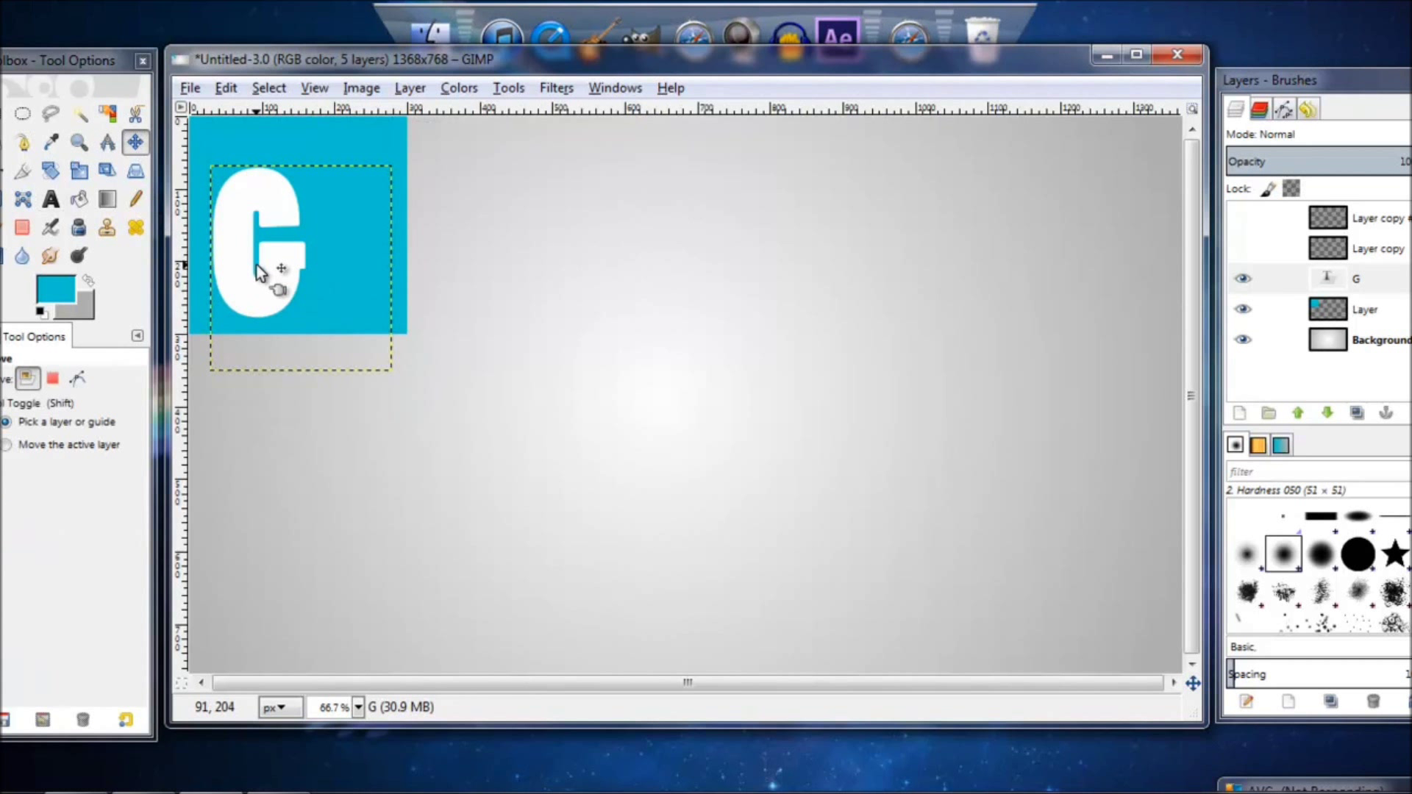
drag(256, 261, 284, 253)
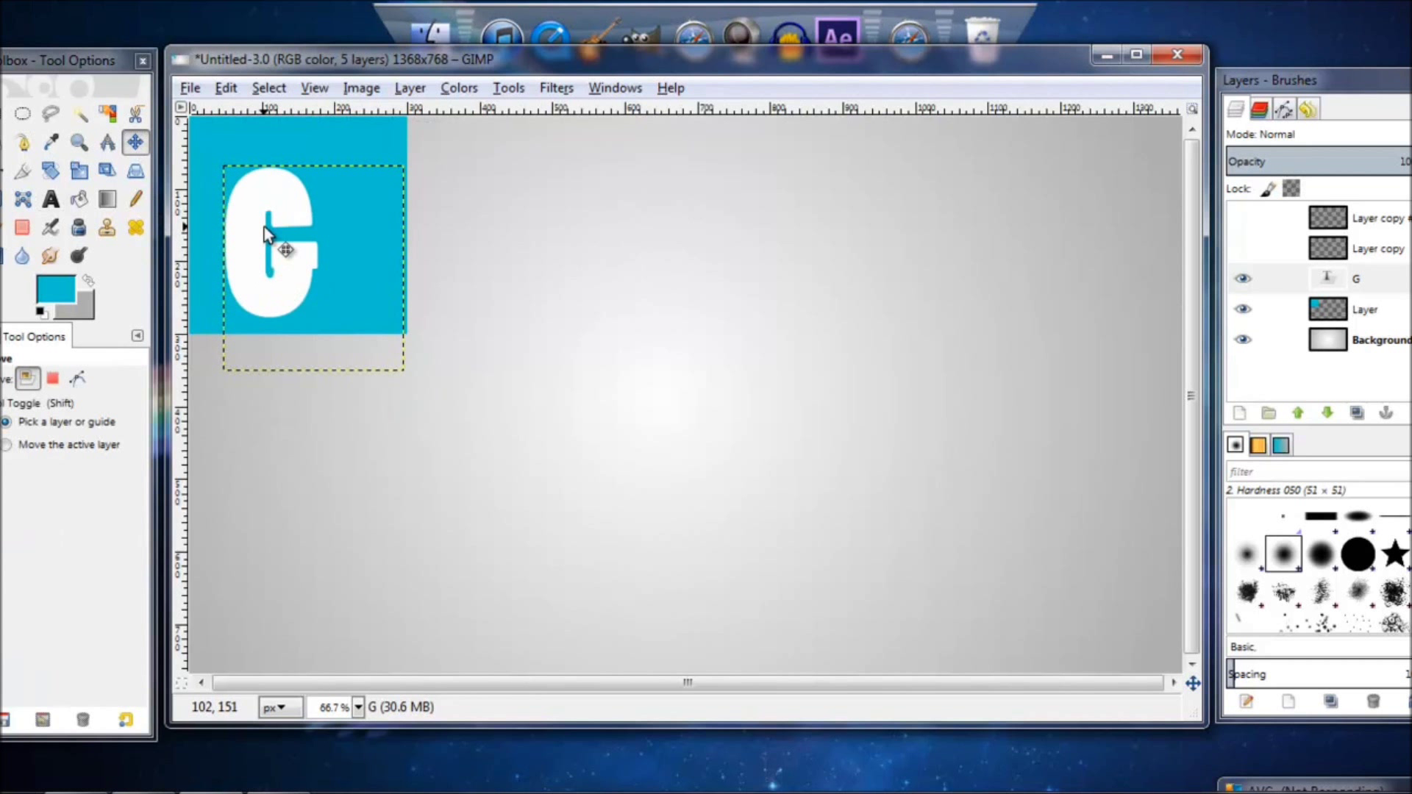
drag(284, 250, 268, 228)
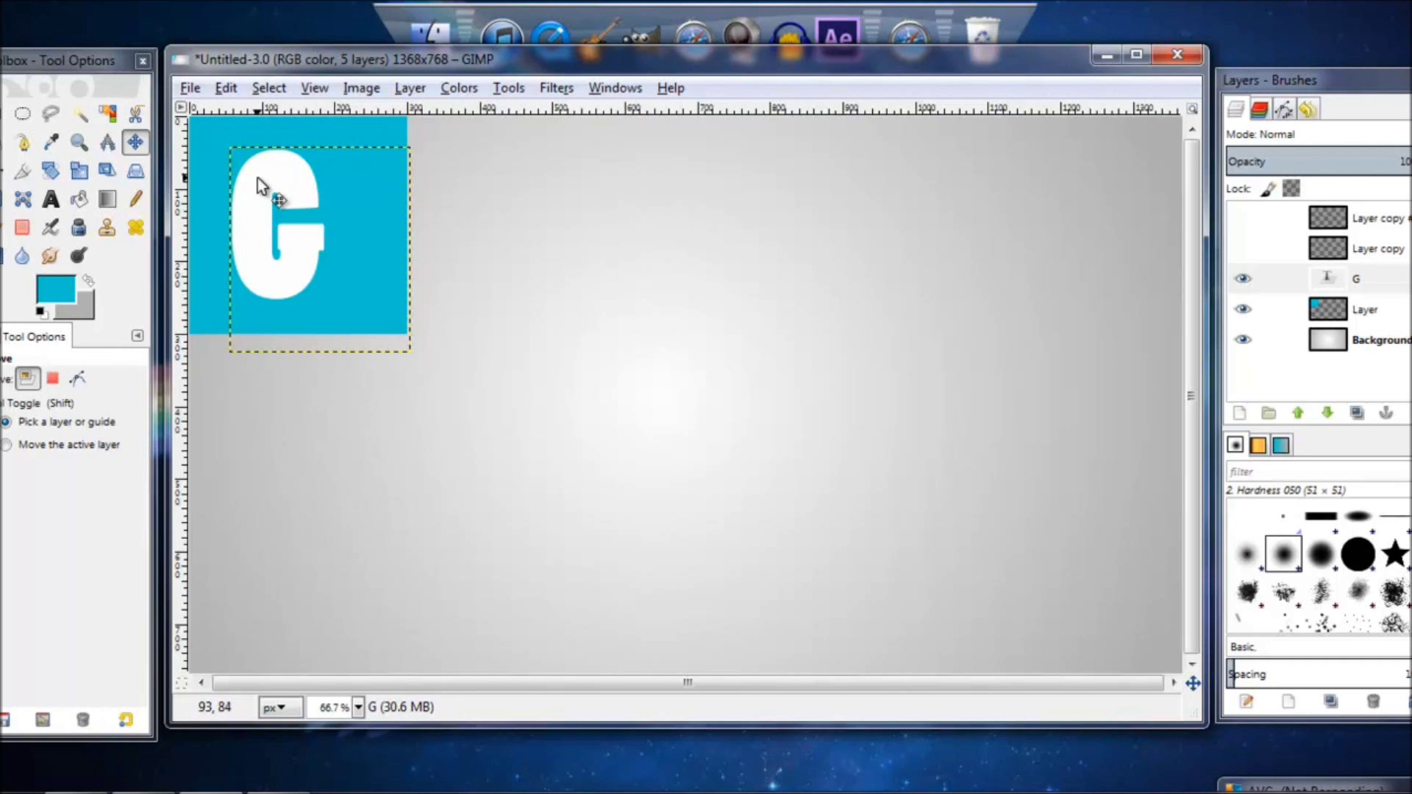
drag(279, 198, 324, 252)
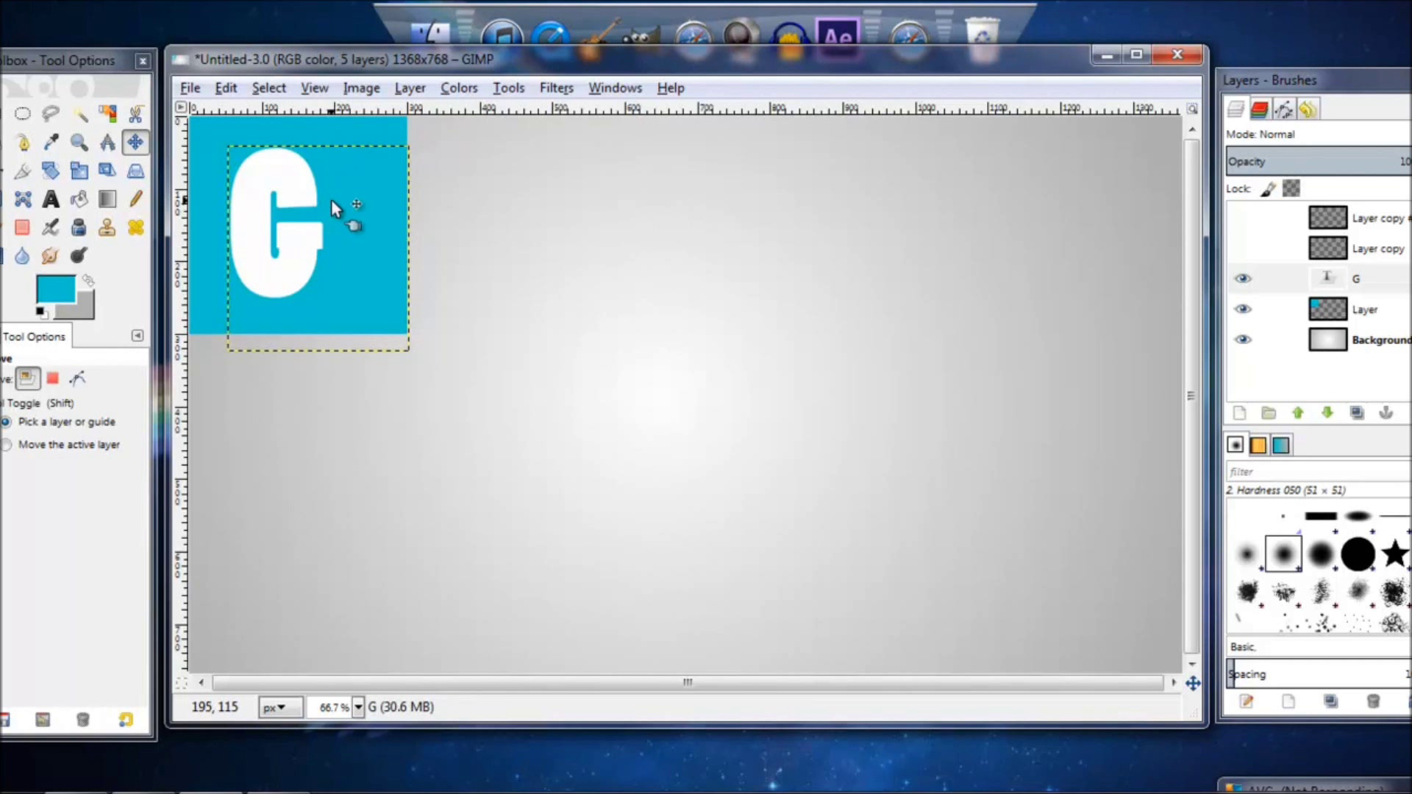
click(1244, 277)
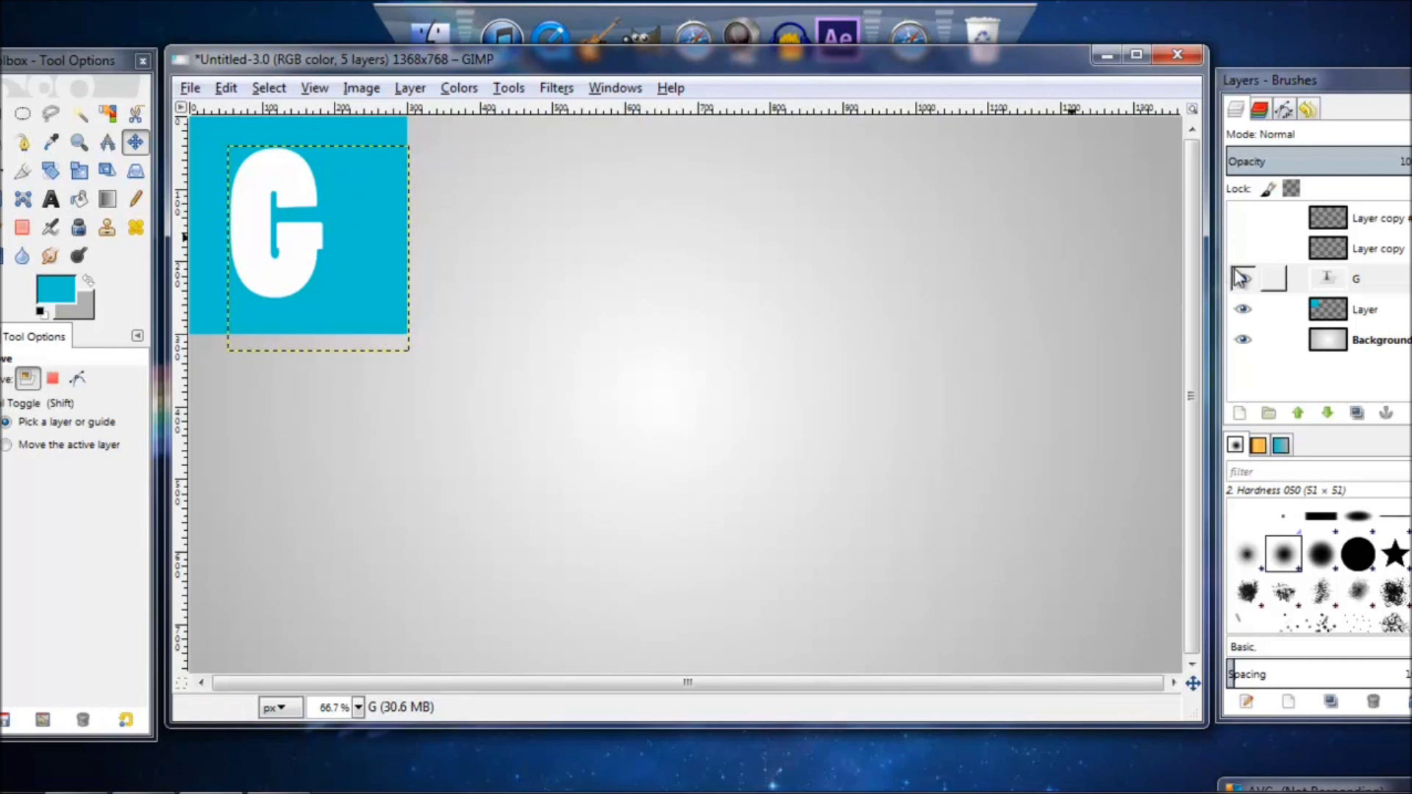
click(1355, 278)
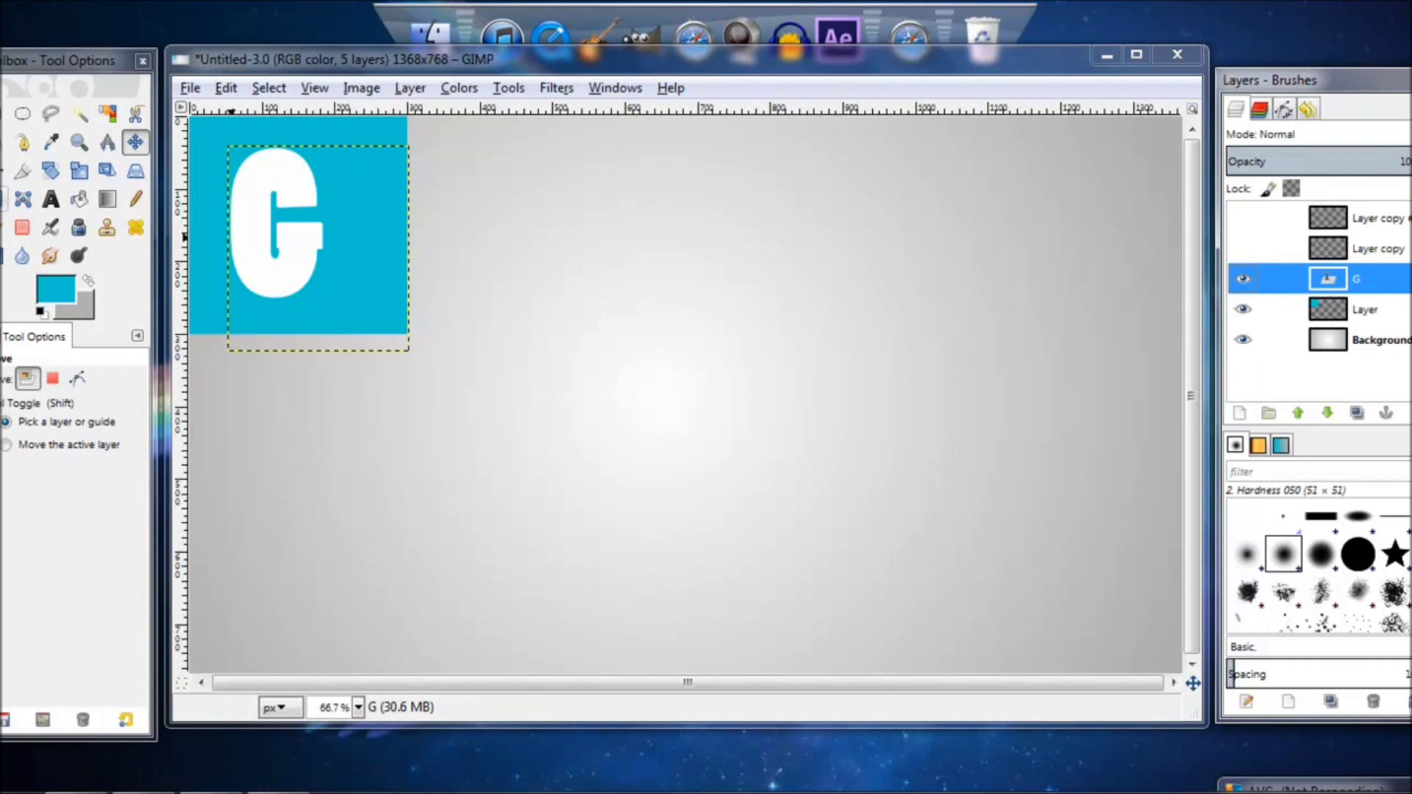
Step: Scale the G layer with width and height unchained, lowering only its width
click(79, 171)
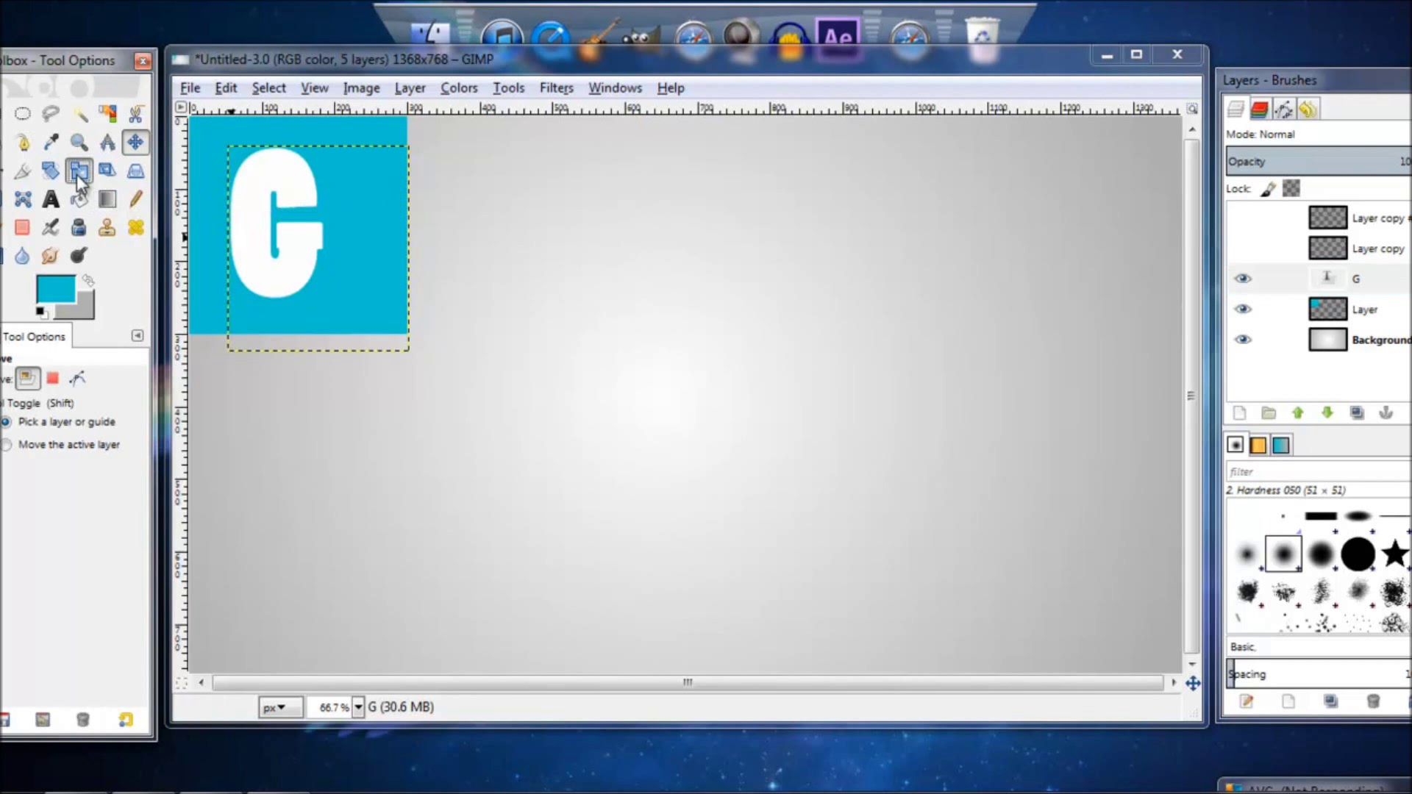
click(78, 171)
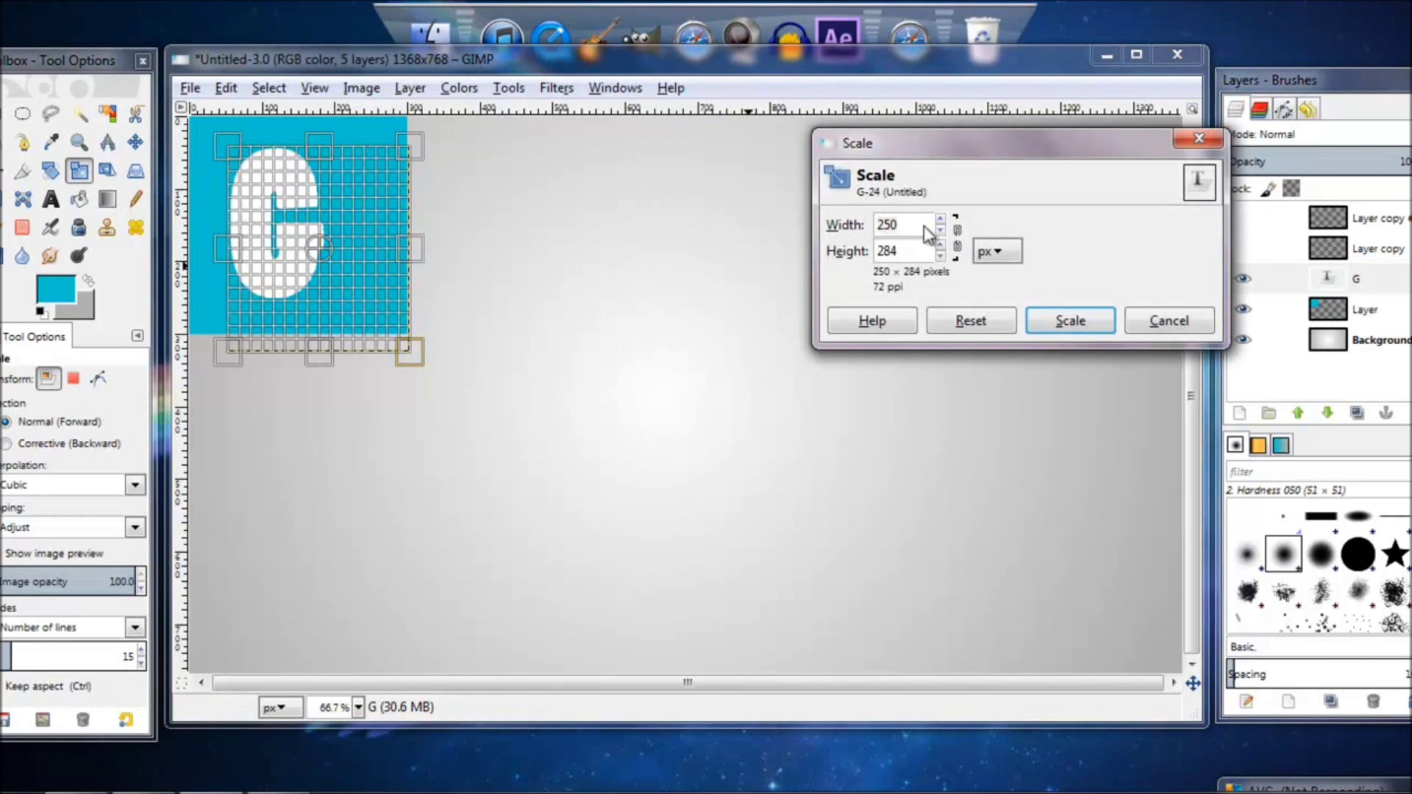
click(905, 225)
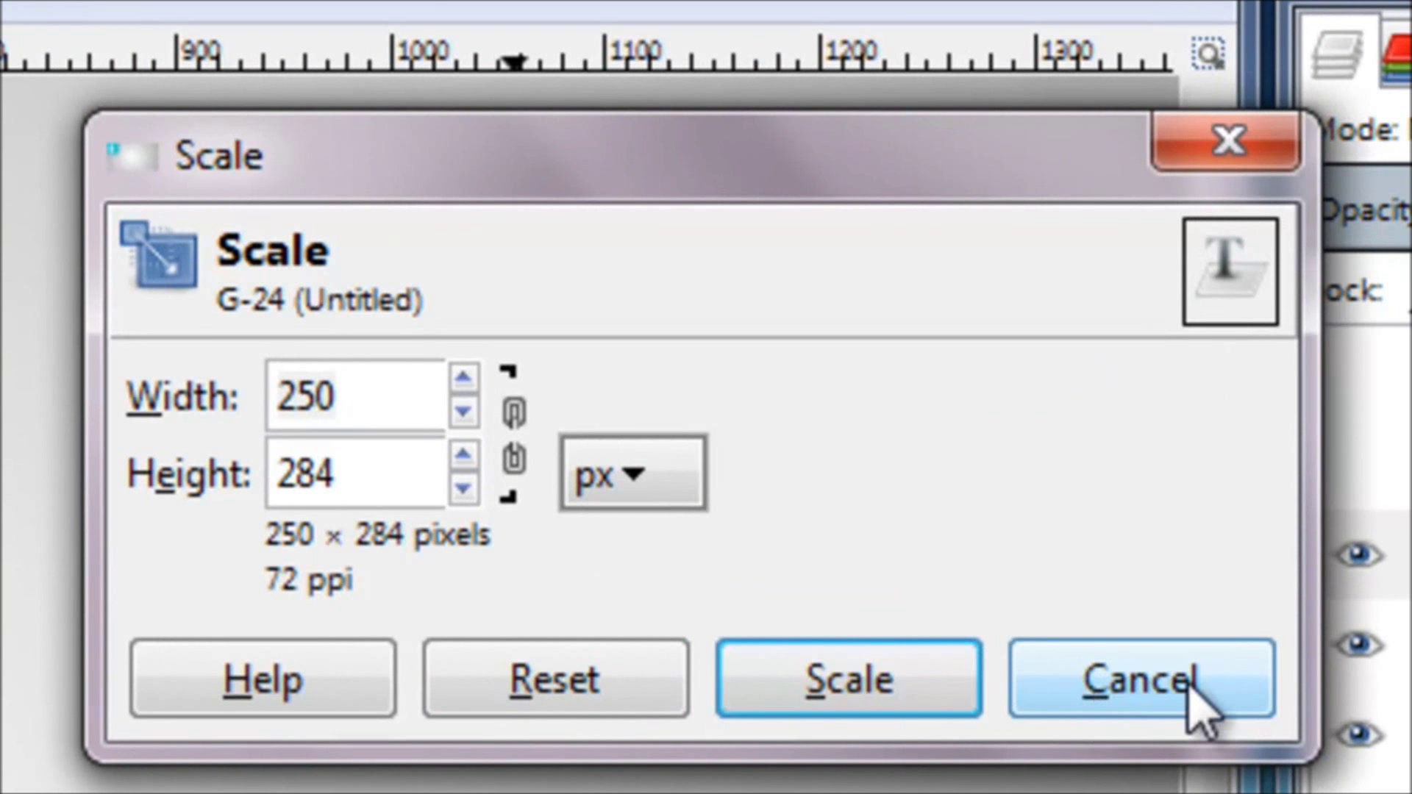
click(631, 473)
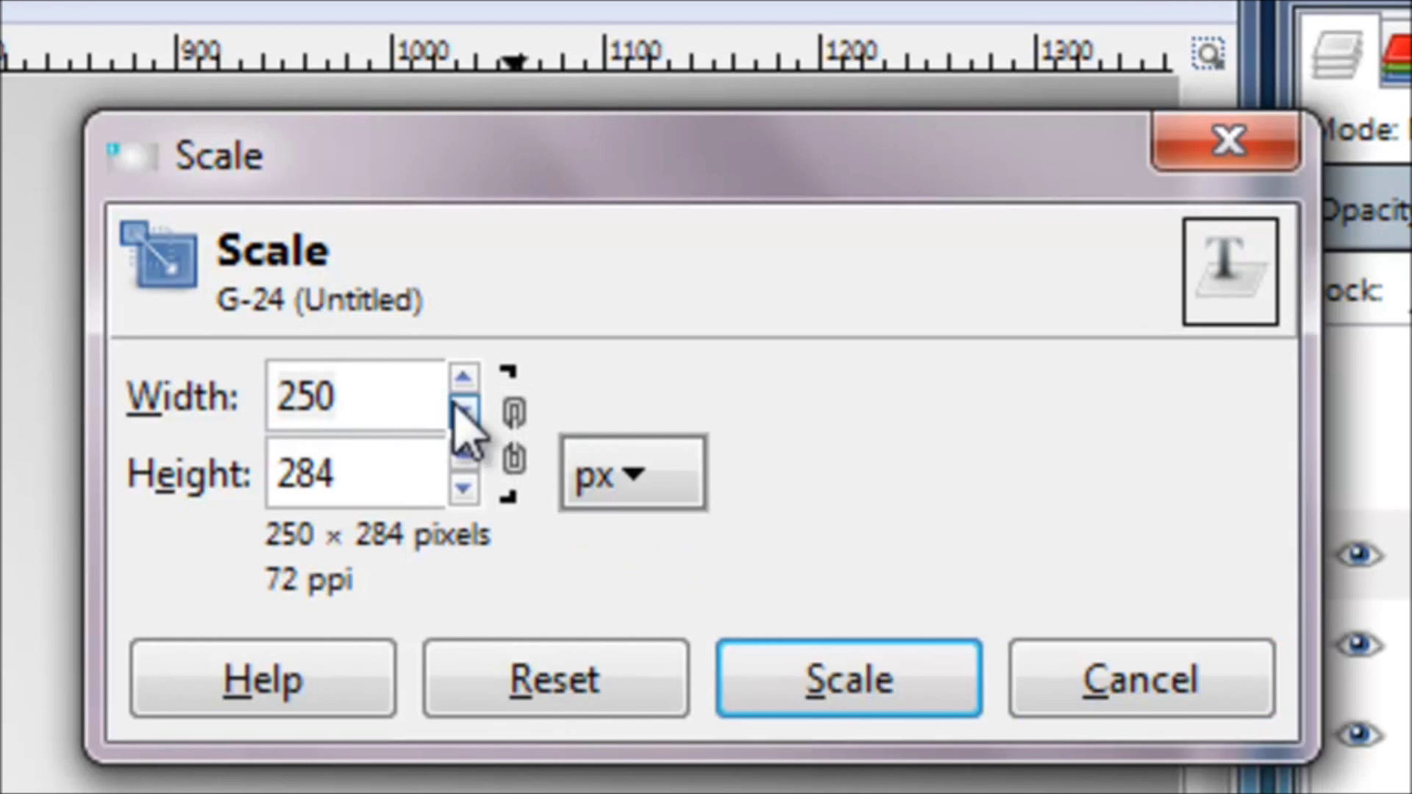
mouse_move(477, 433)
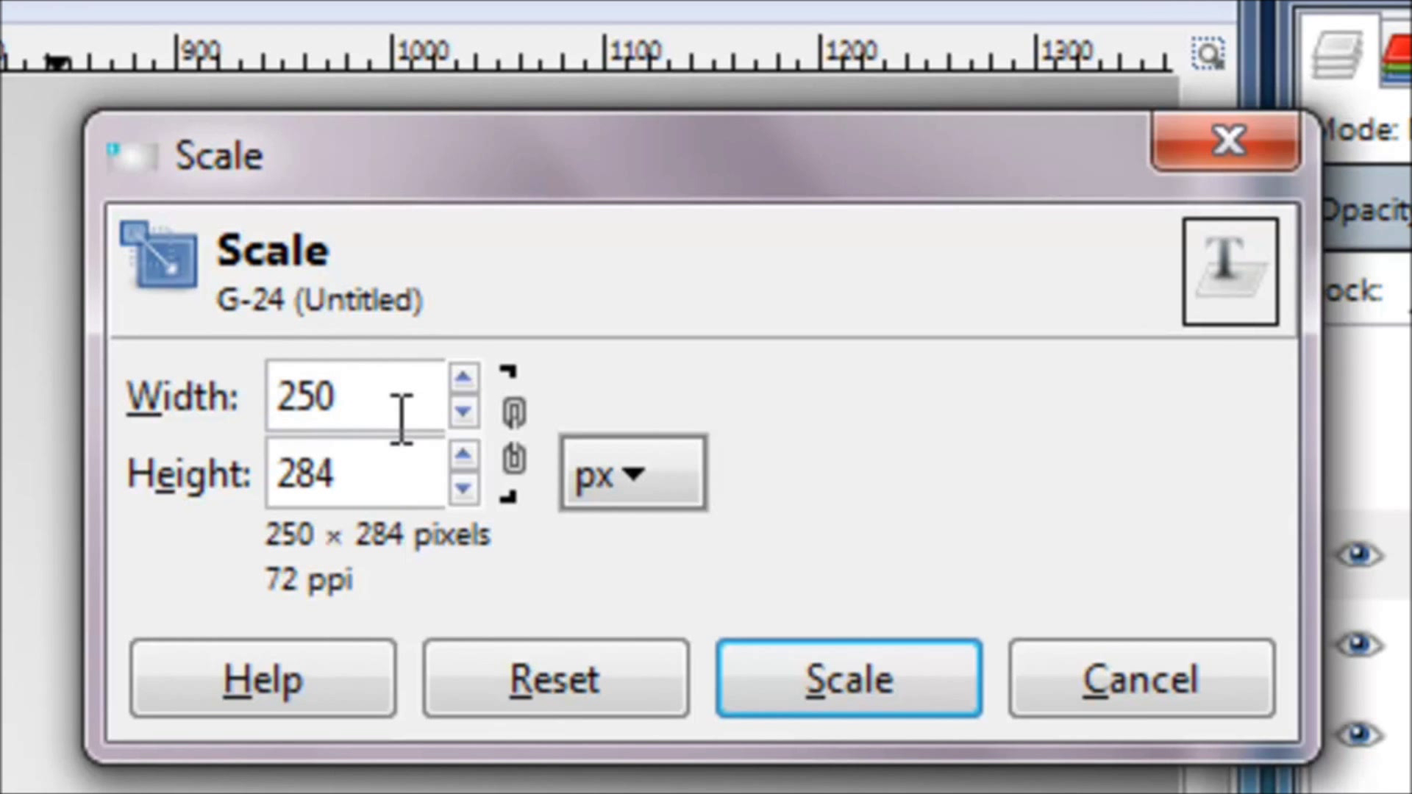
click(464, 412)
text(80)
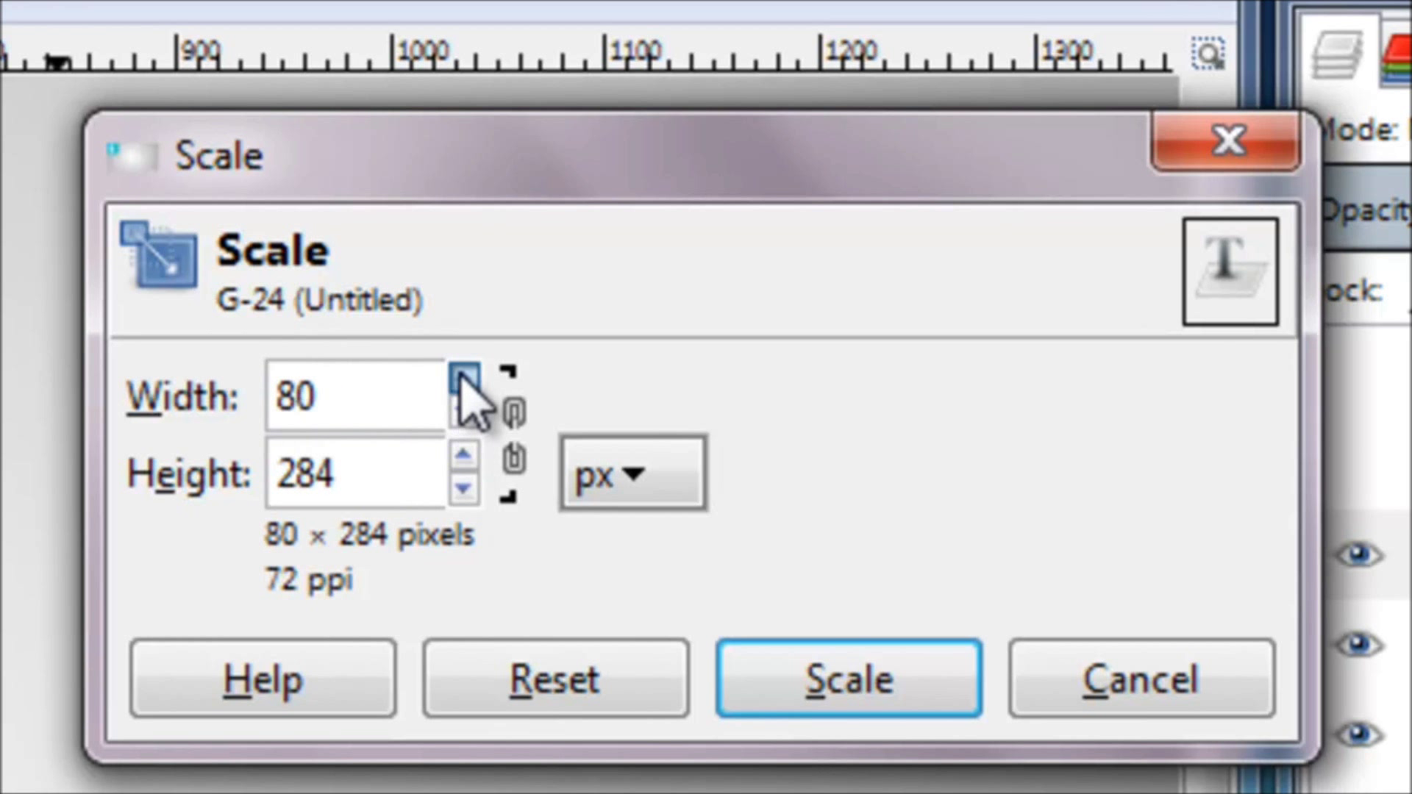
click(462, 376)
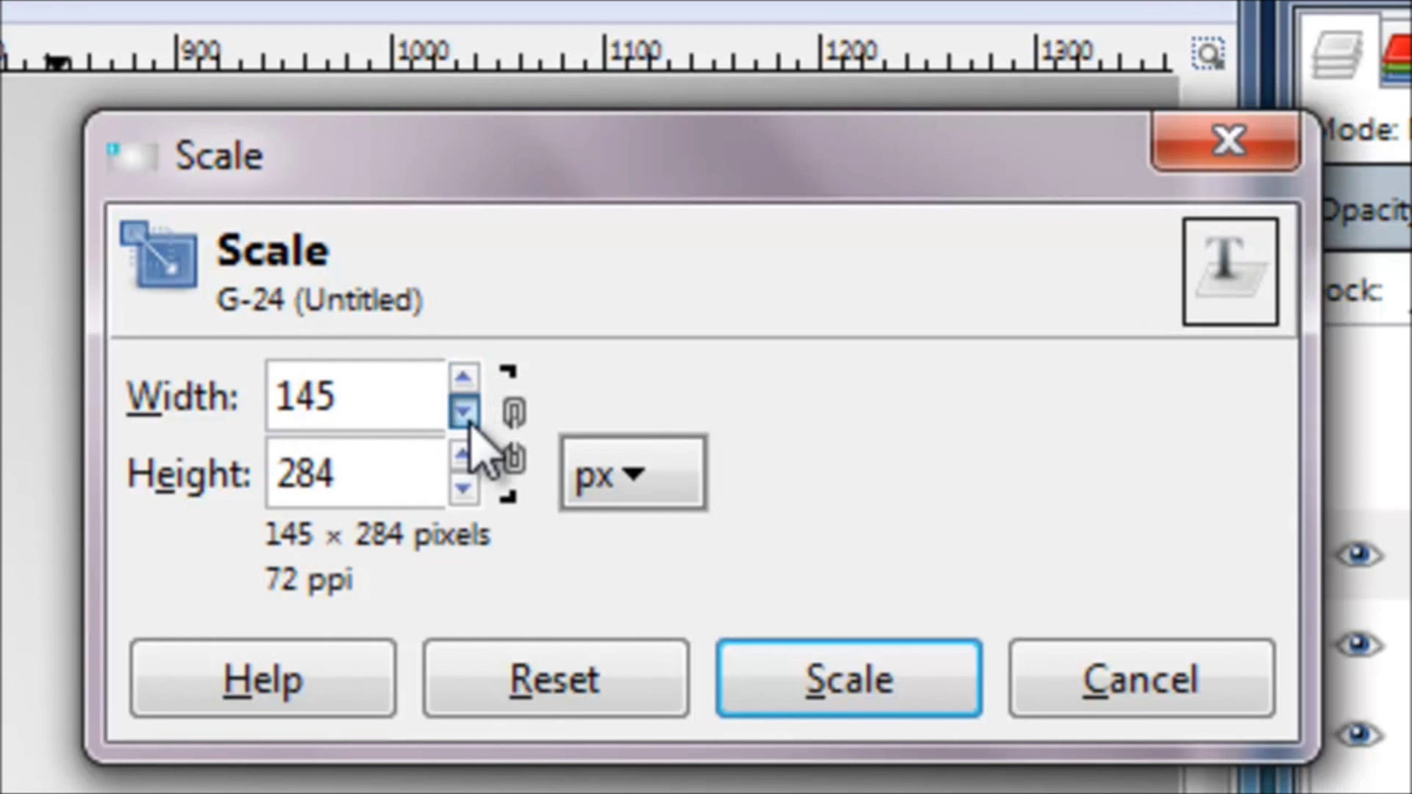
click(462, 413)
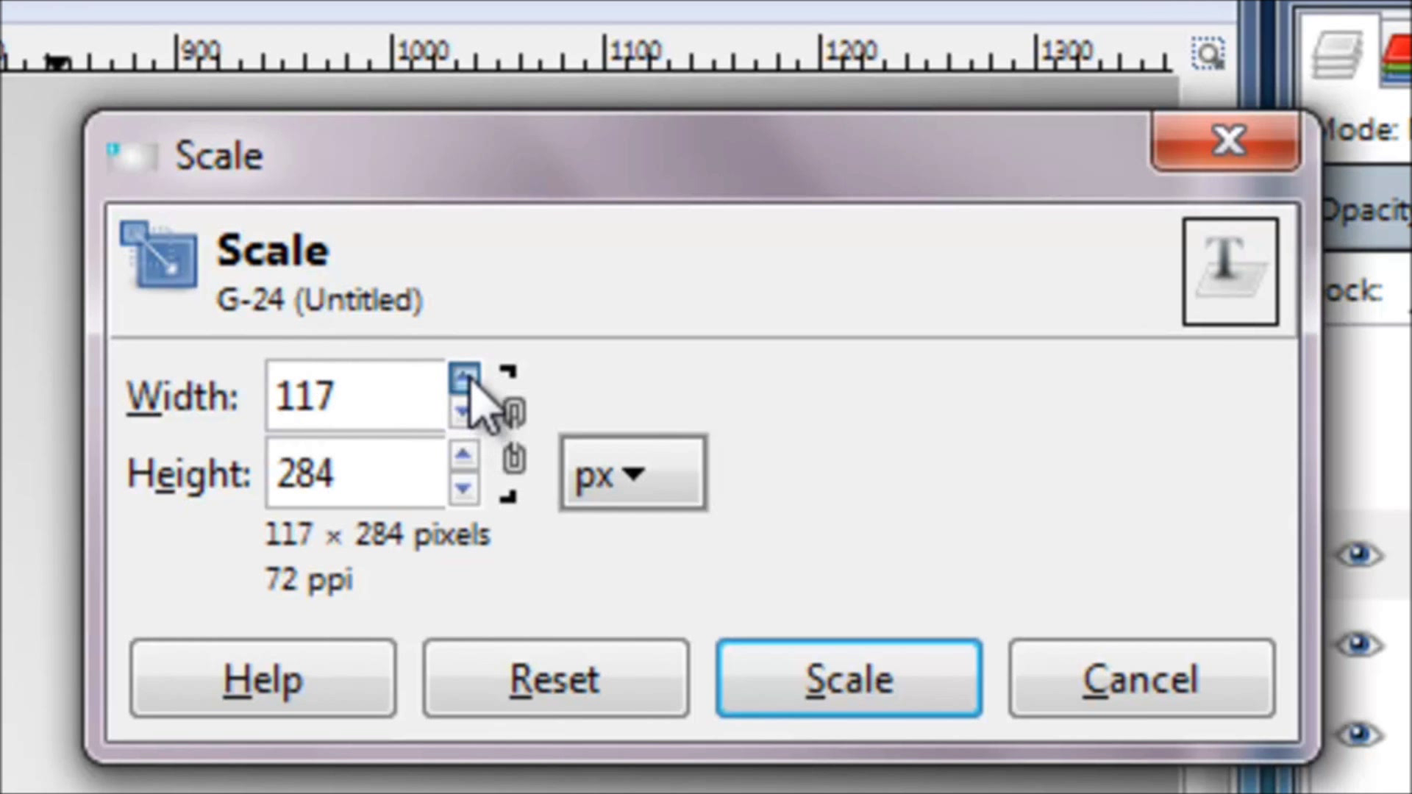
click(463, 377)
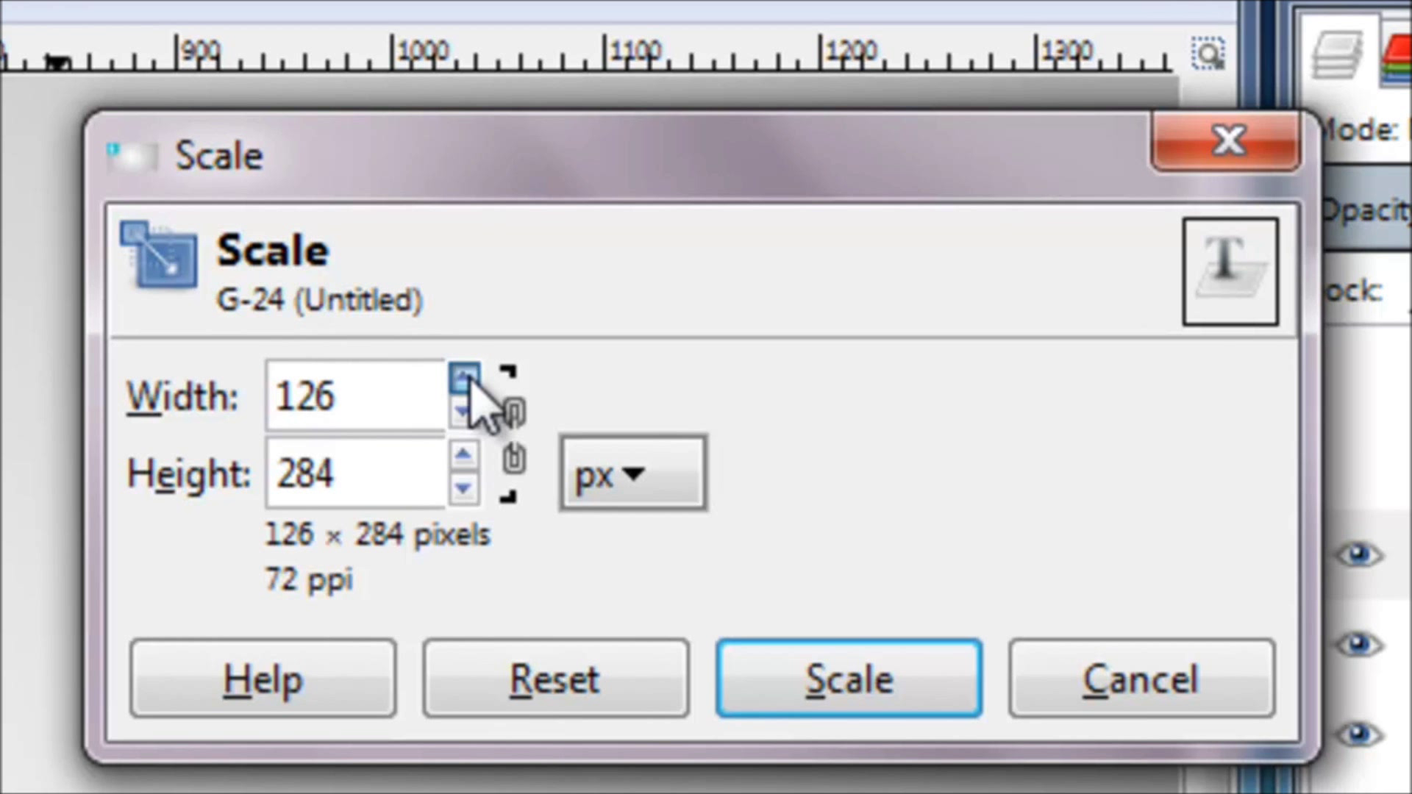
click(463, 411)
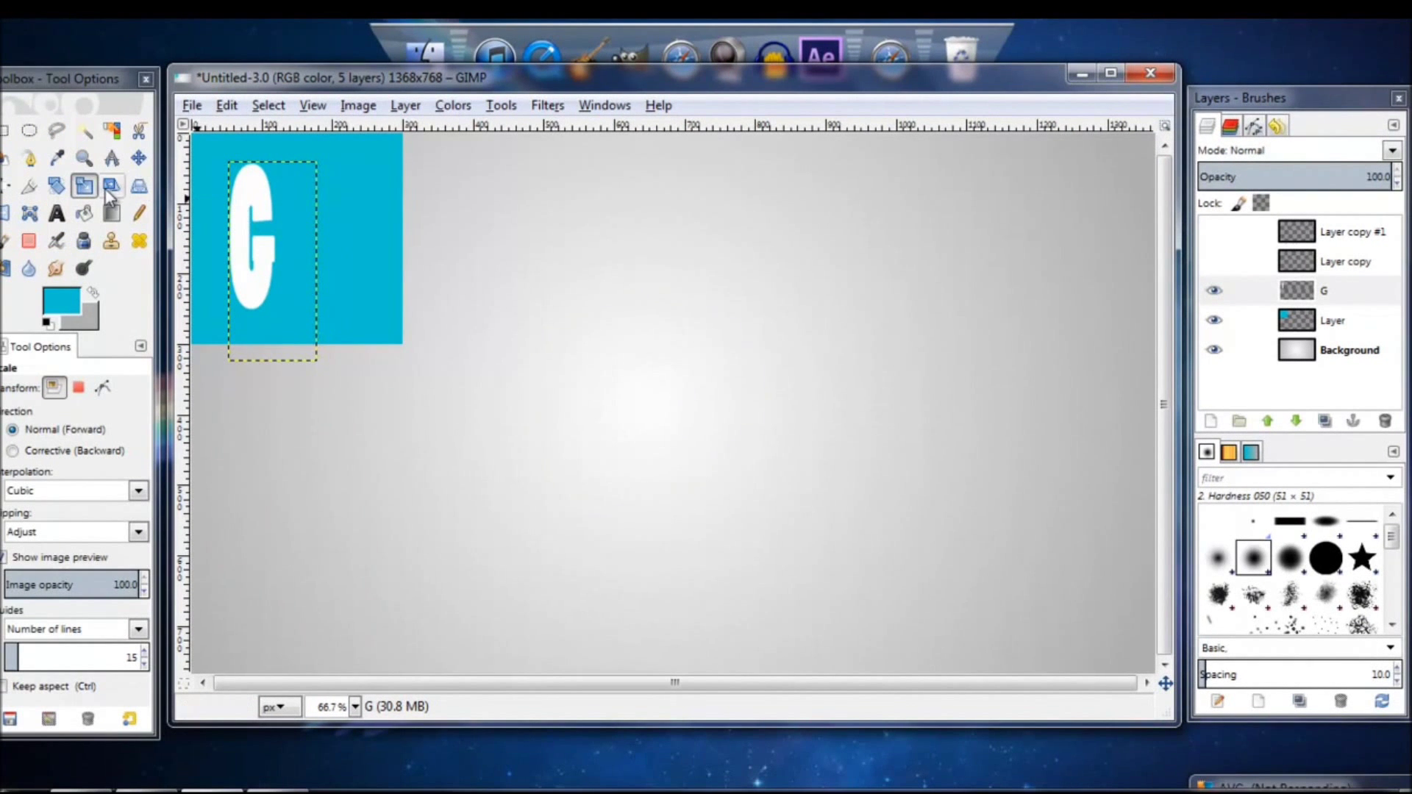
Step: Nudge the narrowed G slightly right, then open and dismiss Filters > Map > Map Object
click(137, 158)
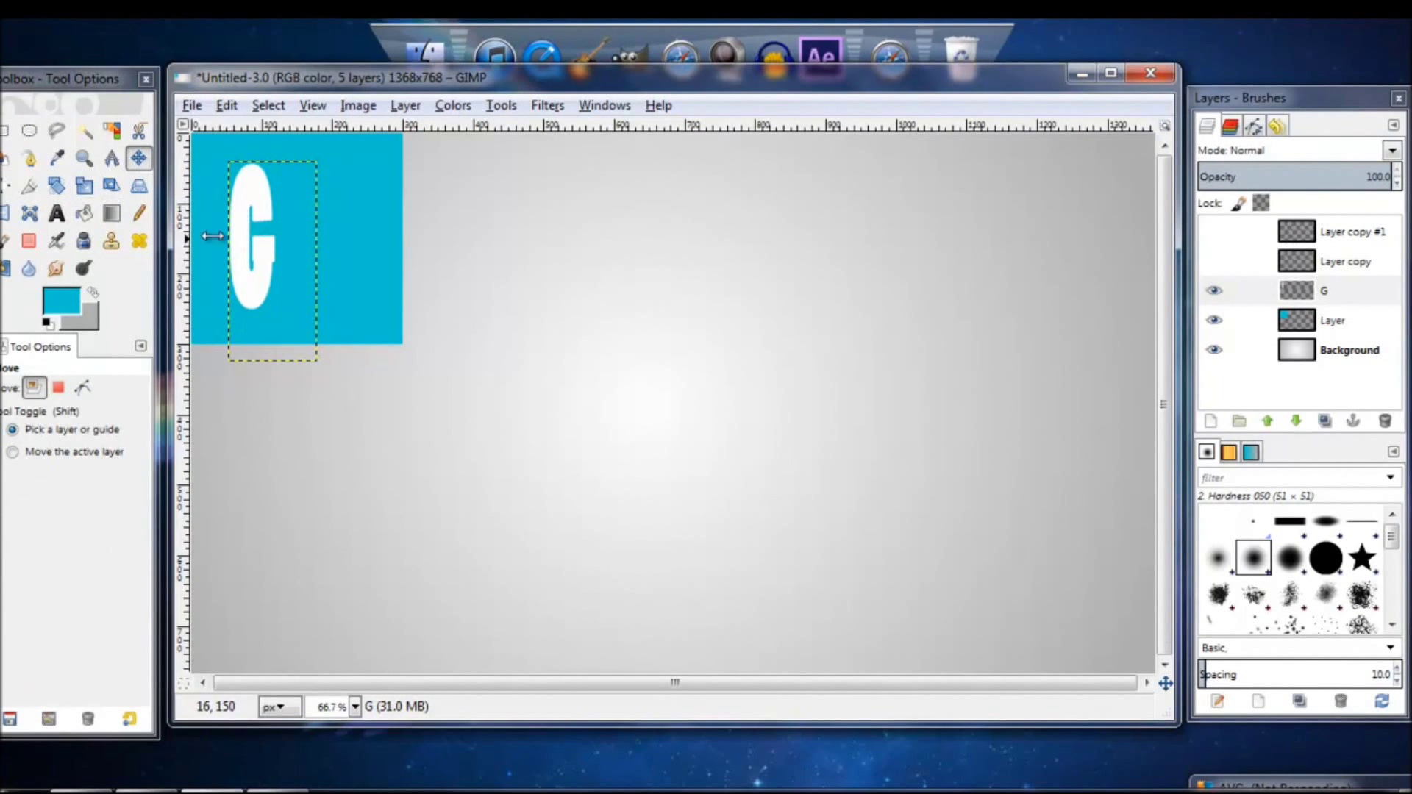
drag(261, 244, 270, 233)
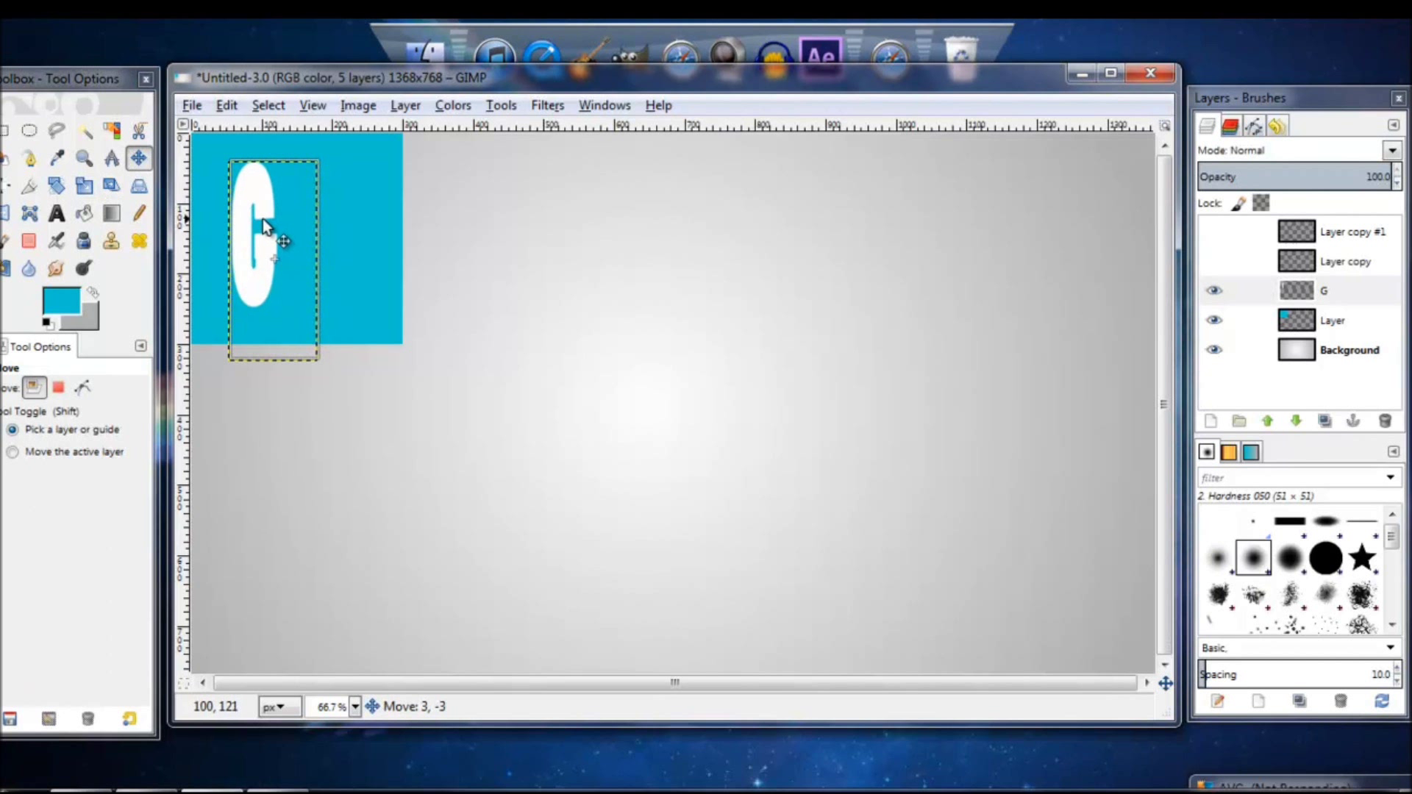
click(547, 105)
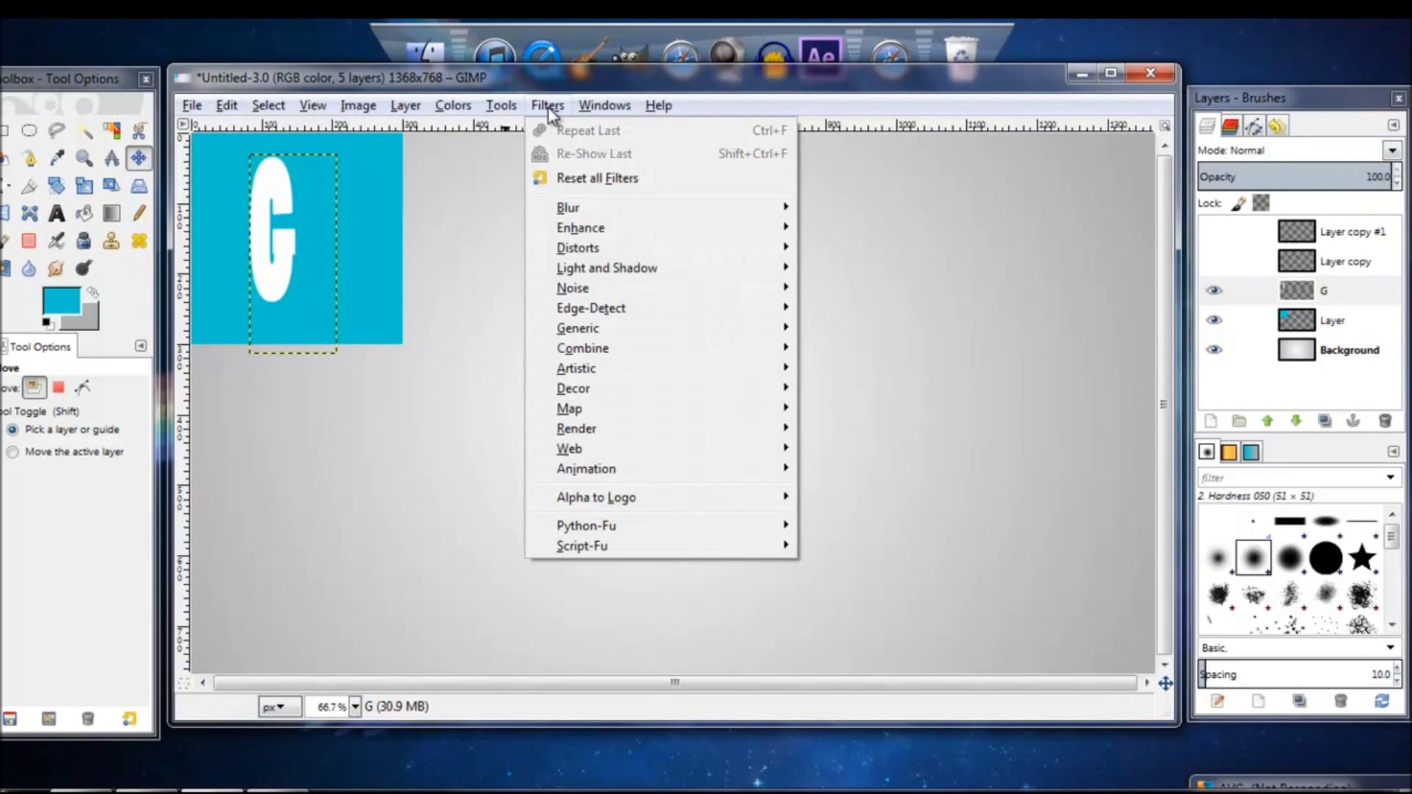
mouse_move(569, 408)
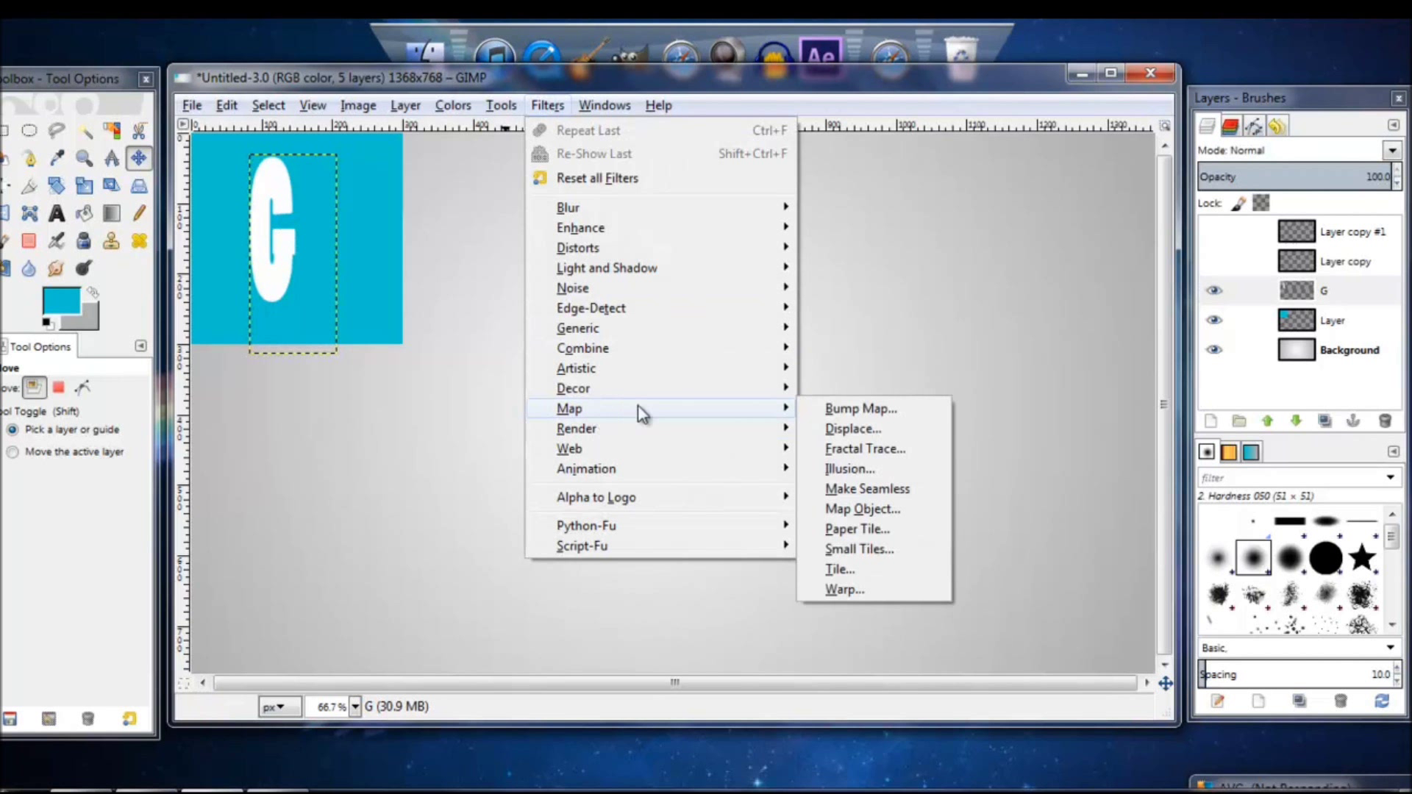
mouse_move(762, 414)
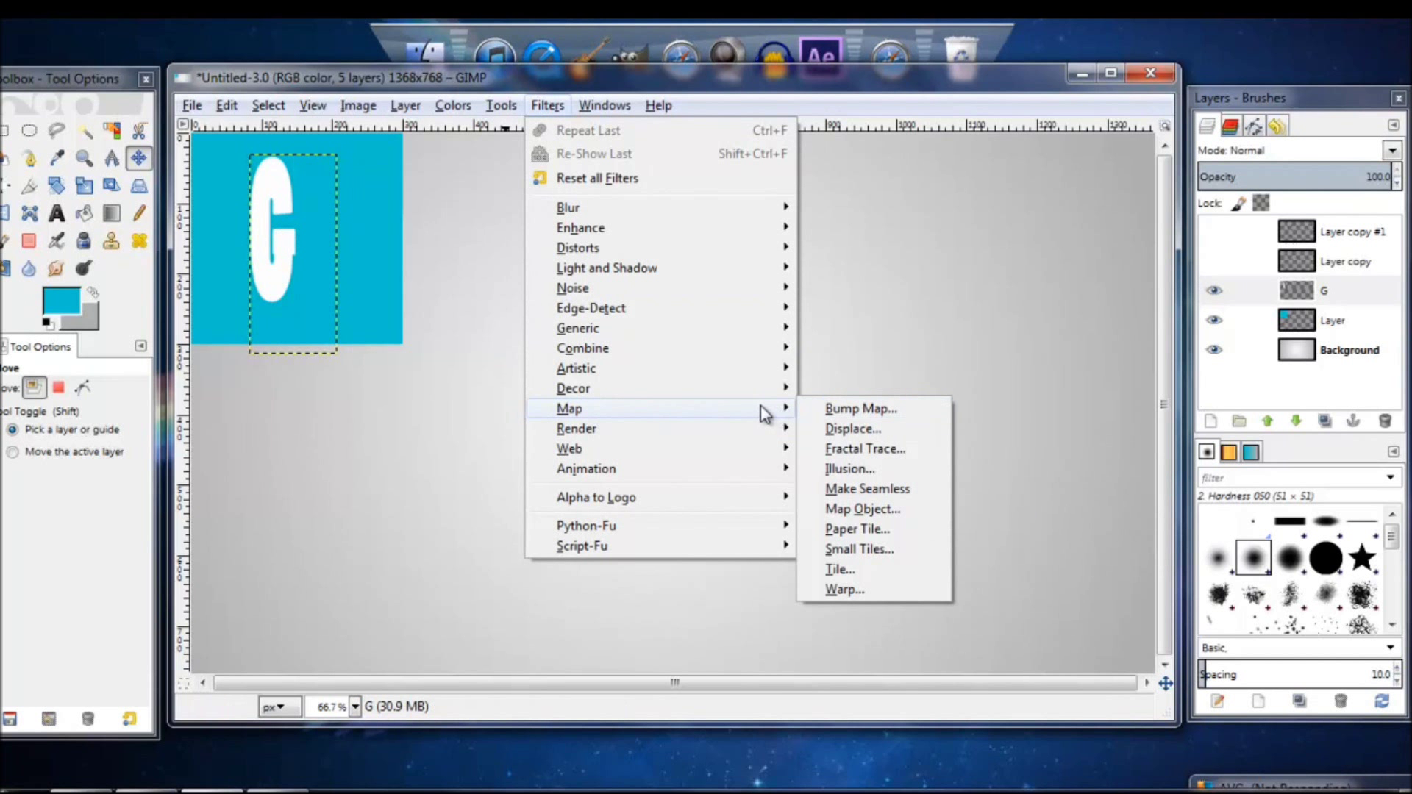
mouse_move(851, 429)
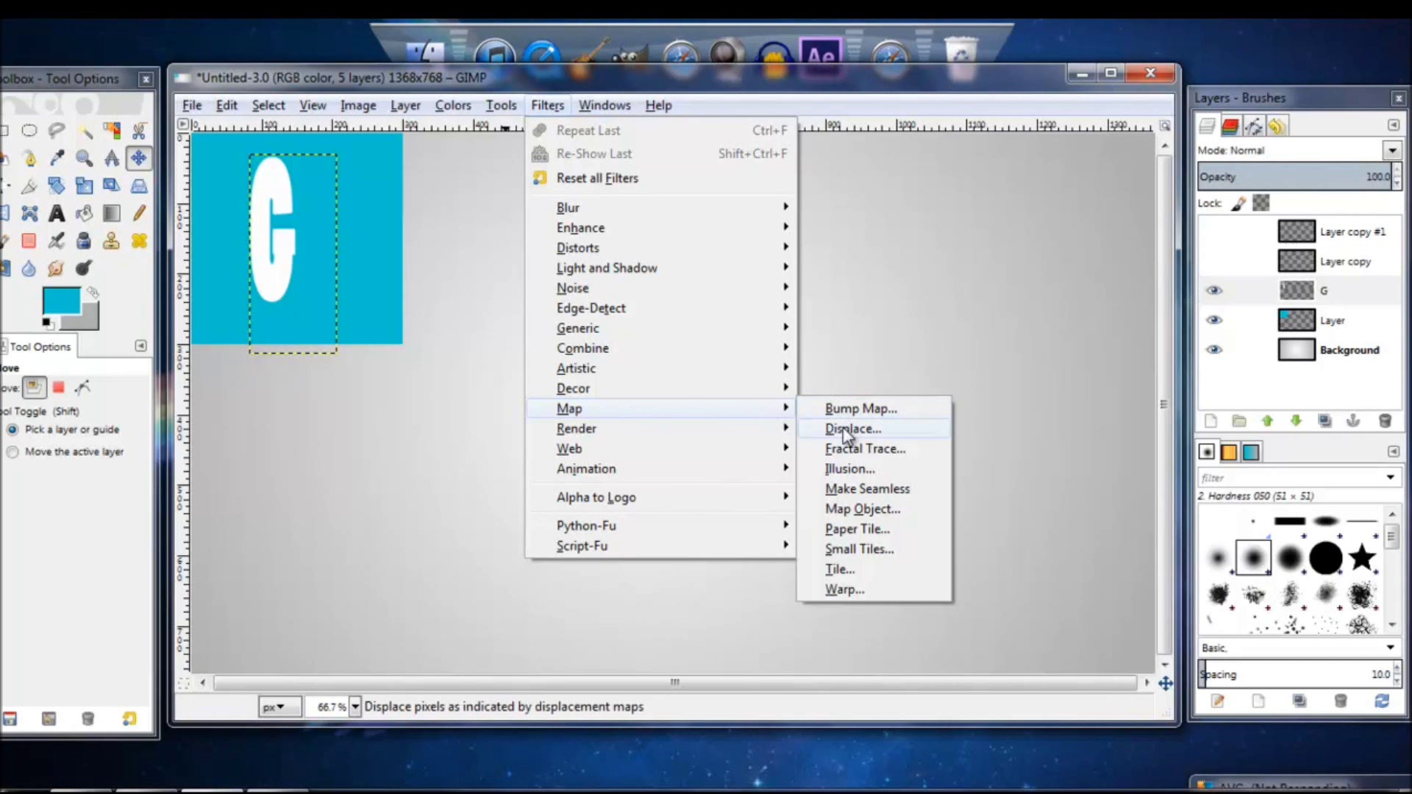
click(861, 509)
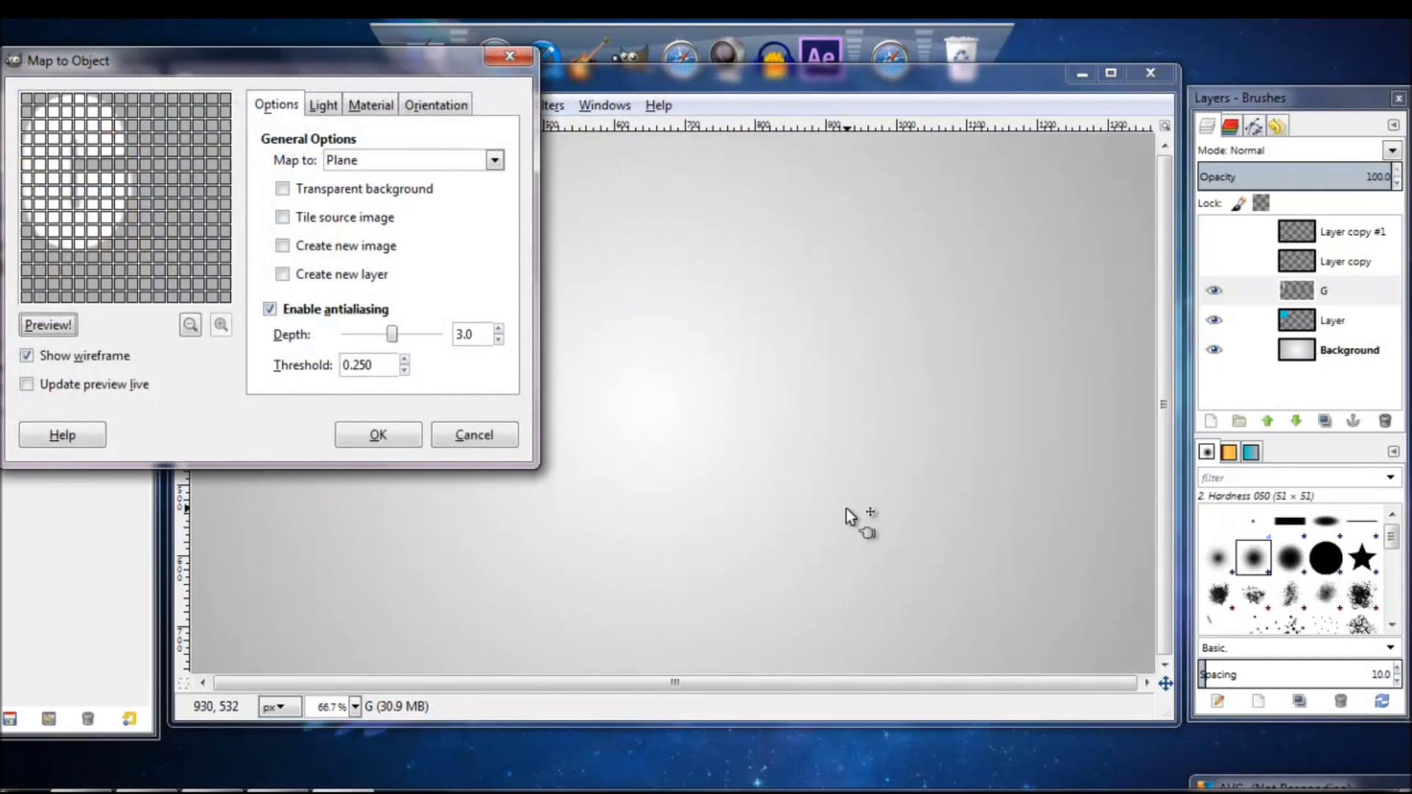
drag(270, 60, 329, 78)
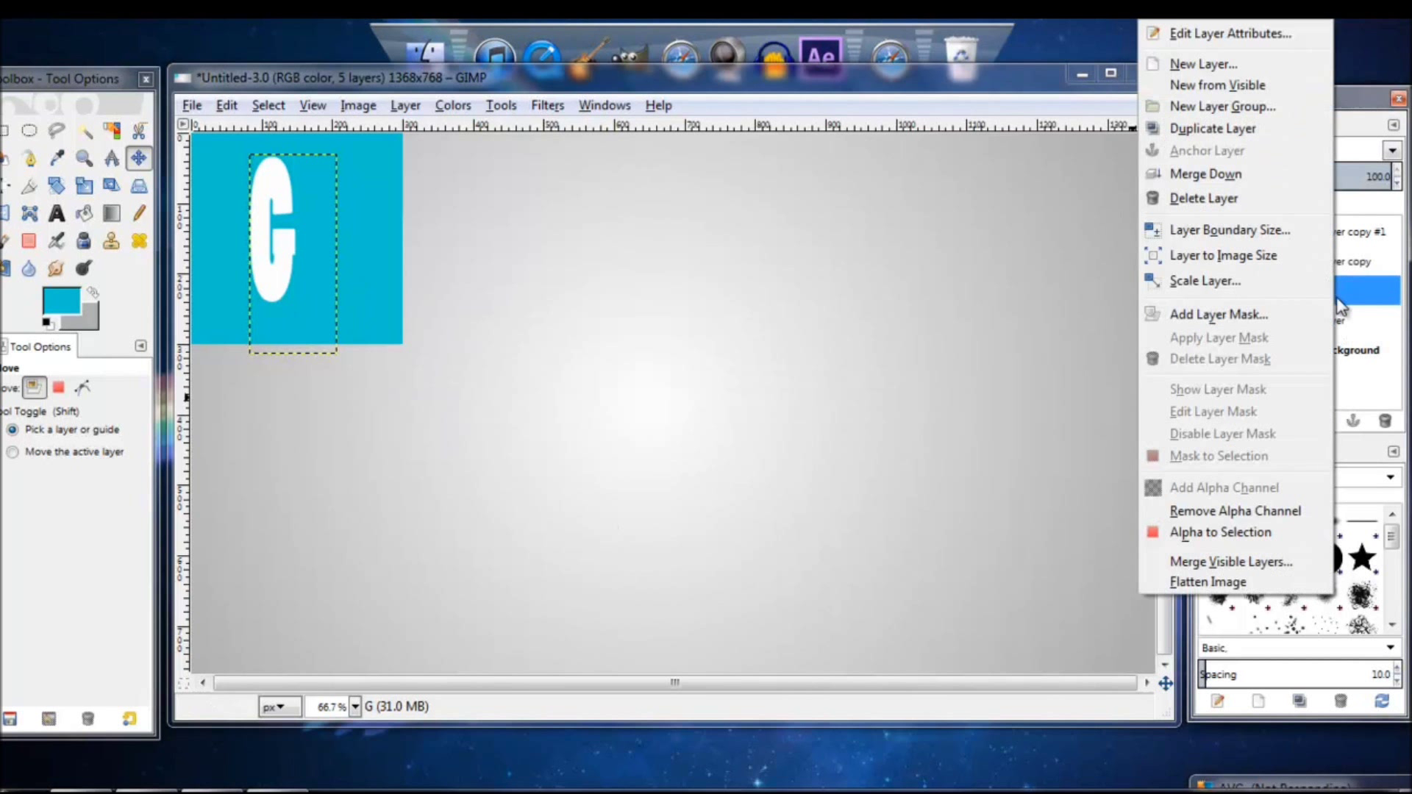
mouse_move(1238, 197)
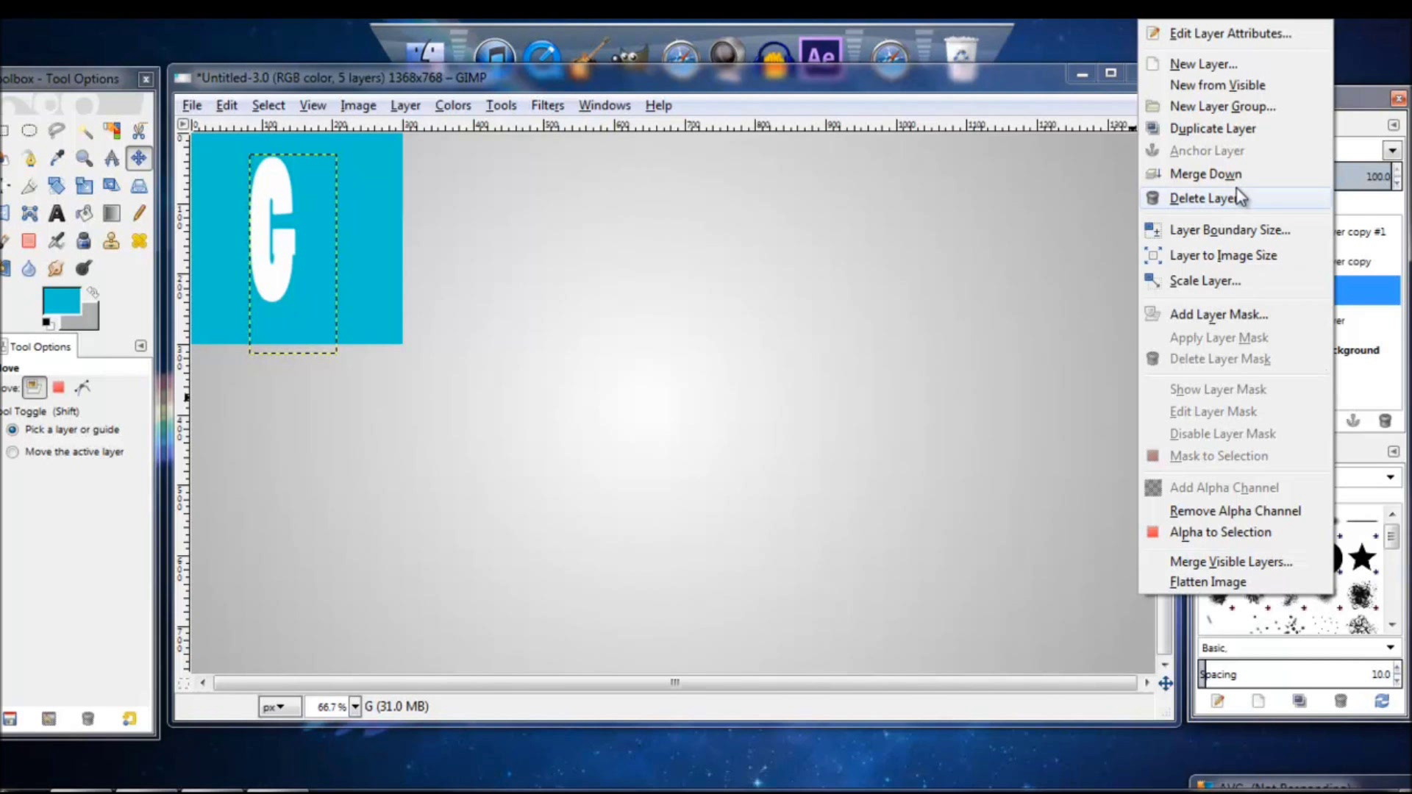
Step: Merge the G text layer down into the cyan square layer and reopen Filters
click(1207, 197)
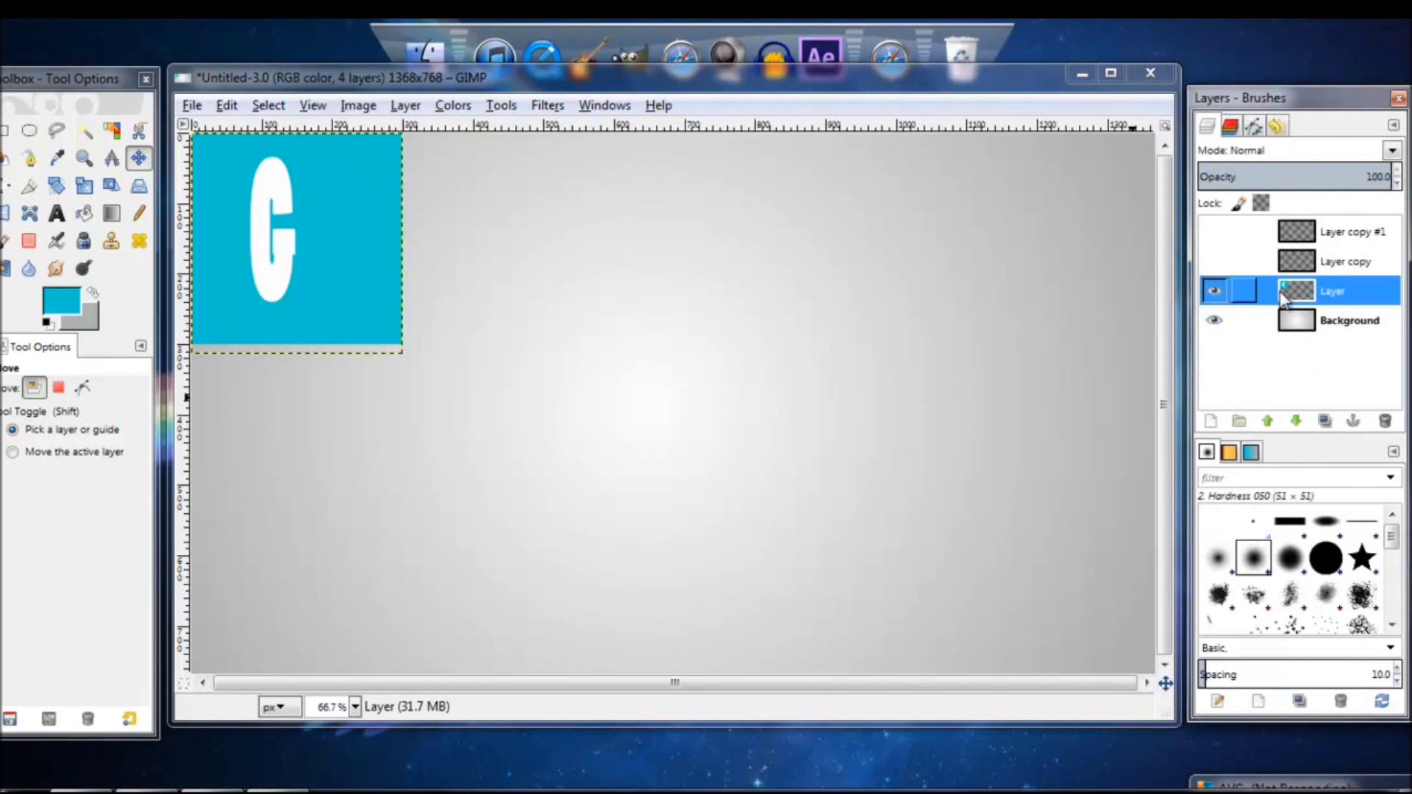
click(548, 105)
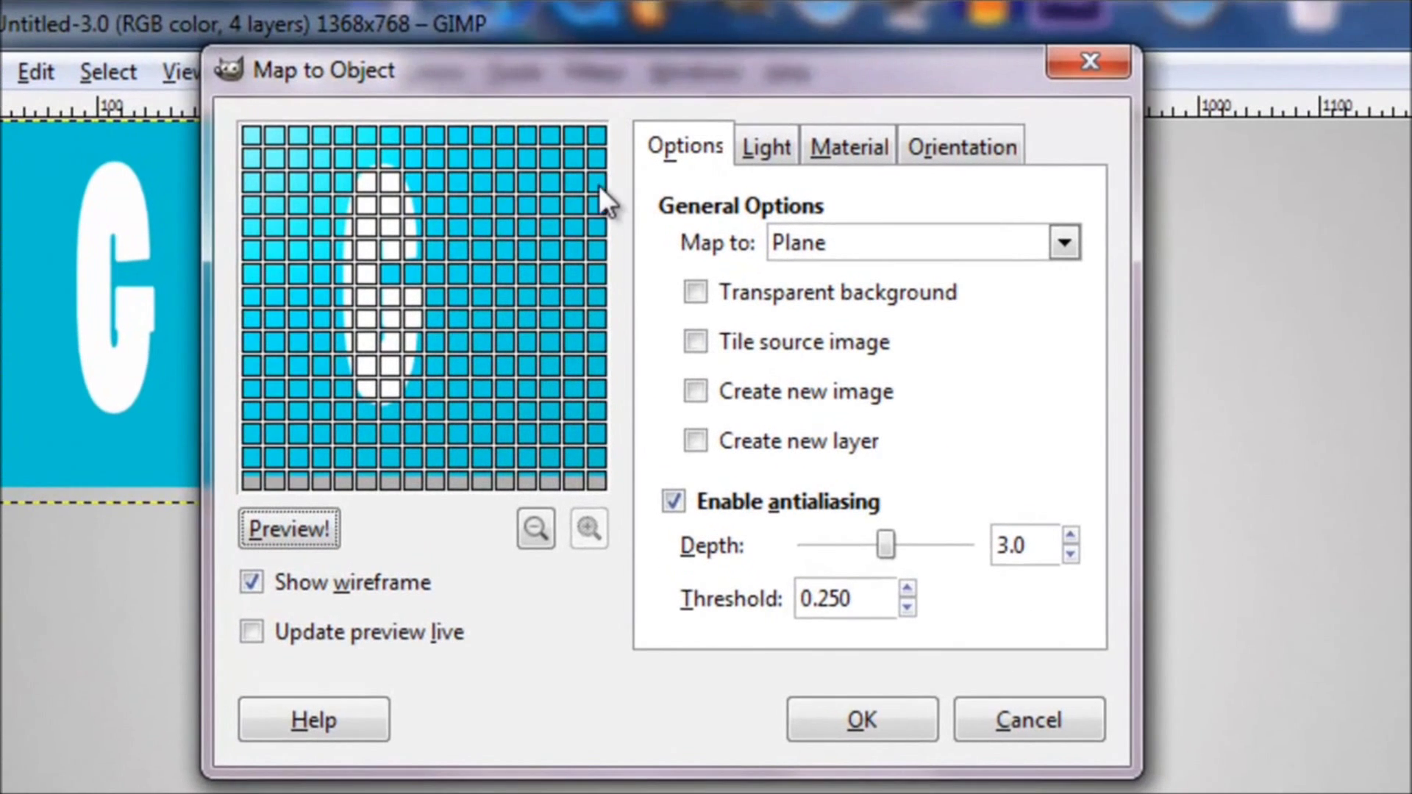
Step: Map the G square onto a sphere with transparent background, checking Light and Material tabs
click(1064, 241)
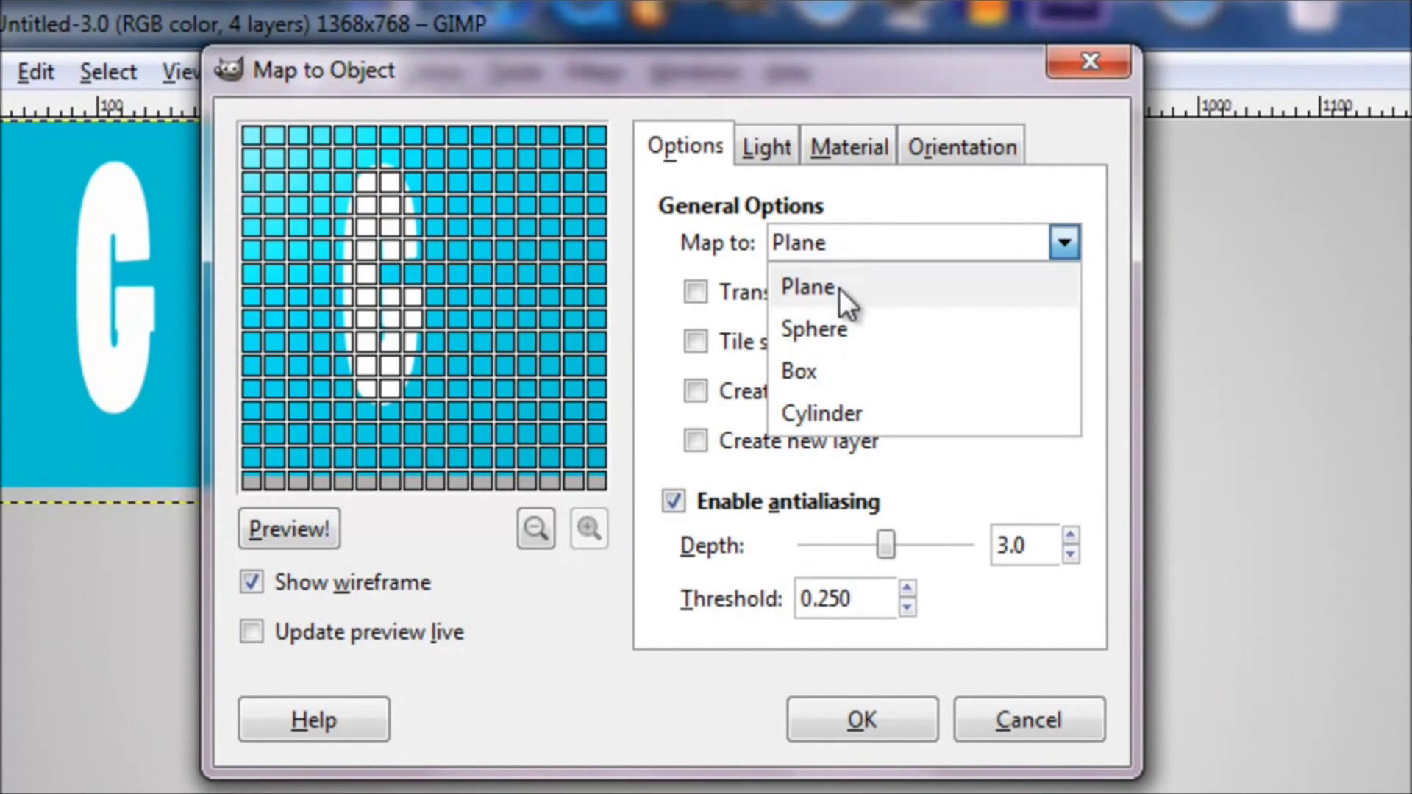
click(814, 328)
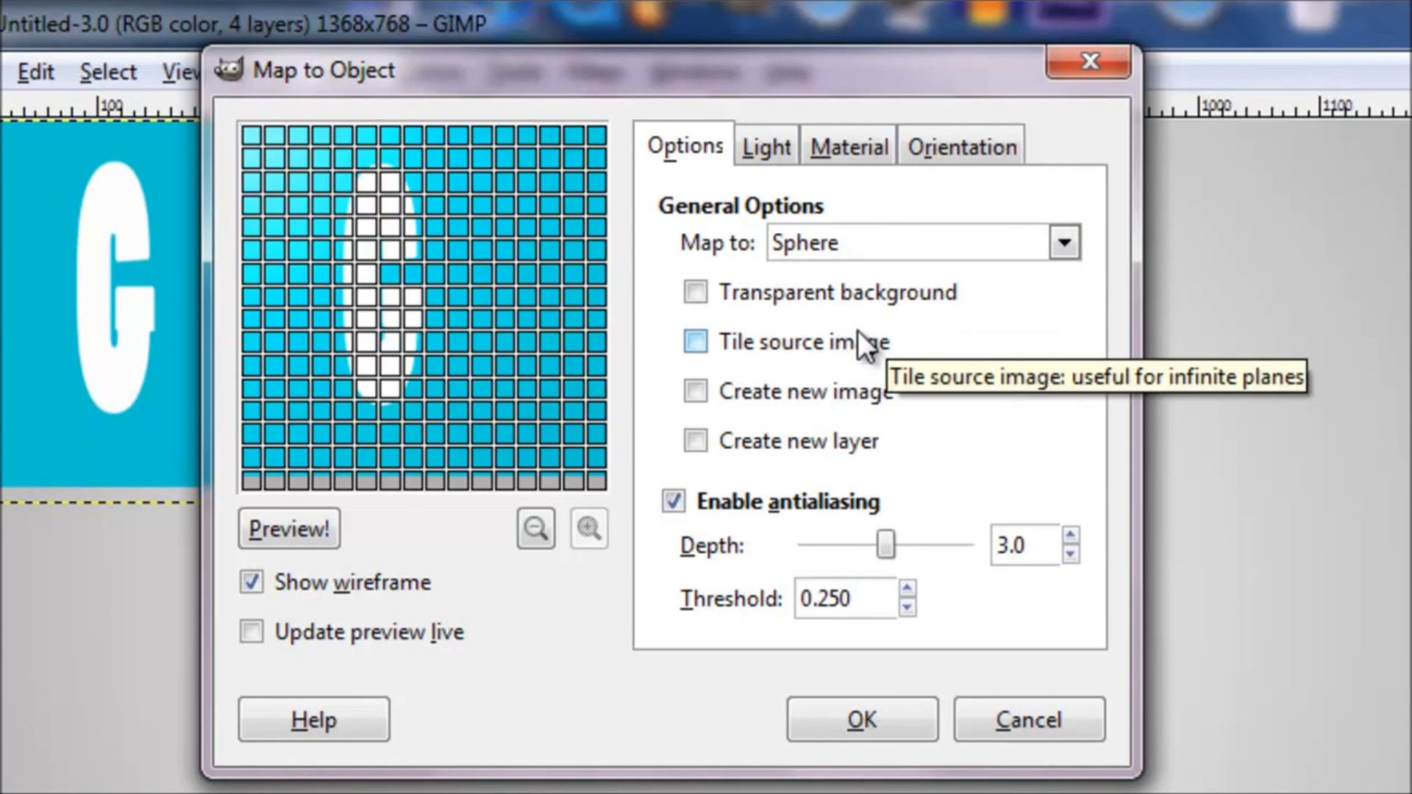
click(694, 292)
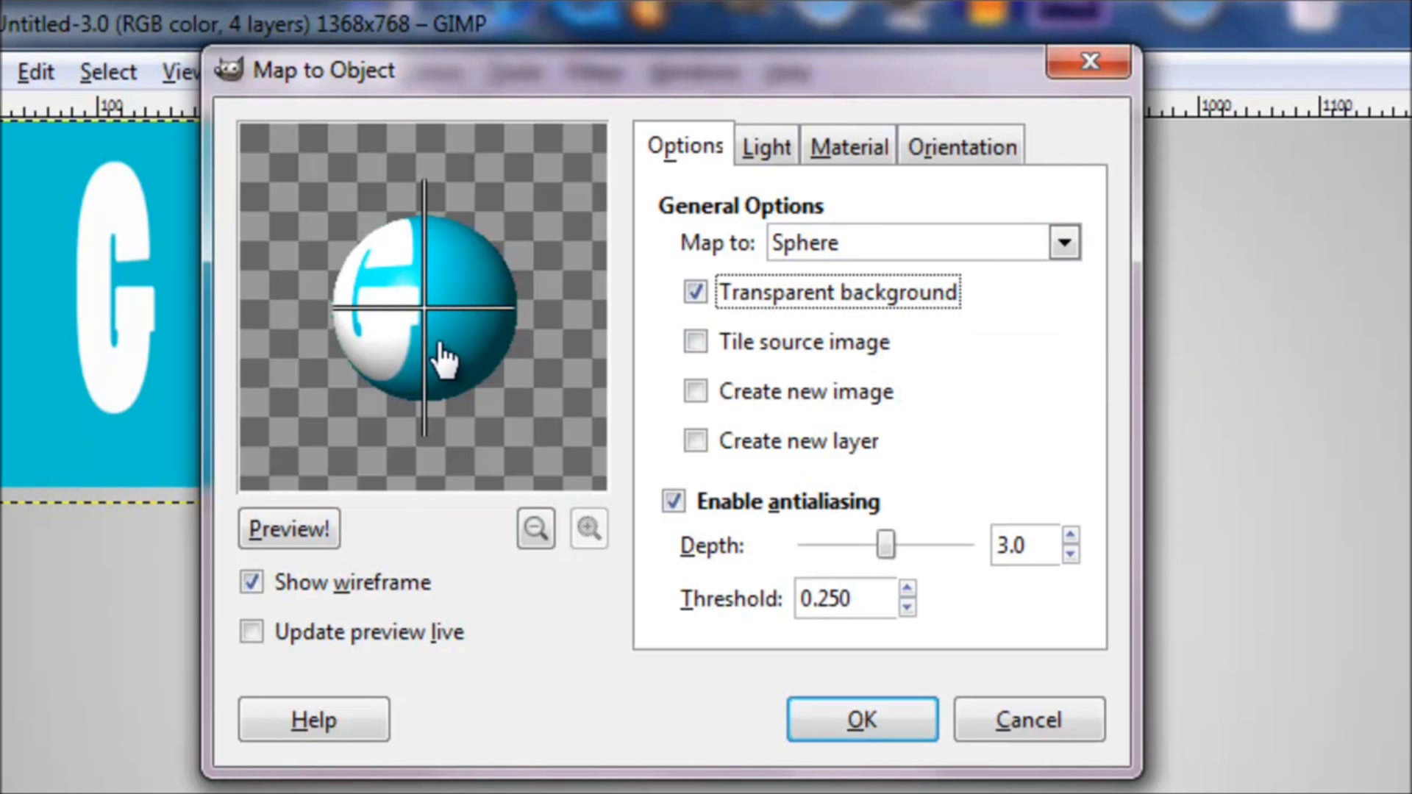
mouse_move(855, 250)
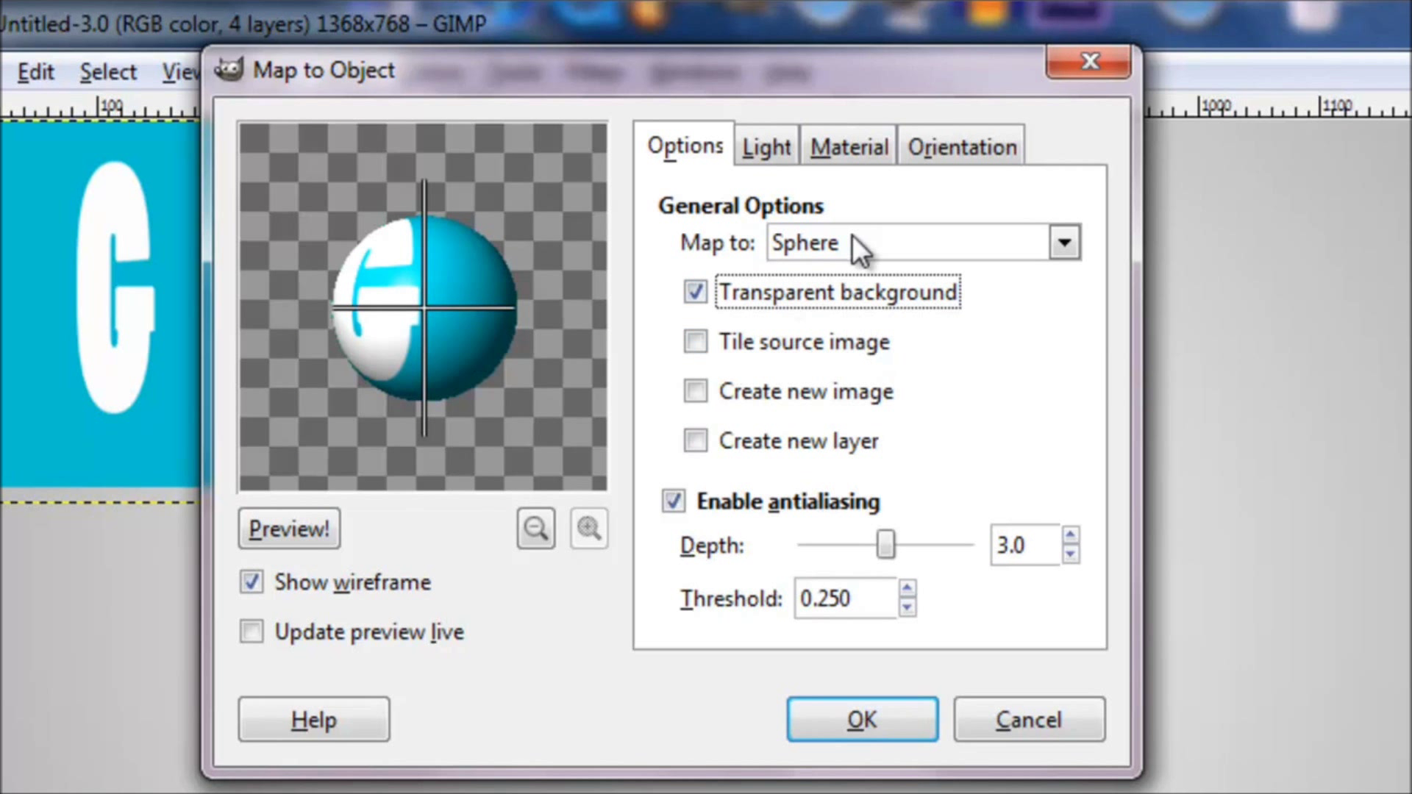
click(764, 145)
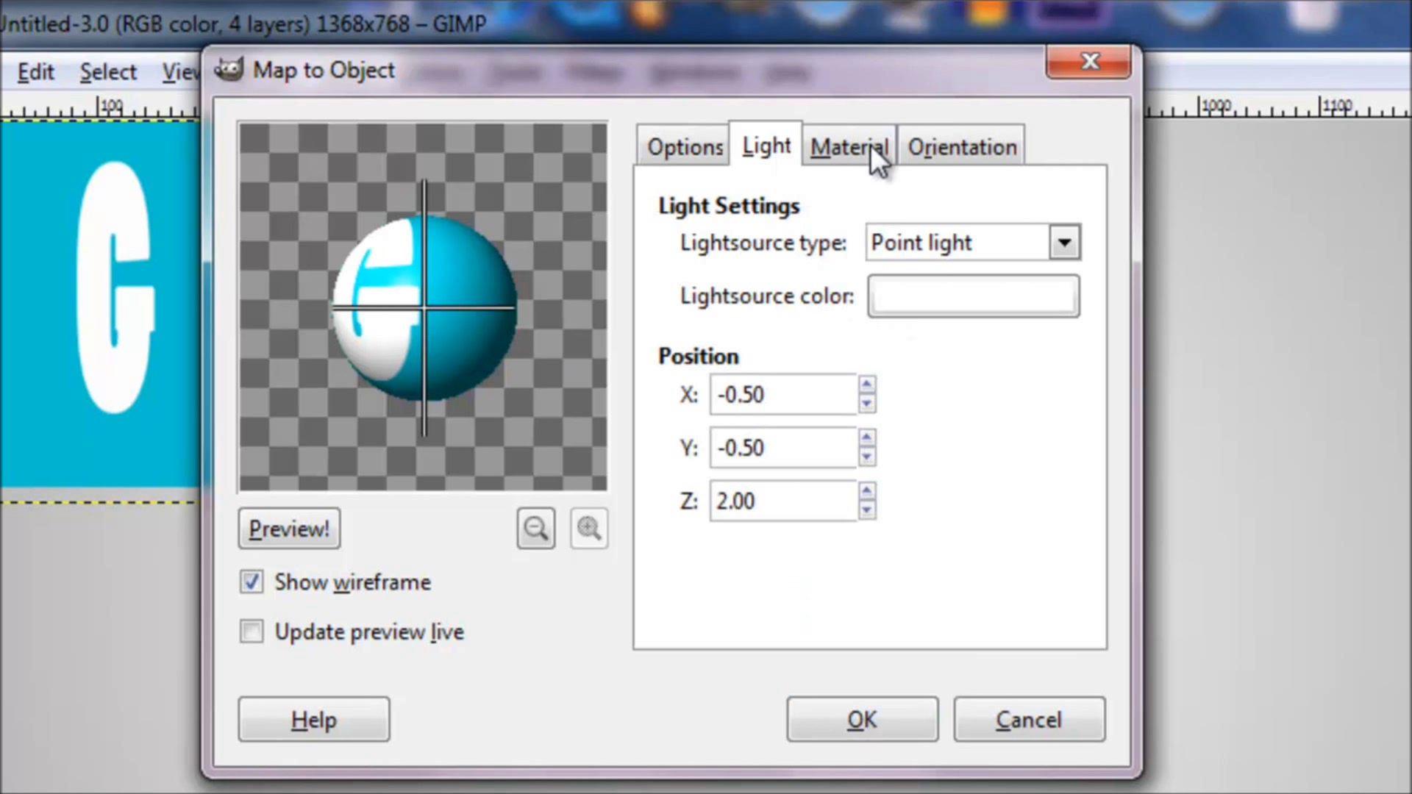
mouse_move(865, 176)
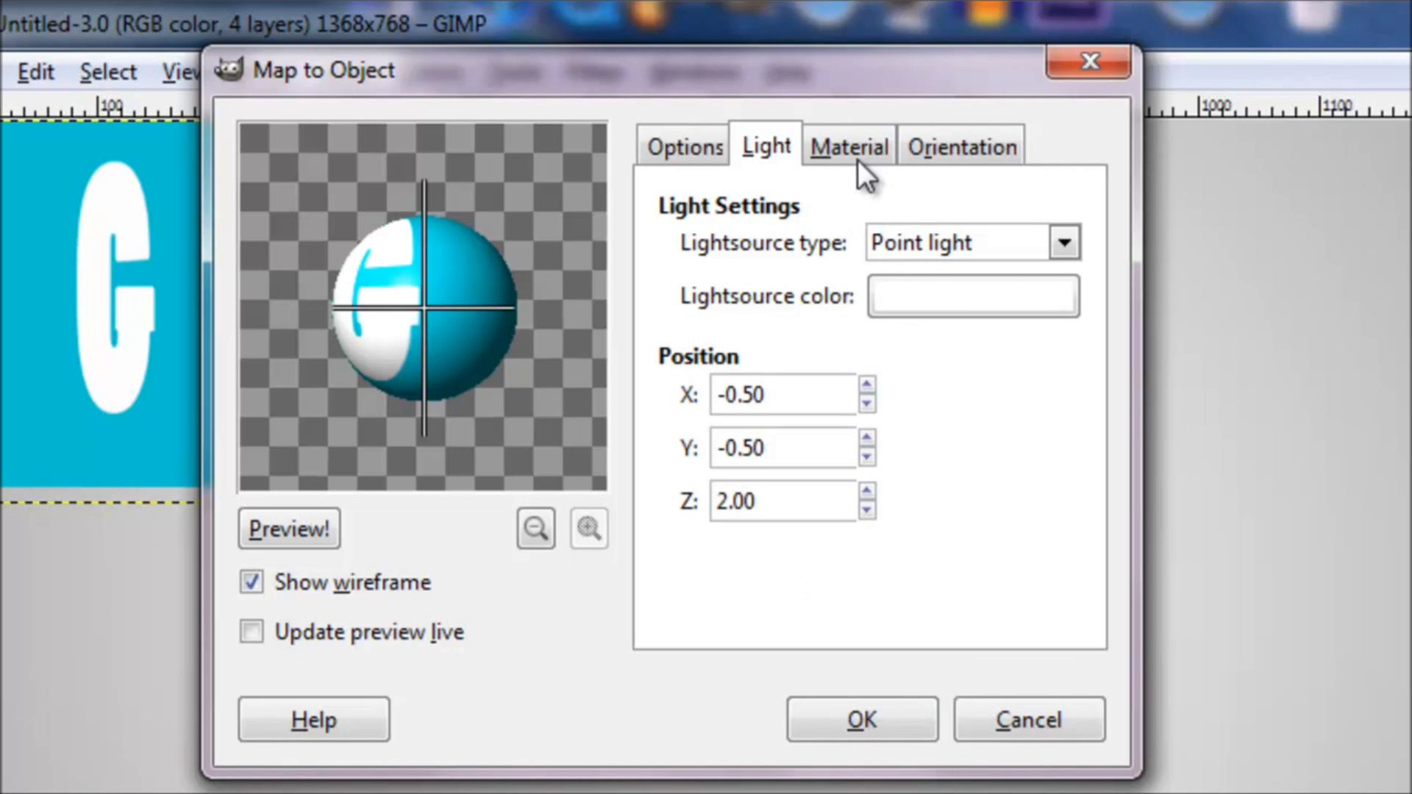
click(959, 145)
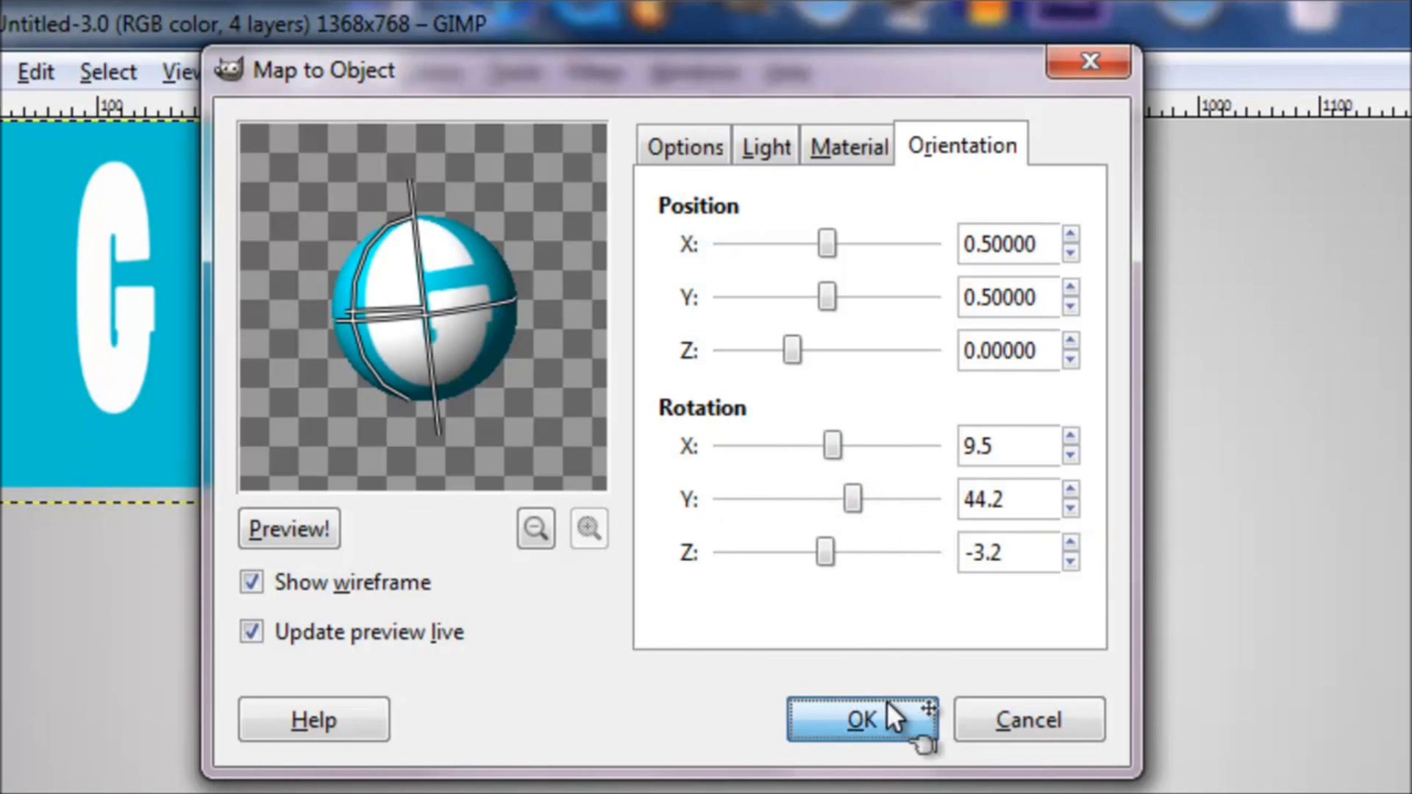
Step: Apply Map to Object so the G layer becomes a shaded cyan sphere
click(859, 719)
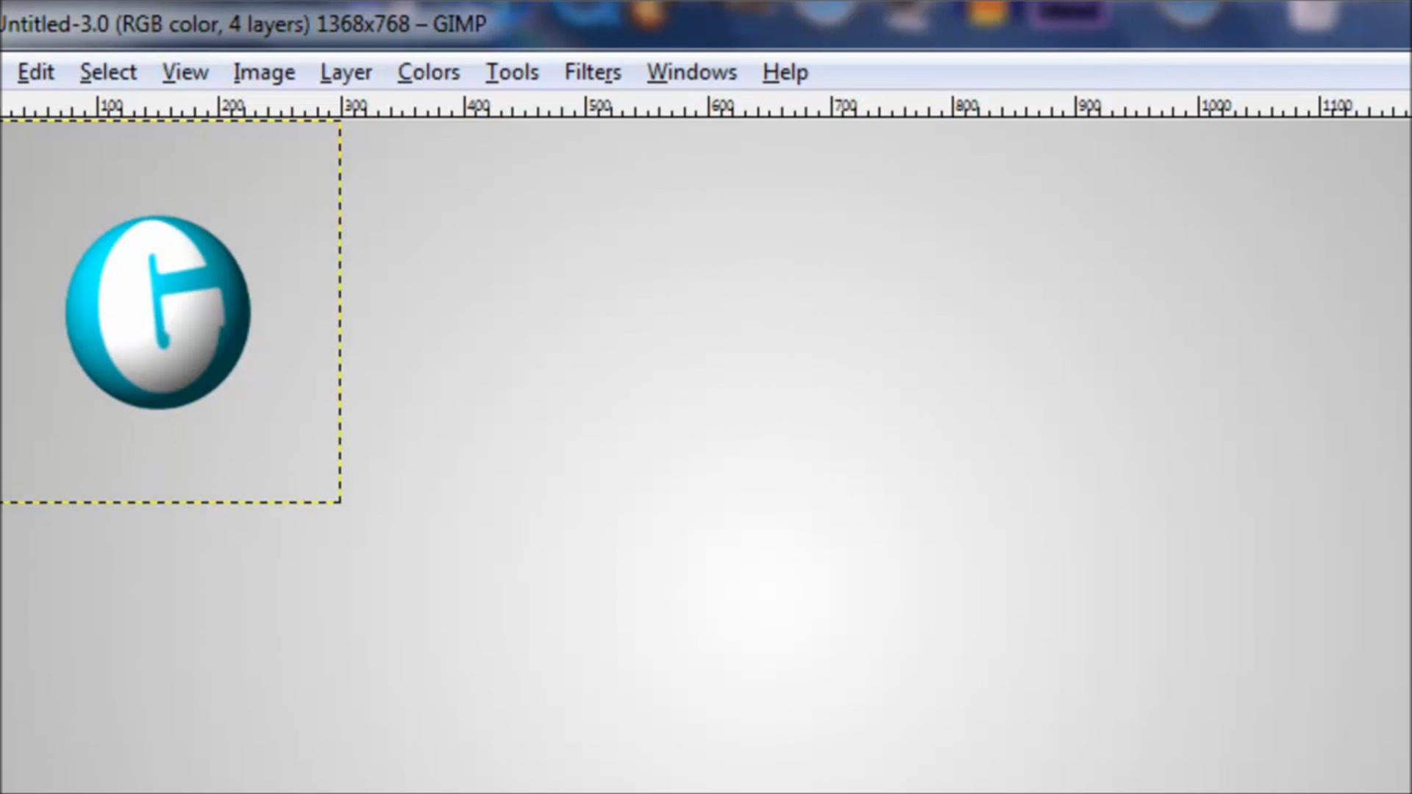
mouse_move(126, 414)
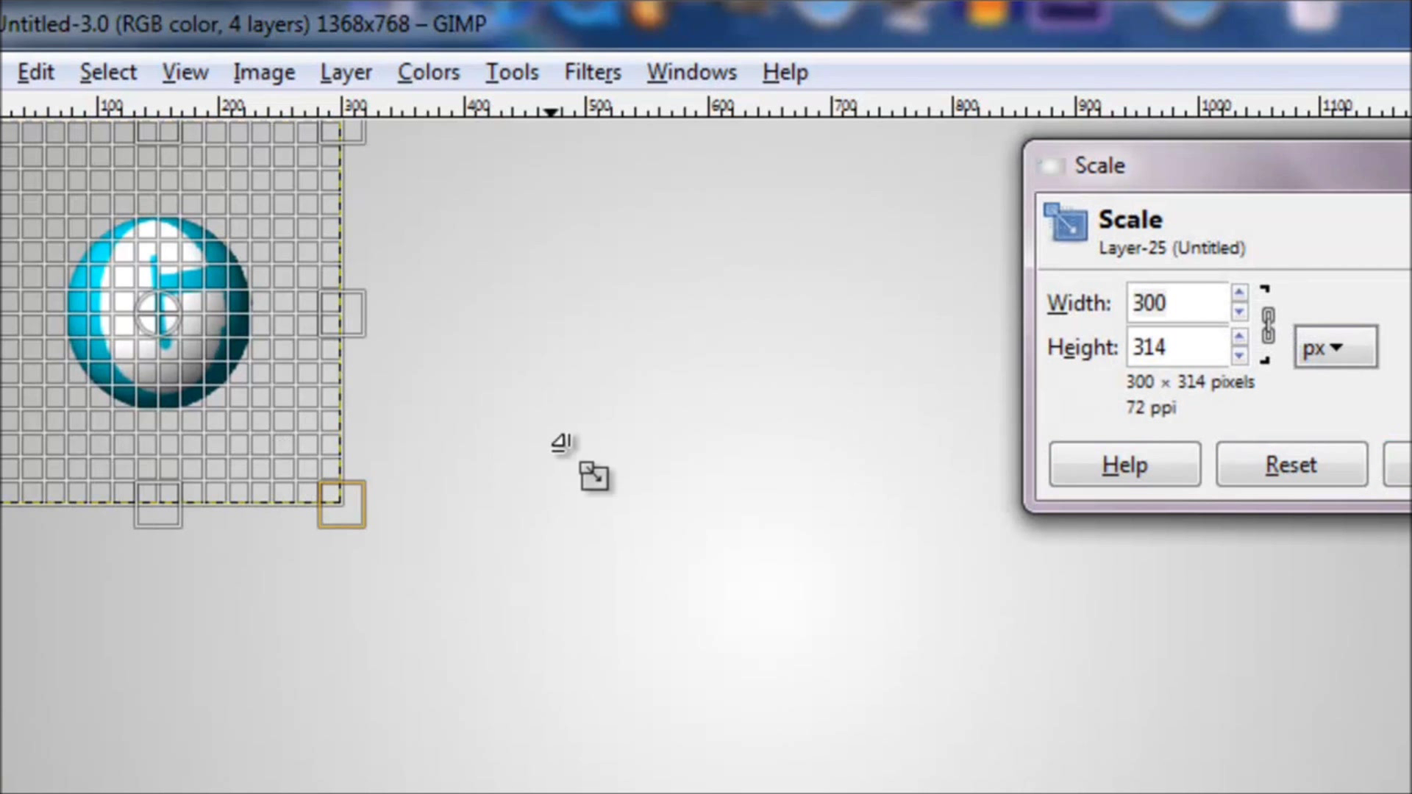
mouse_move(311, 526)
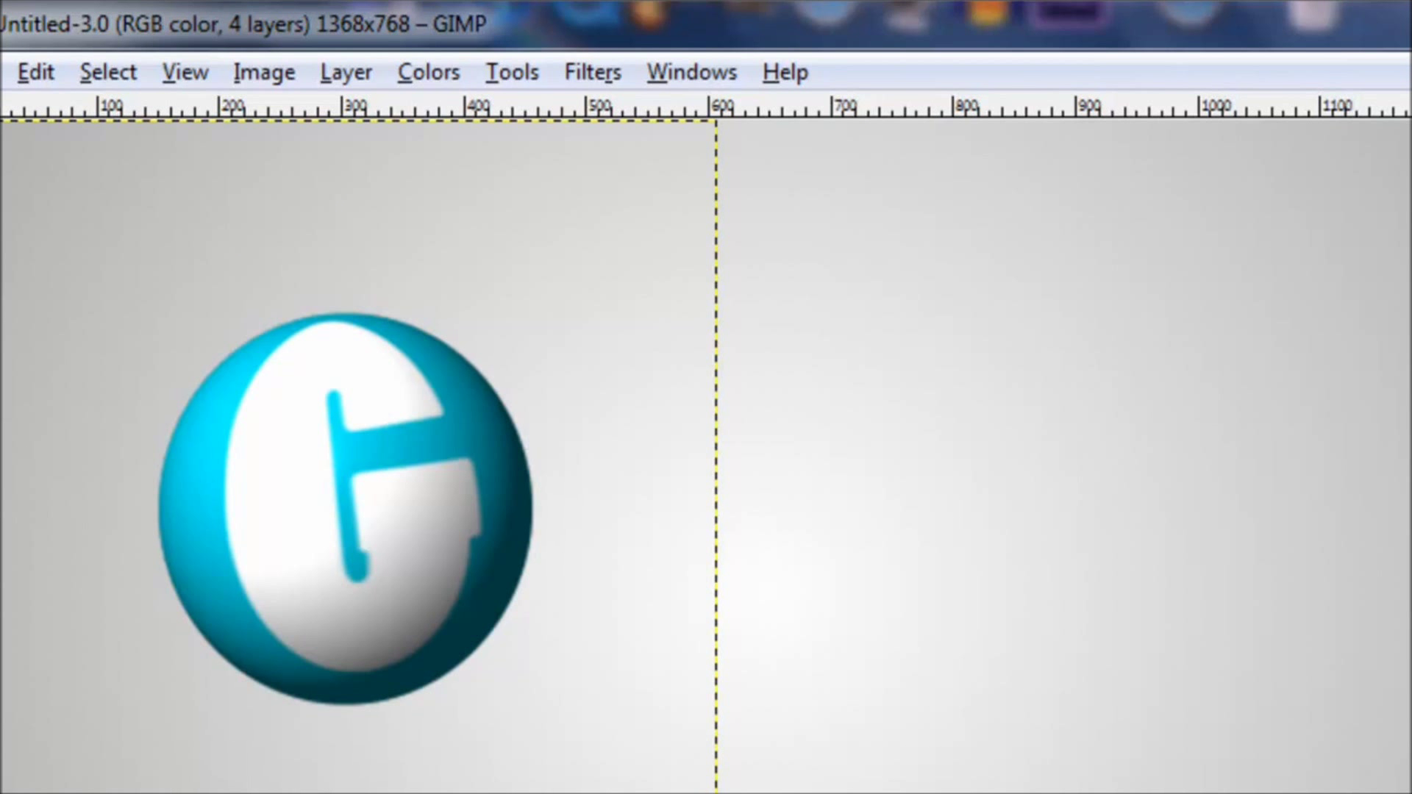
mouse_move(243, 189)
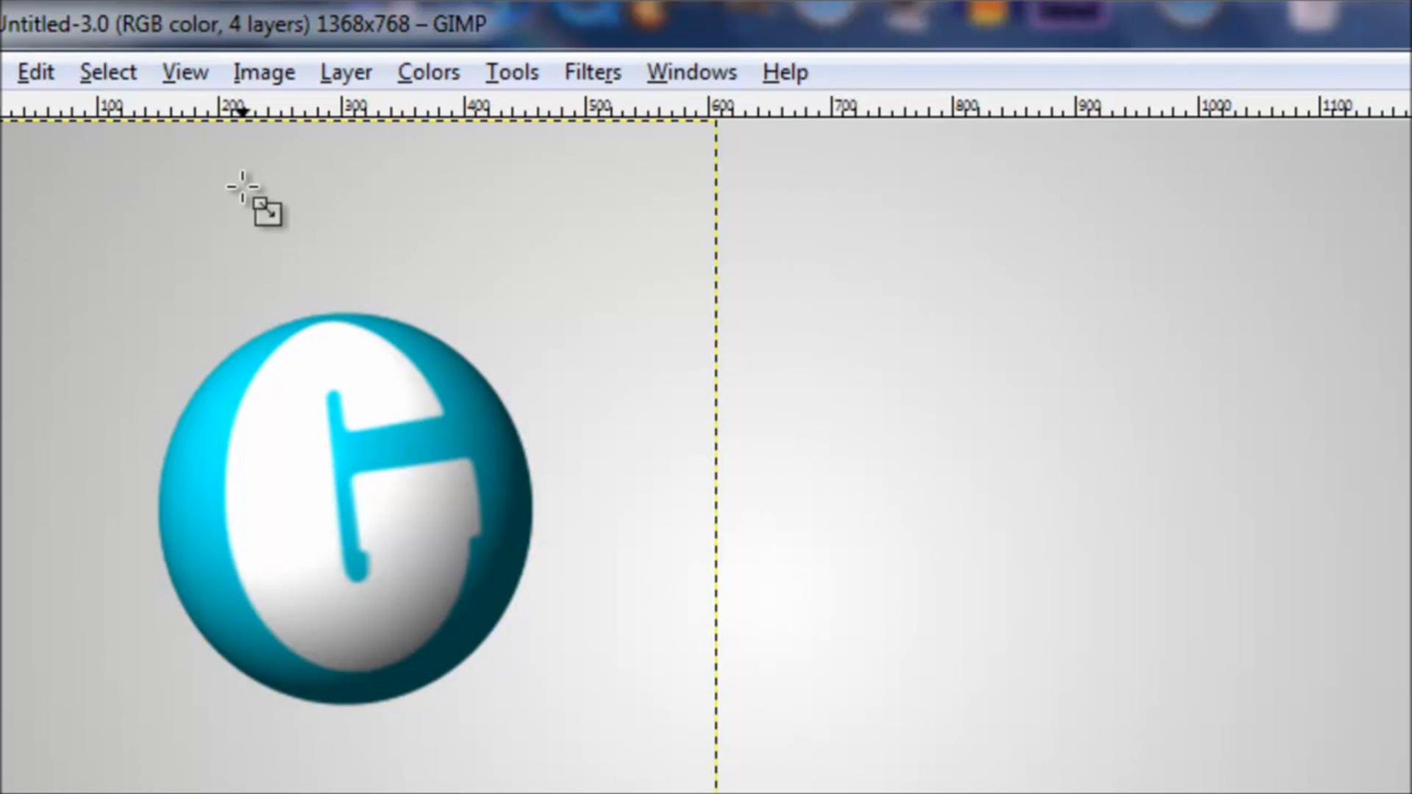
mouse_move(837, 77)
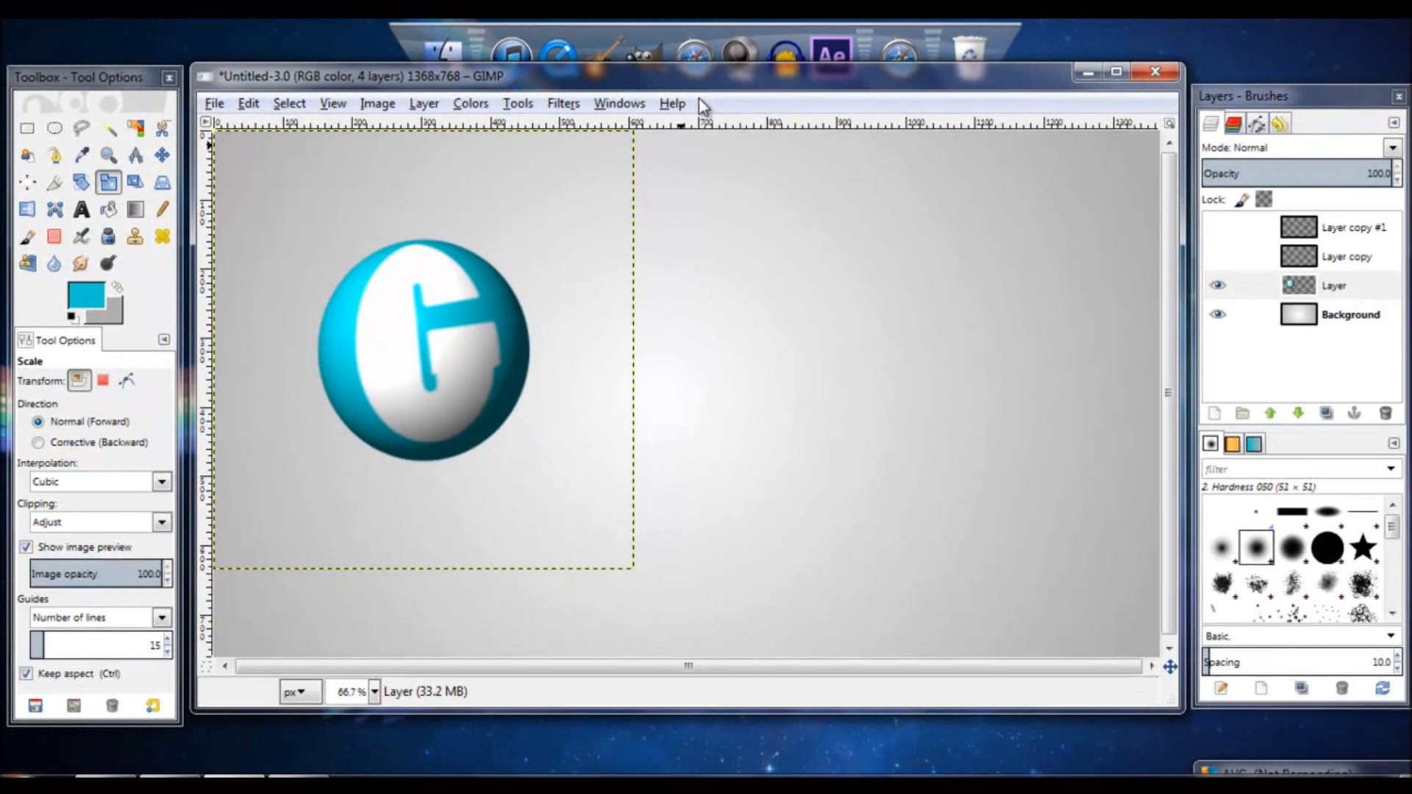
mouse_move(455, 221)
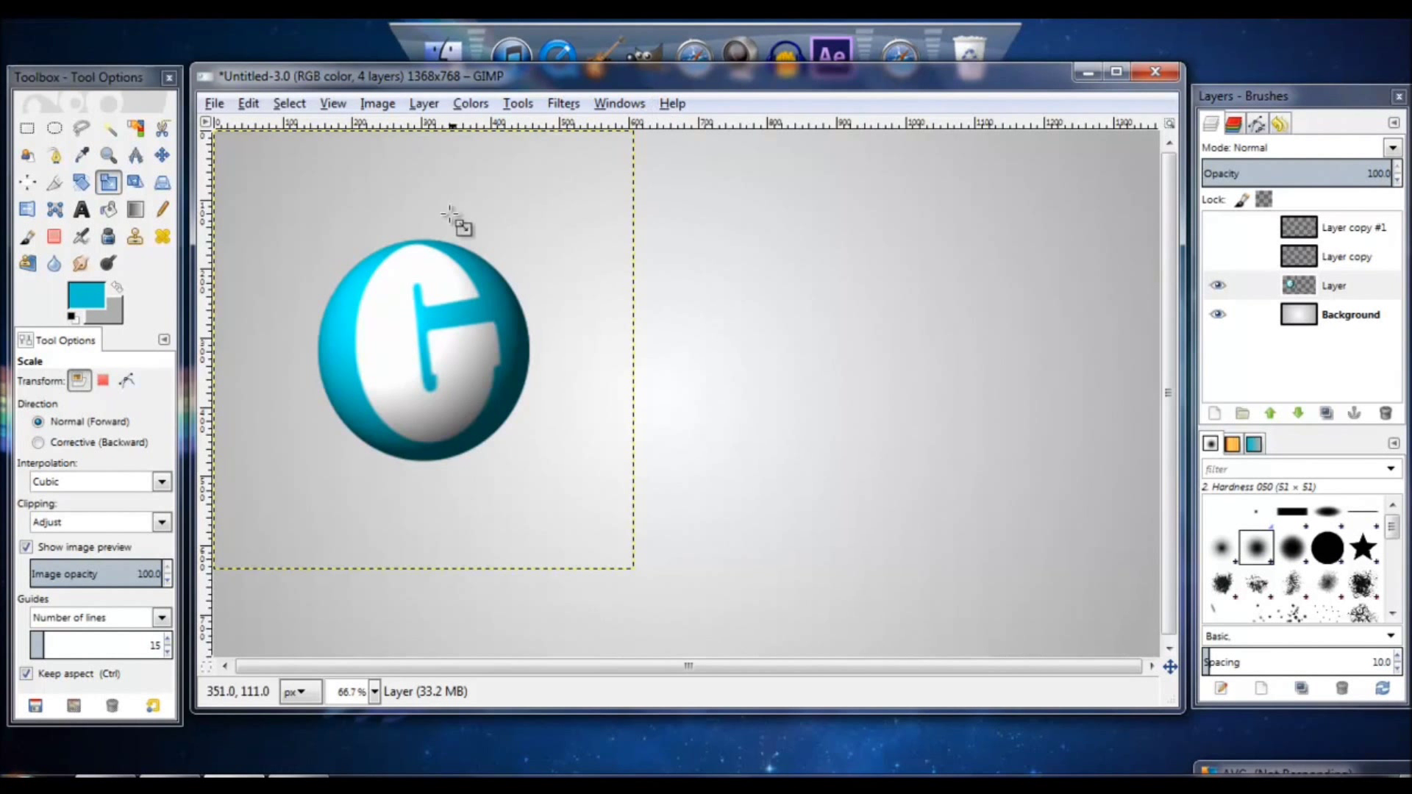
Step: Rotate the G sphere layer by 32.29 degrees with the Rotate tool
click(161, 156)
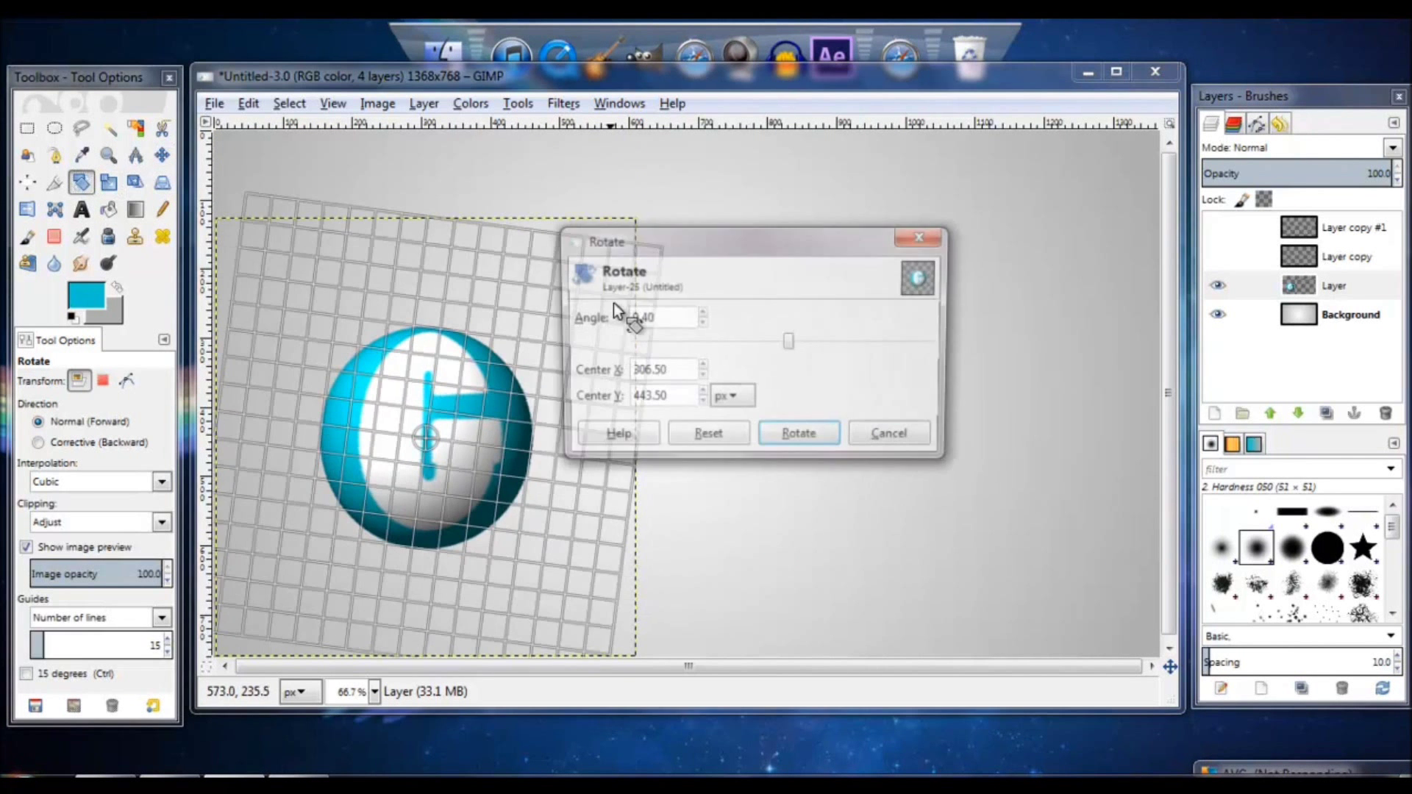
click(795, 432)
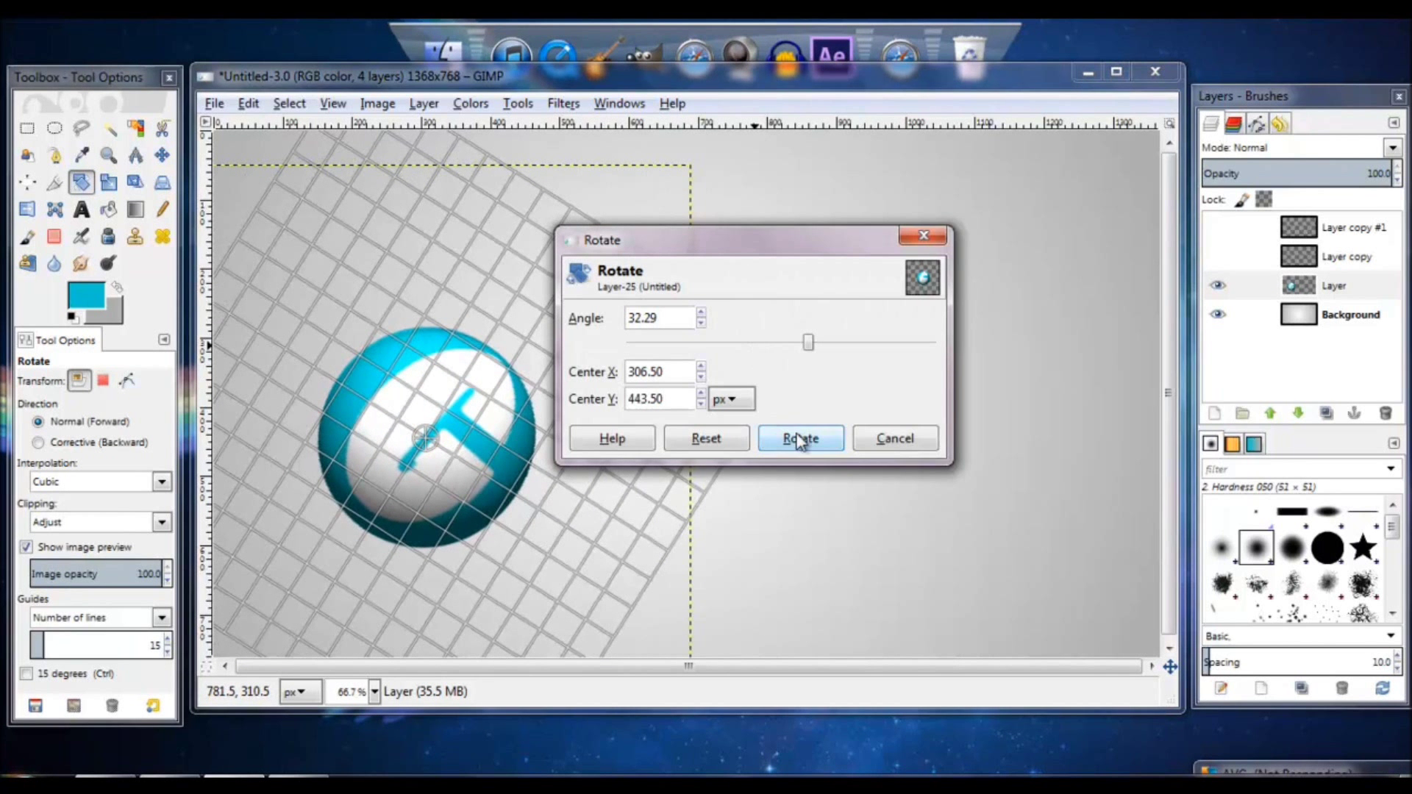
click(799, 439)
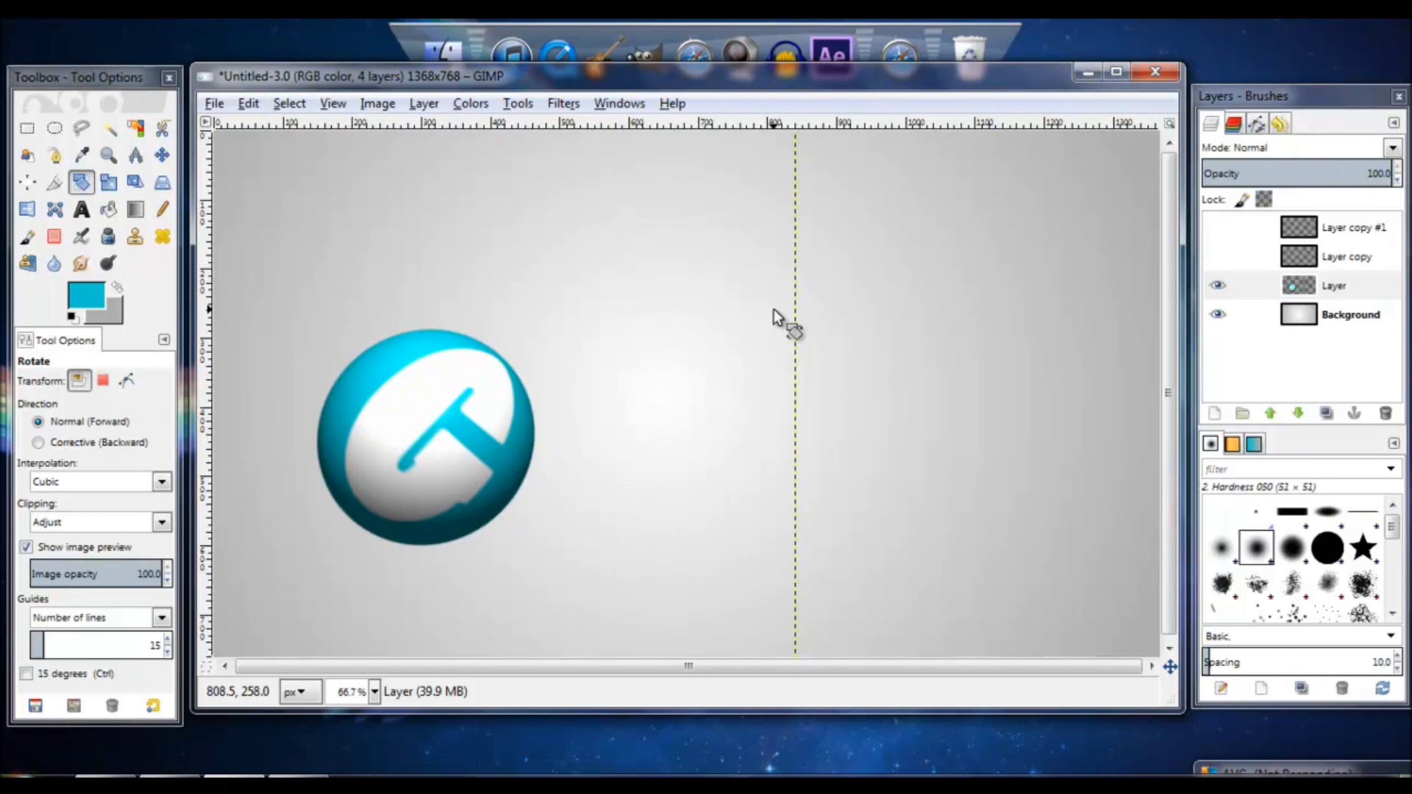
mouse_move(891, 184)
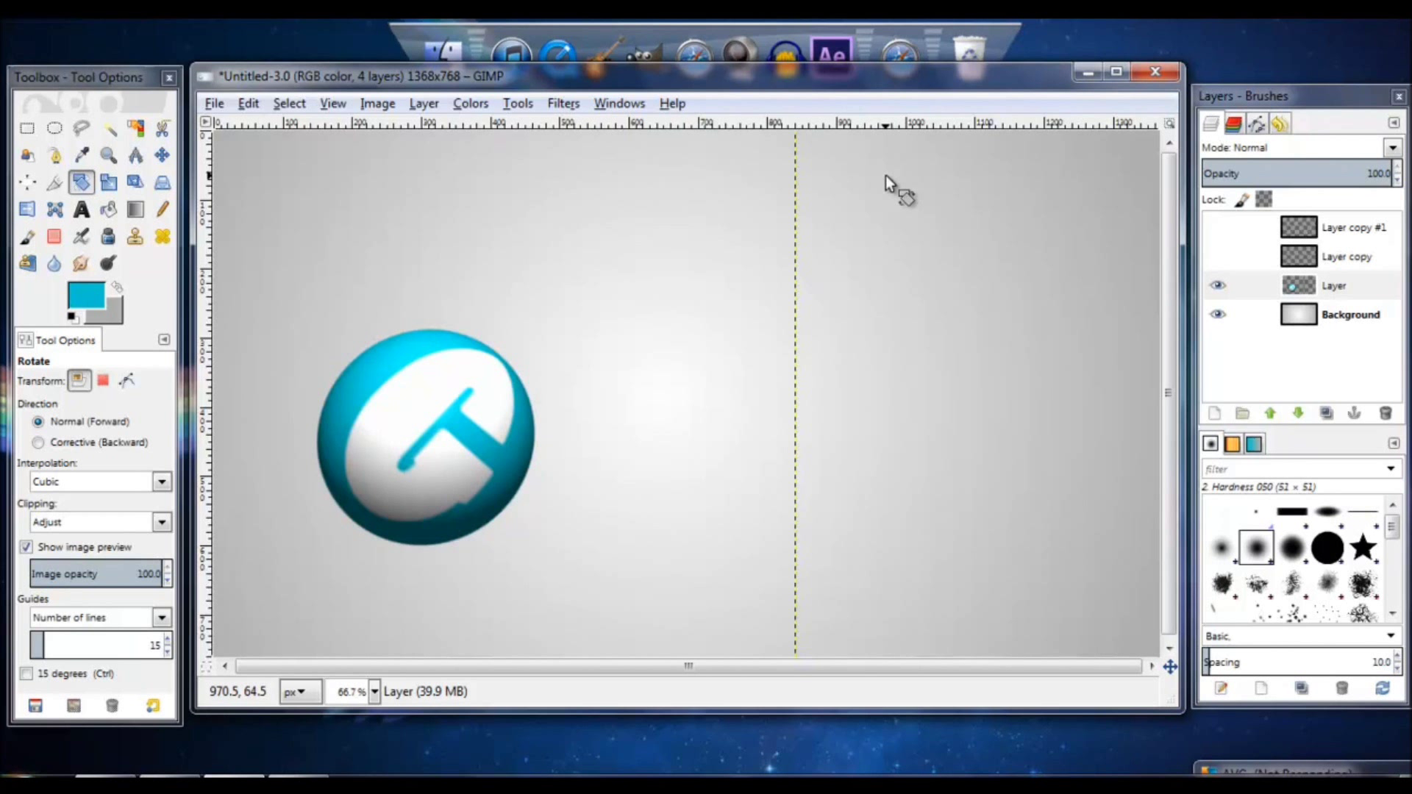